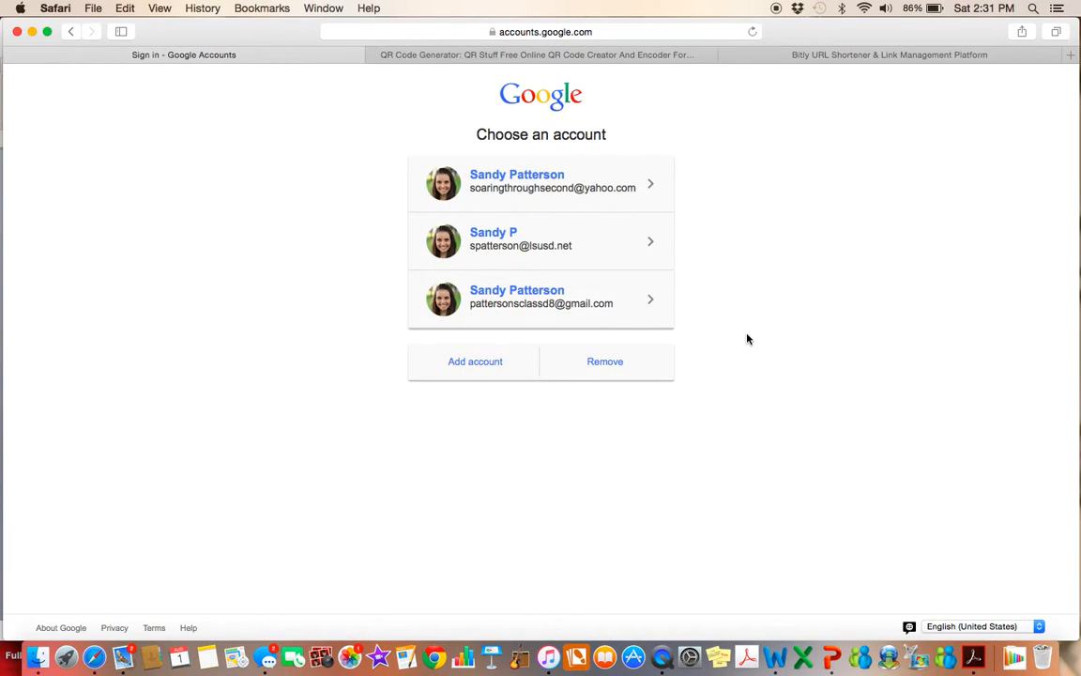
mouse_move(747, 326)
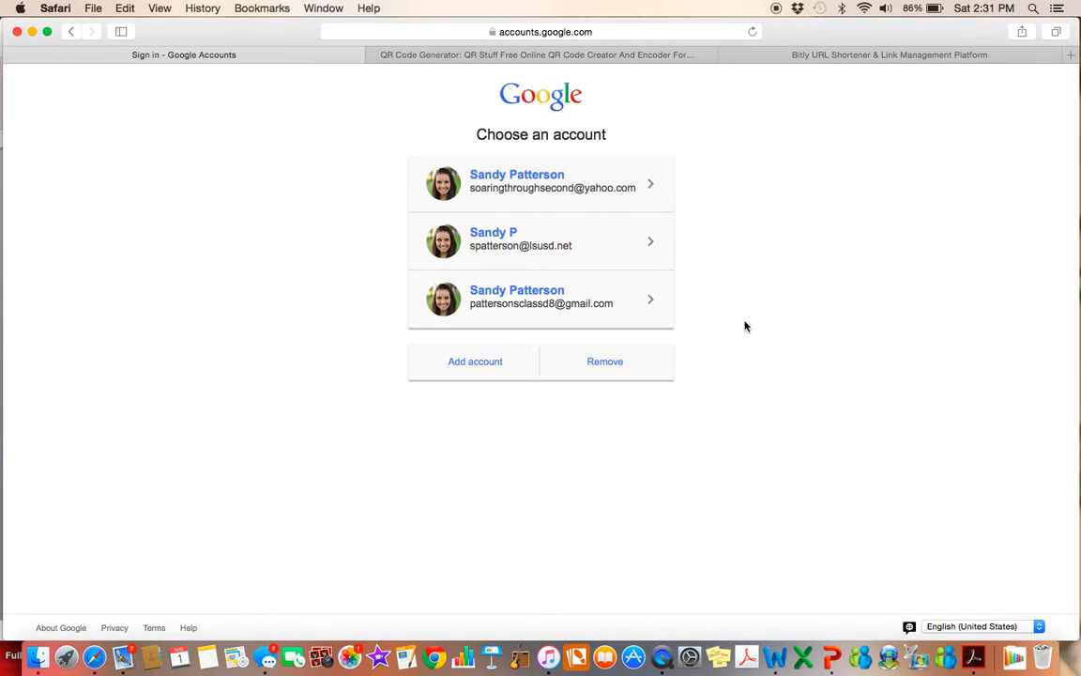
- Sign in with the saved Google account so My Drive opens
click(540, 184)
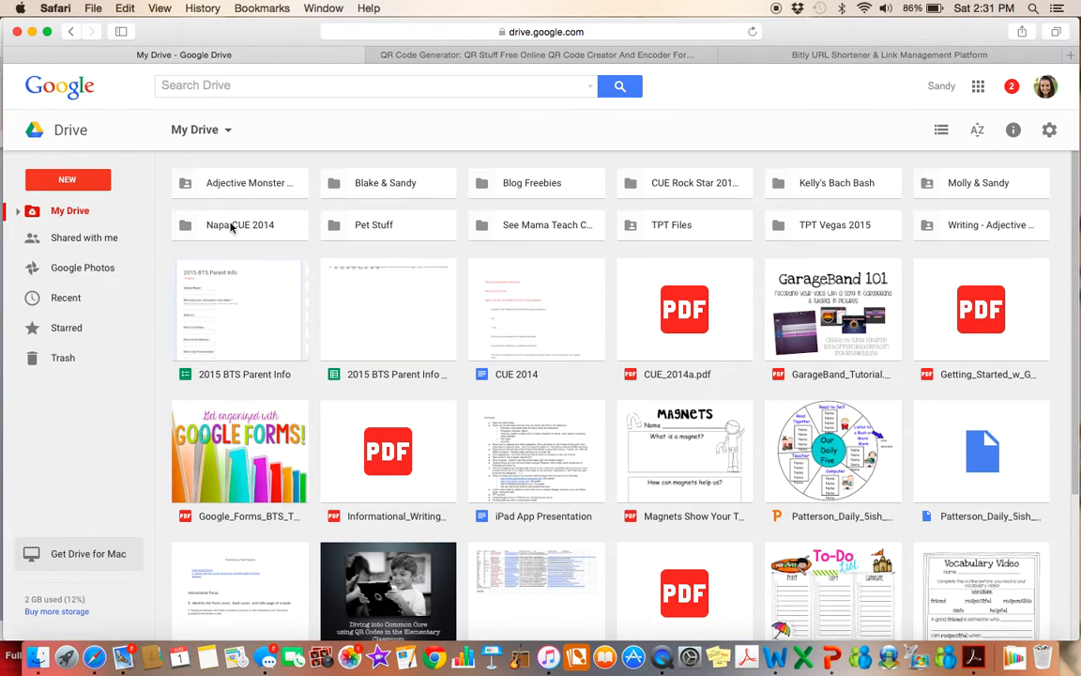
- Create a new blank Google Form from Drive's NEW > More menu
click(67, 180)
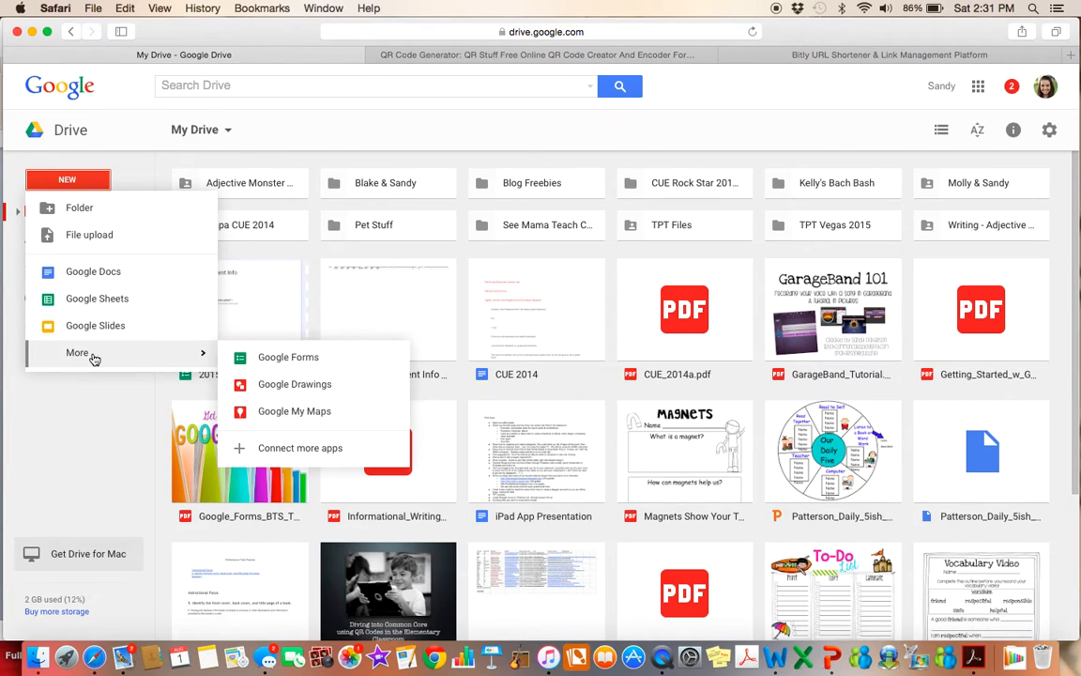
mouse_move(300, 361)
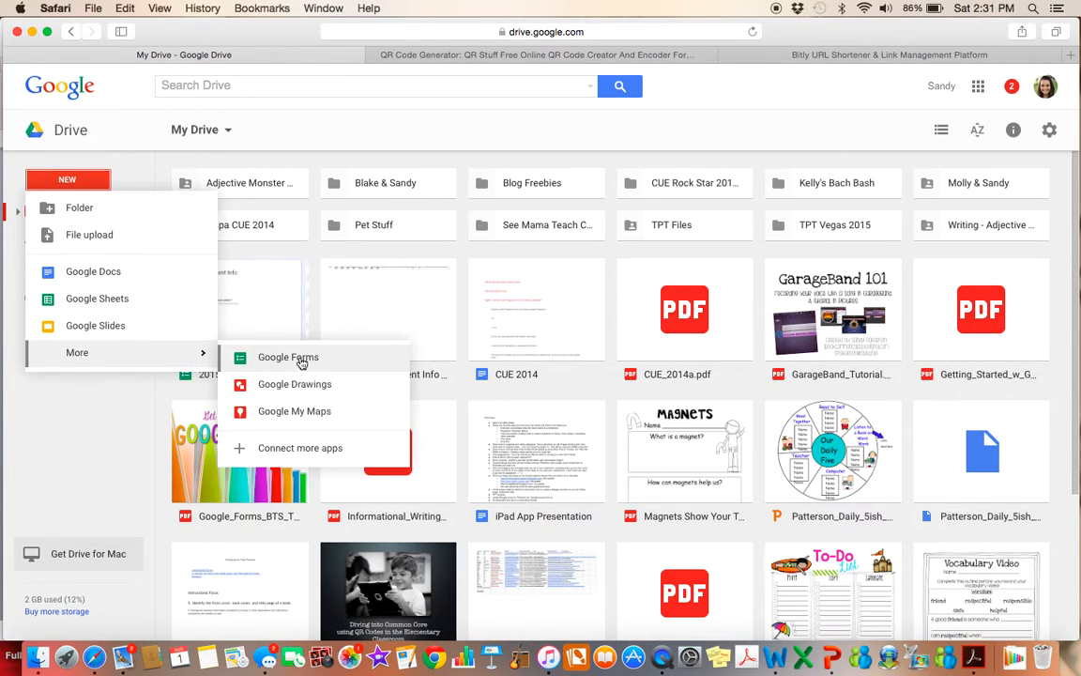
click(289, 357)
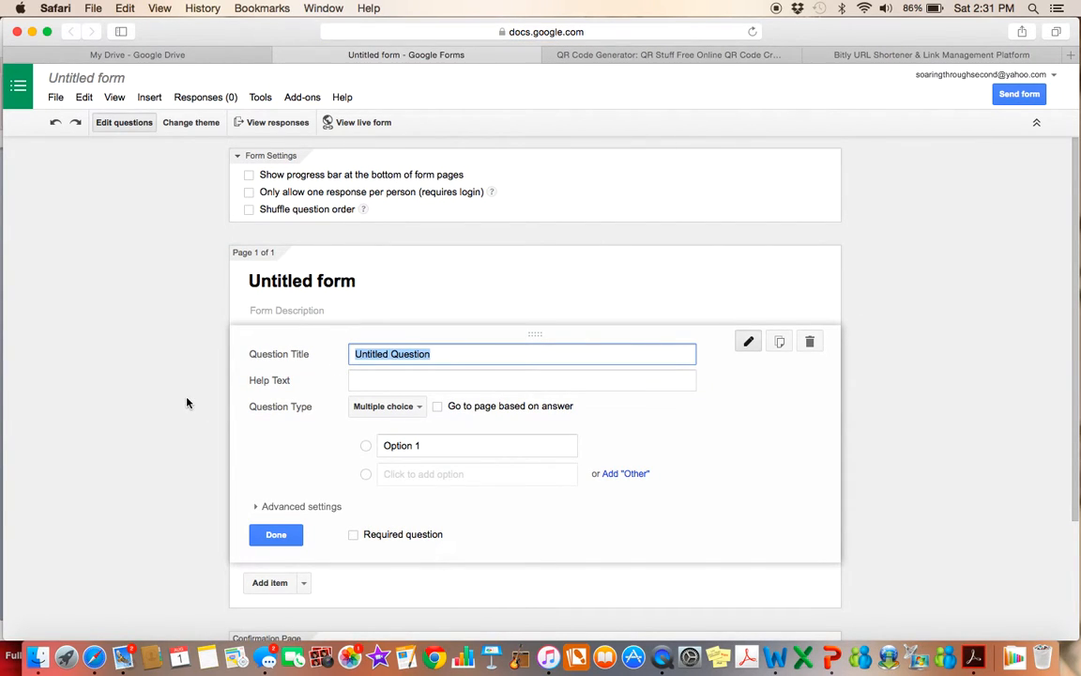
mouse_move(158, 216)
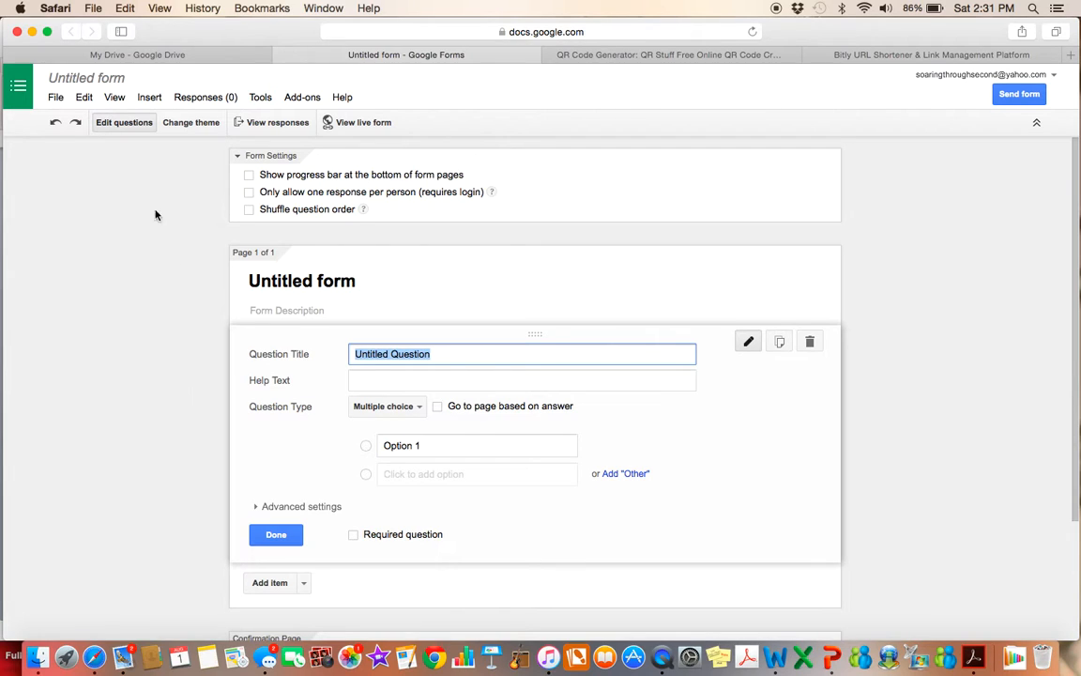
- Start renaming the form from its 'Untitled form' title
click(88, 79)
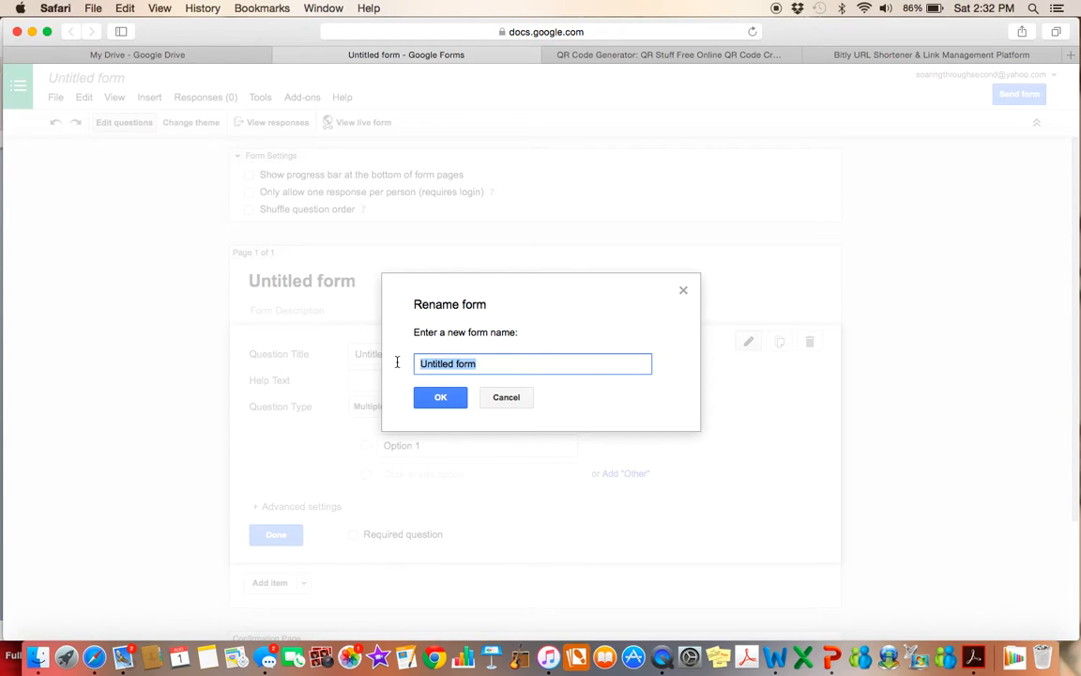
- Name the form "Patterson's 2nd Grade Class 2015-2016" and confirm
text(Patterson's 2)
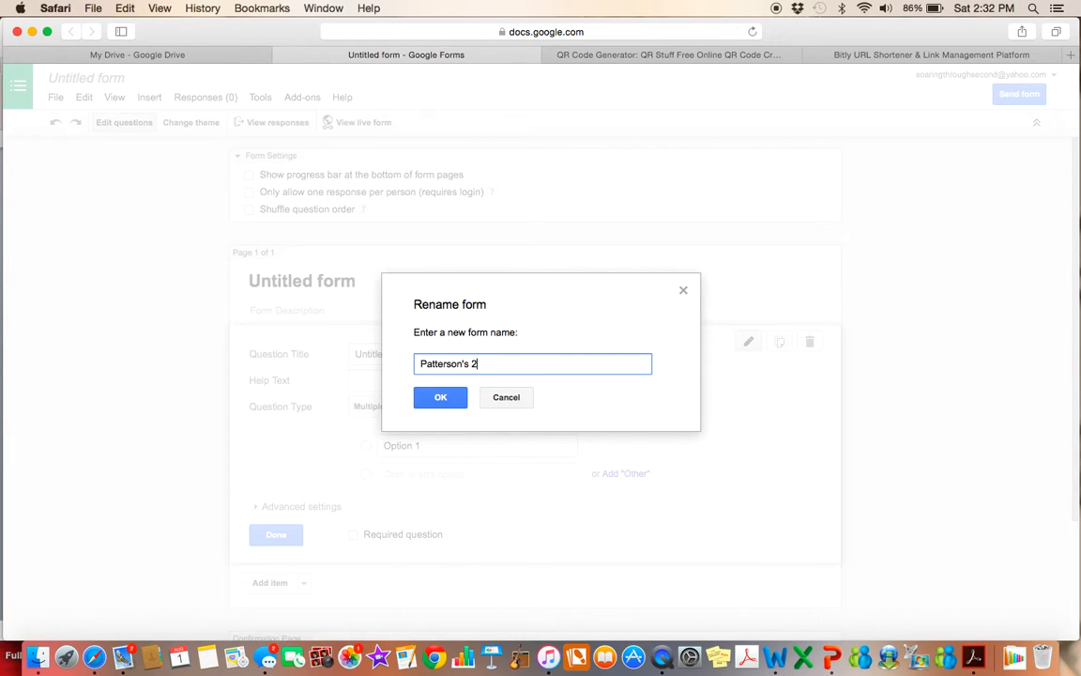
text(nd Grade Class)
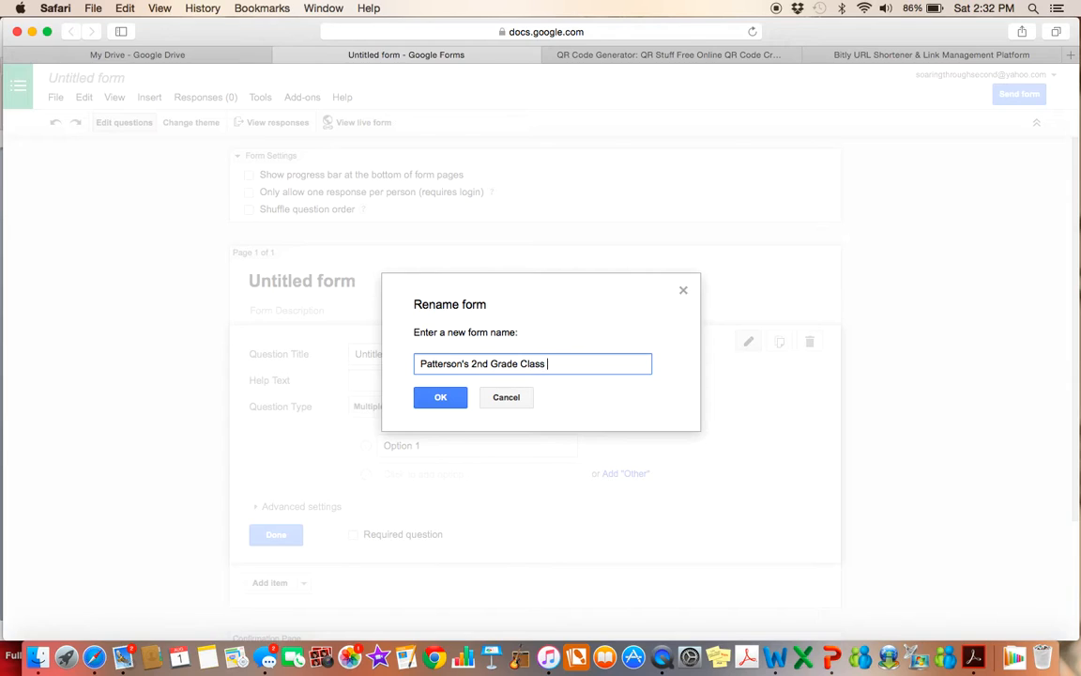
text(2015-2016)
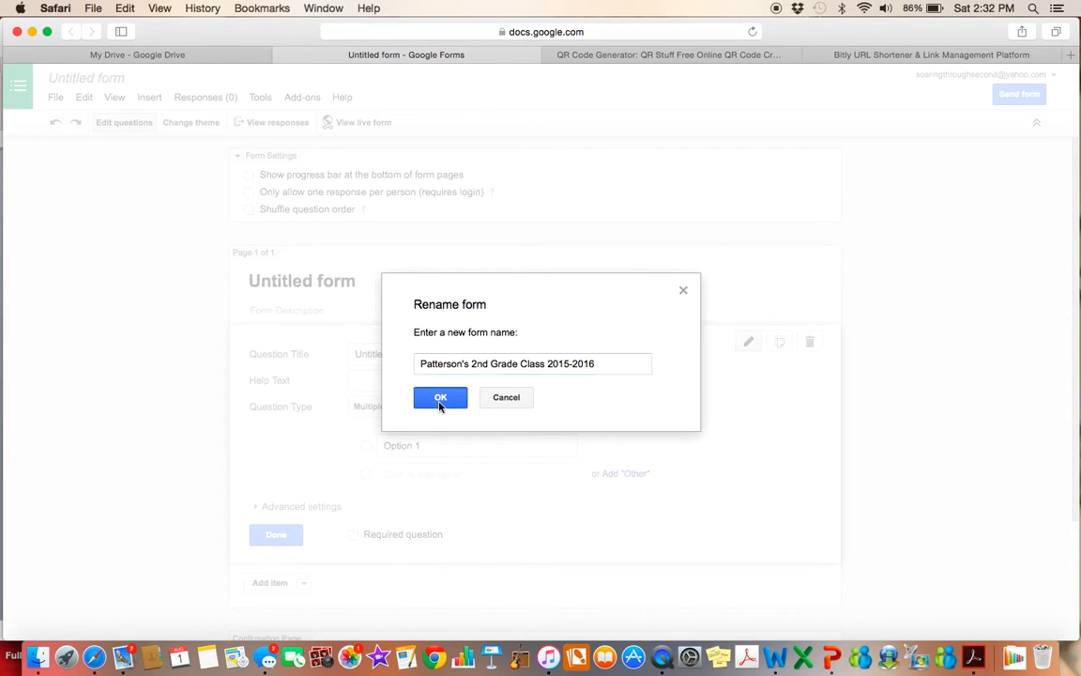
click(439, 398)
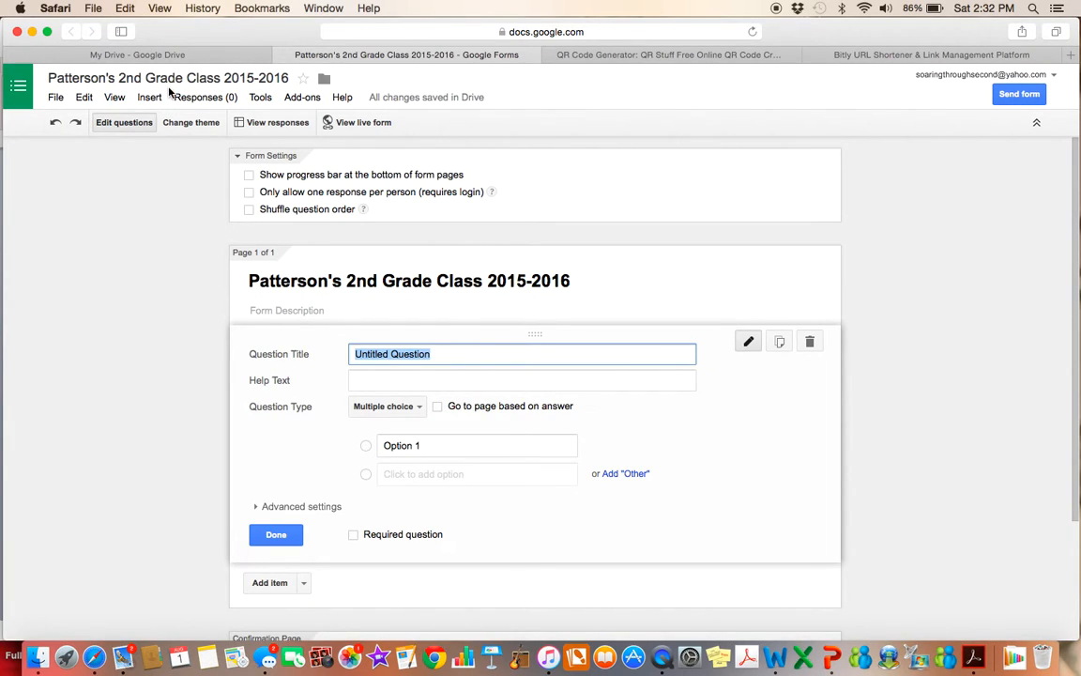
mouse_move(190, 297)
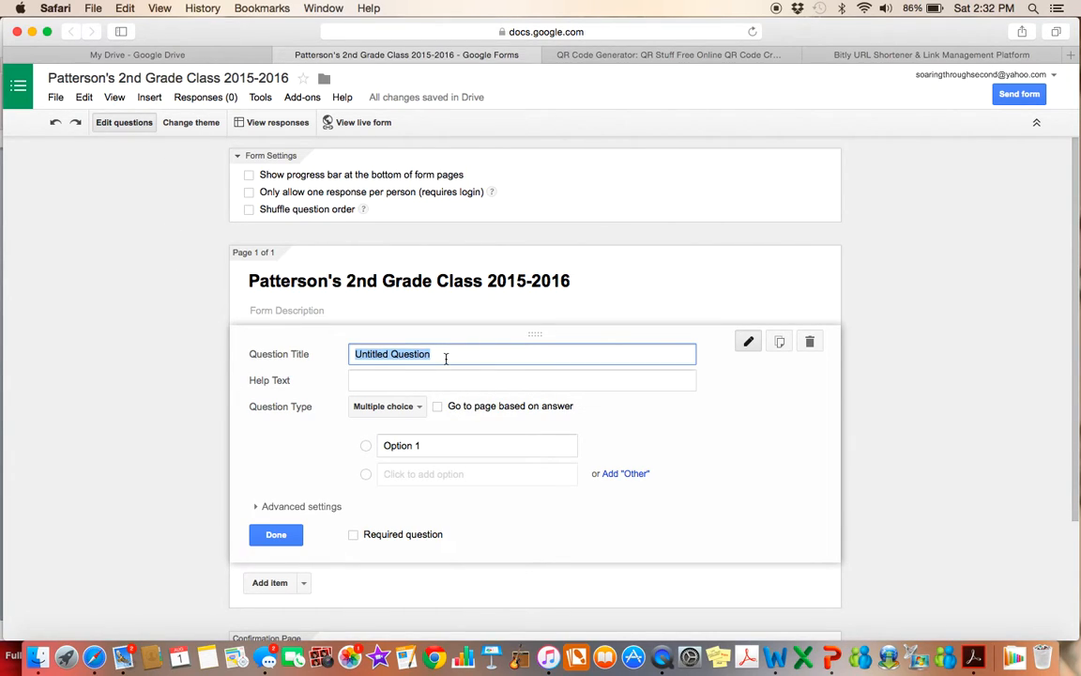
- Make question 1 "Student's Full Name", a required Text question, and finish it
text(Student's Name)
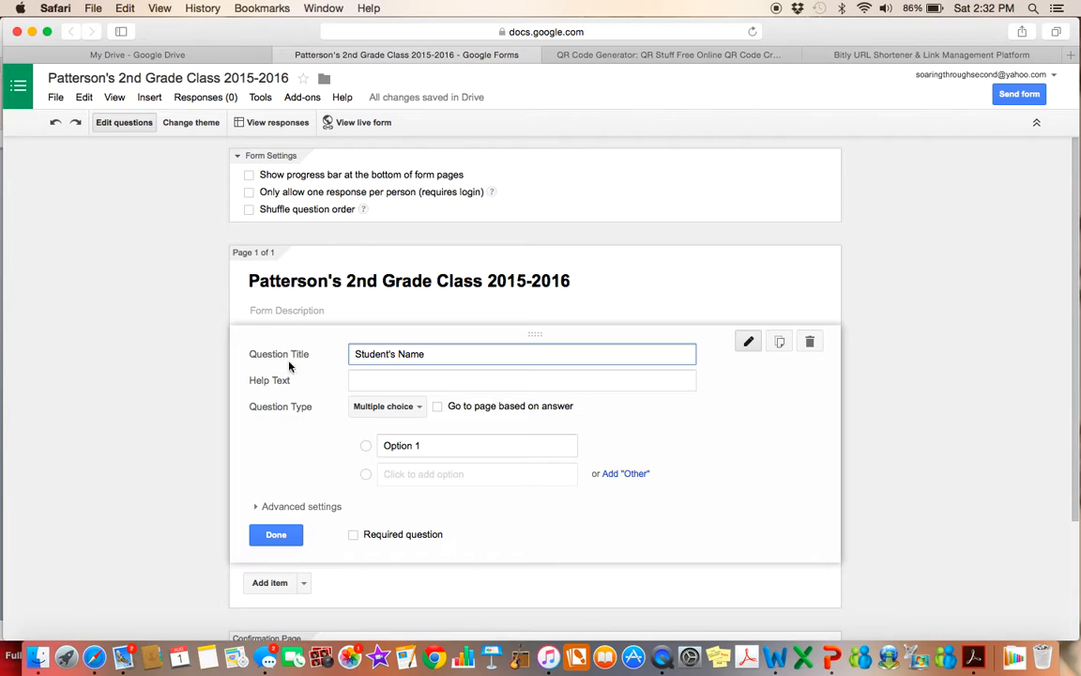
mouse_move(402, 428)
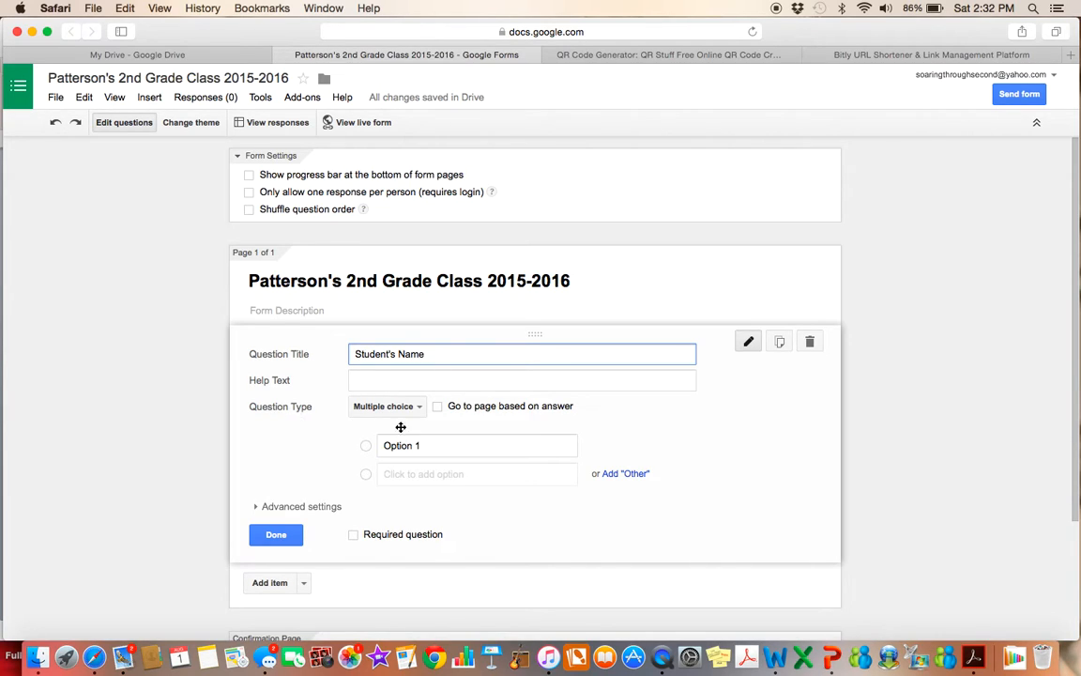
click(383, 405)
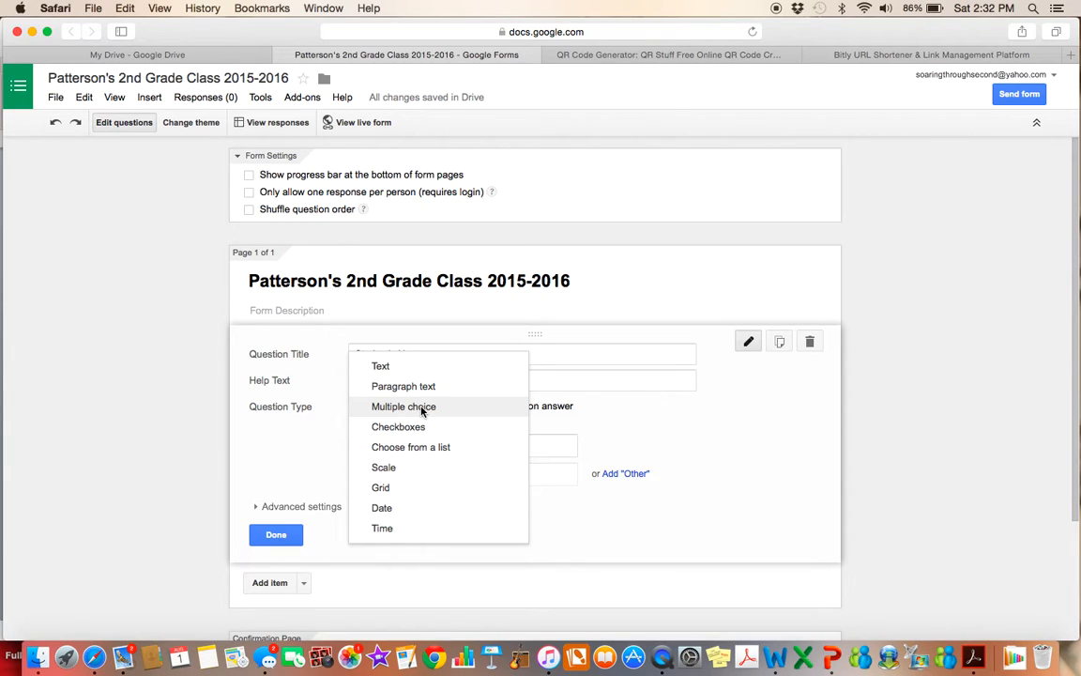
mouse_move(447, 418)
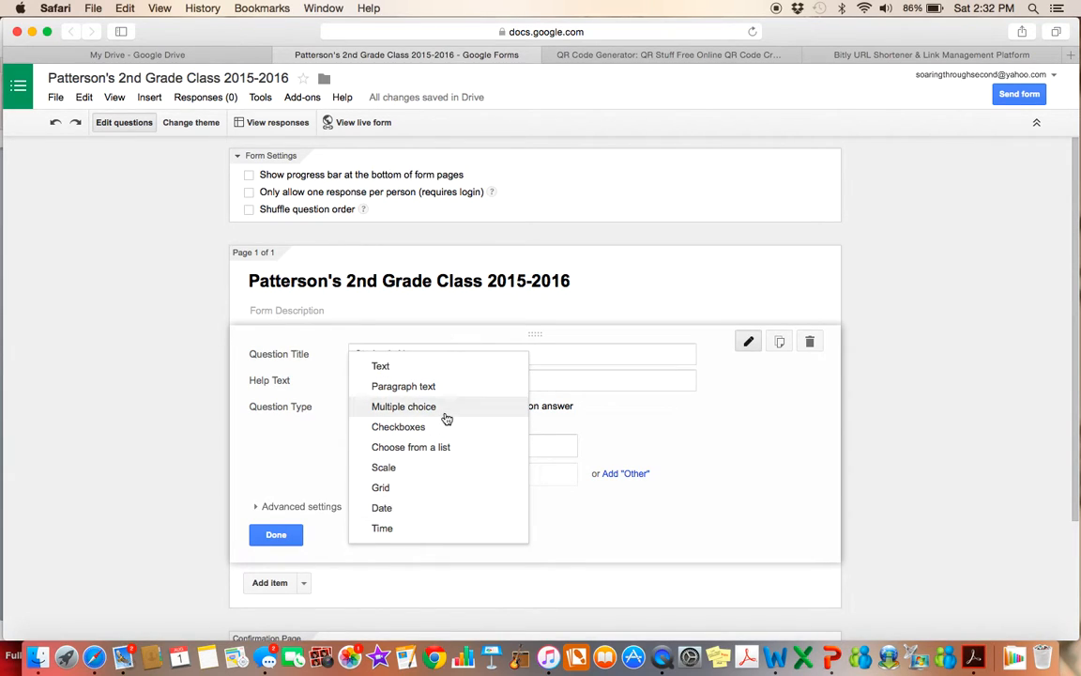
mouse_move(431, 387)
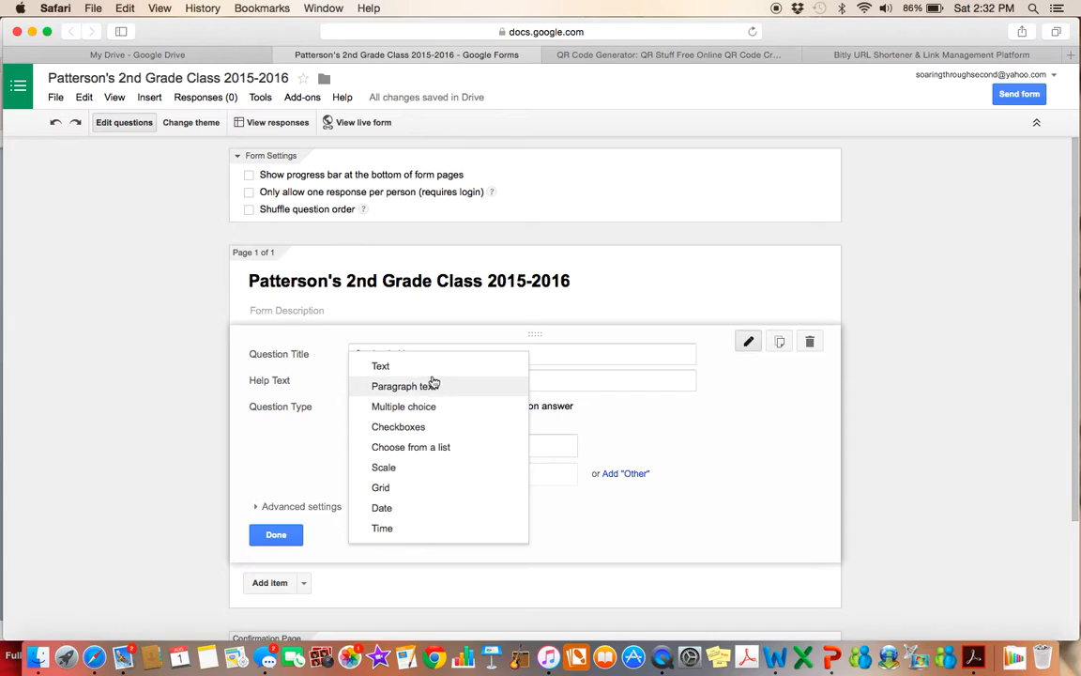
click(381, 365)
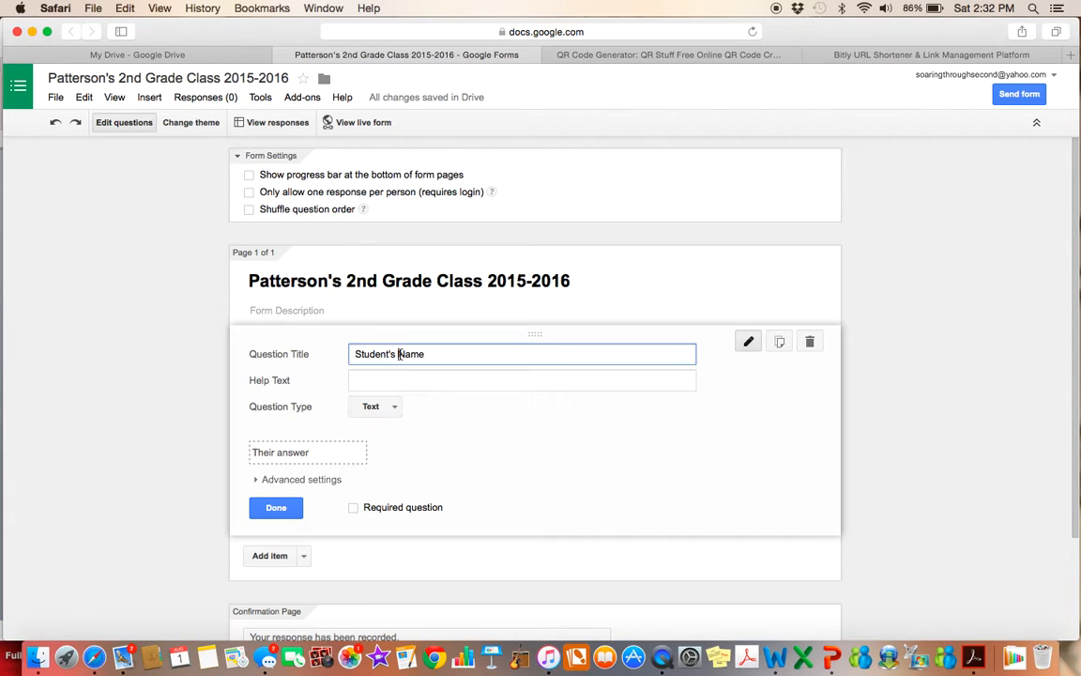
text(Full)
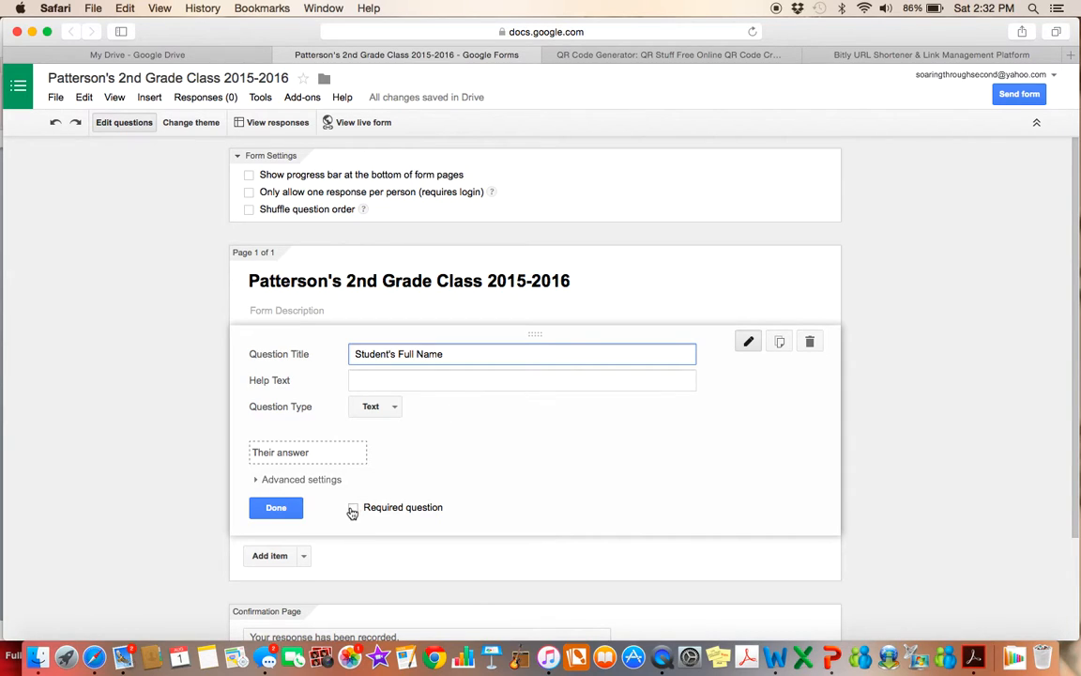
click(353, 507)
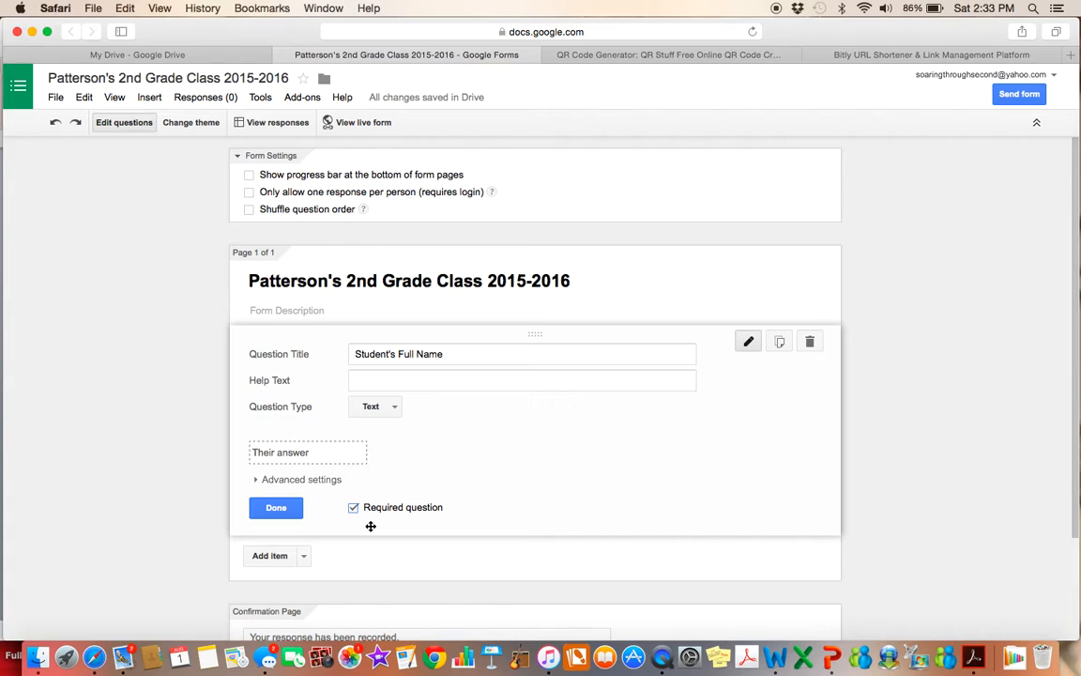
mouse_move(402, 492)
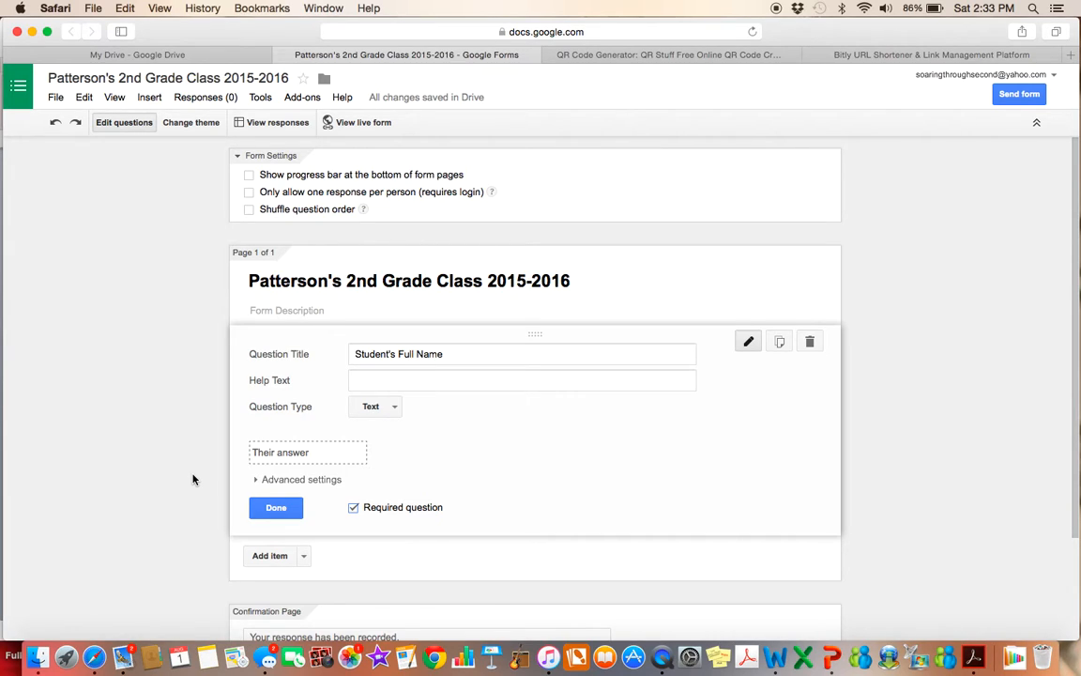
mouse_move(304, 544)
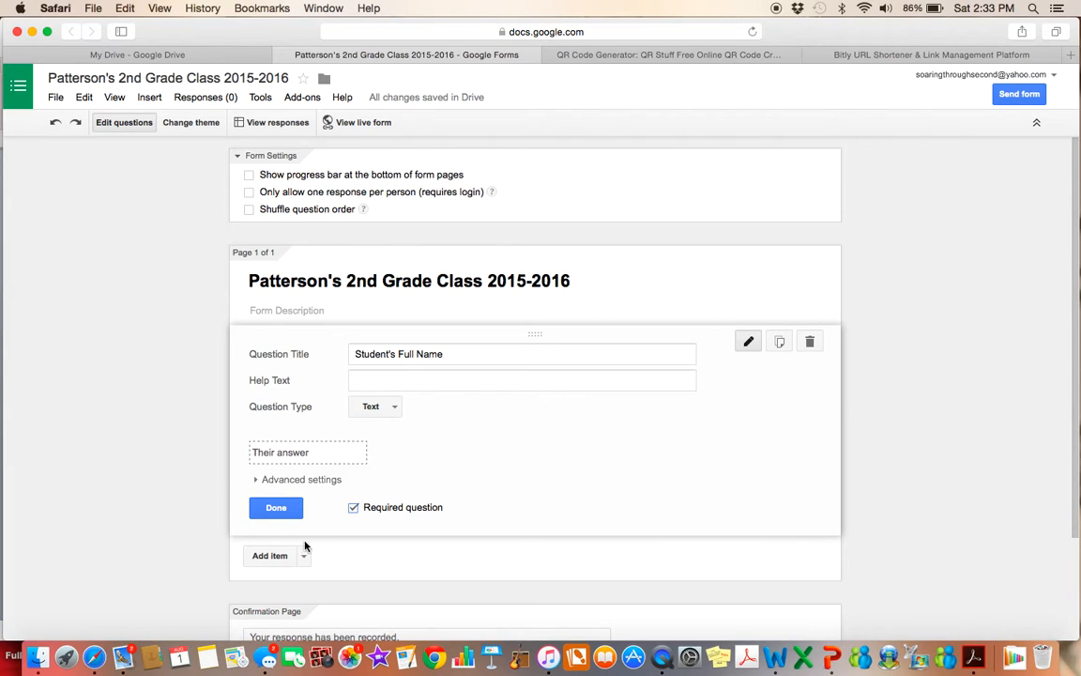
mouse_move(375, 492)
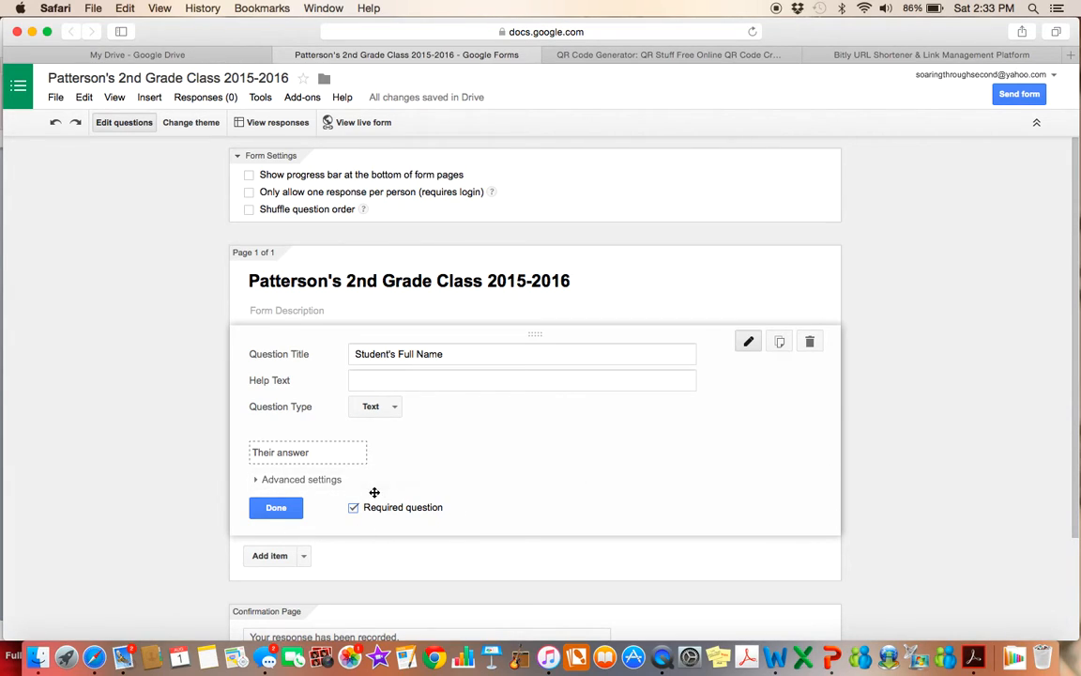
mouse_move(351, 527)
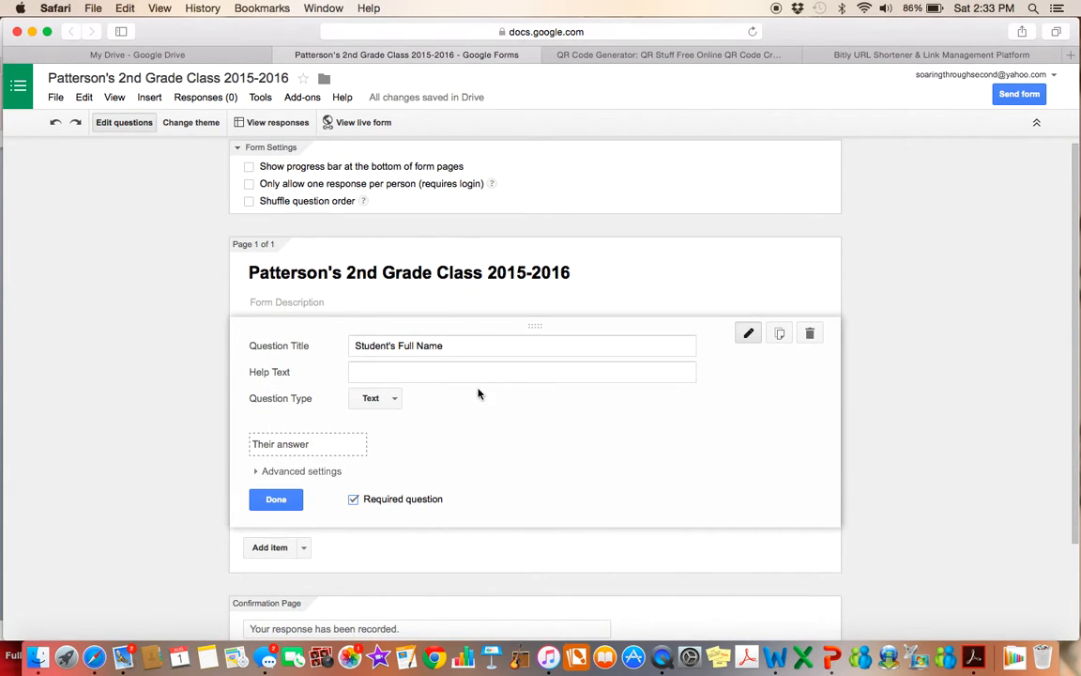
click(274, 499)
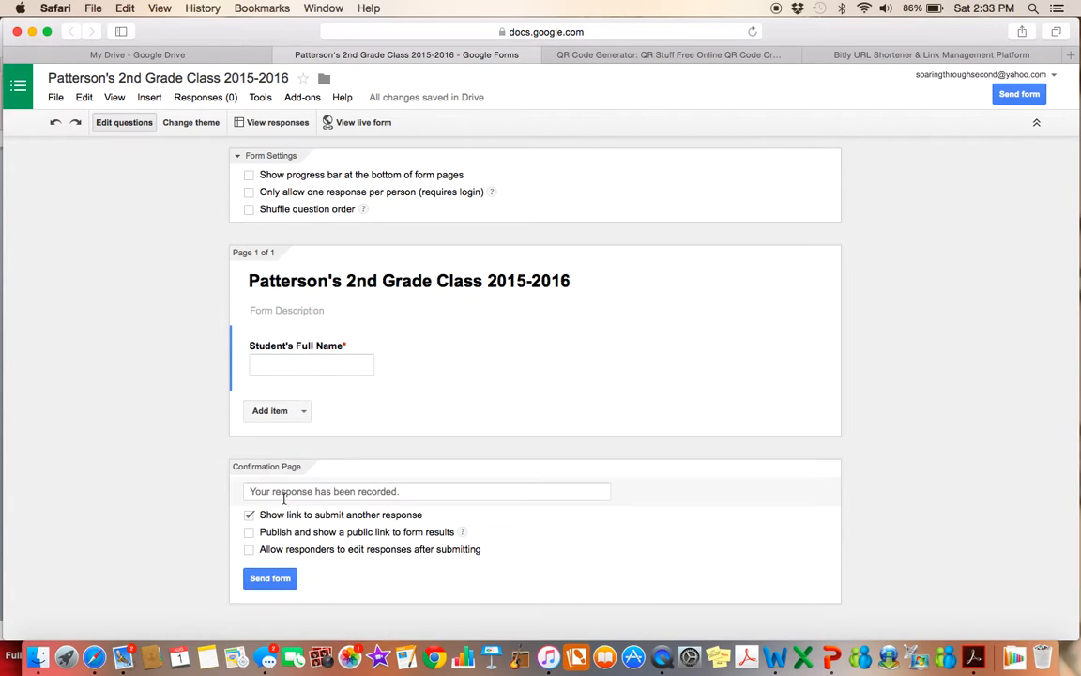
- Add a "Home Address" Text question and finish it
click(270, 410)
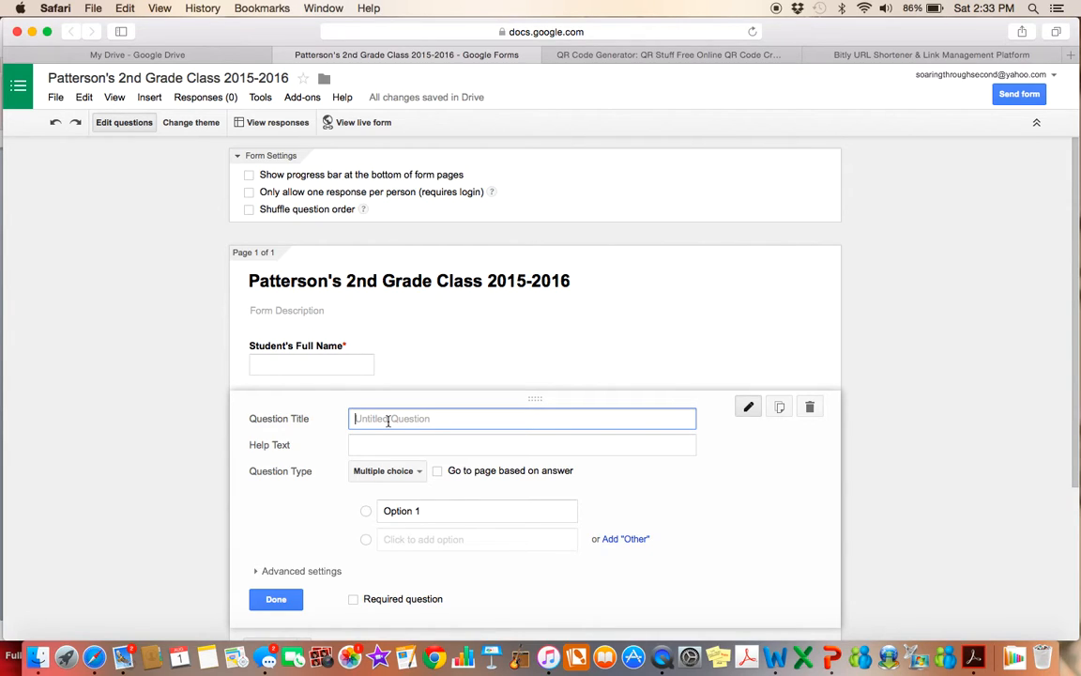
text(Home A)
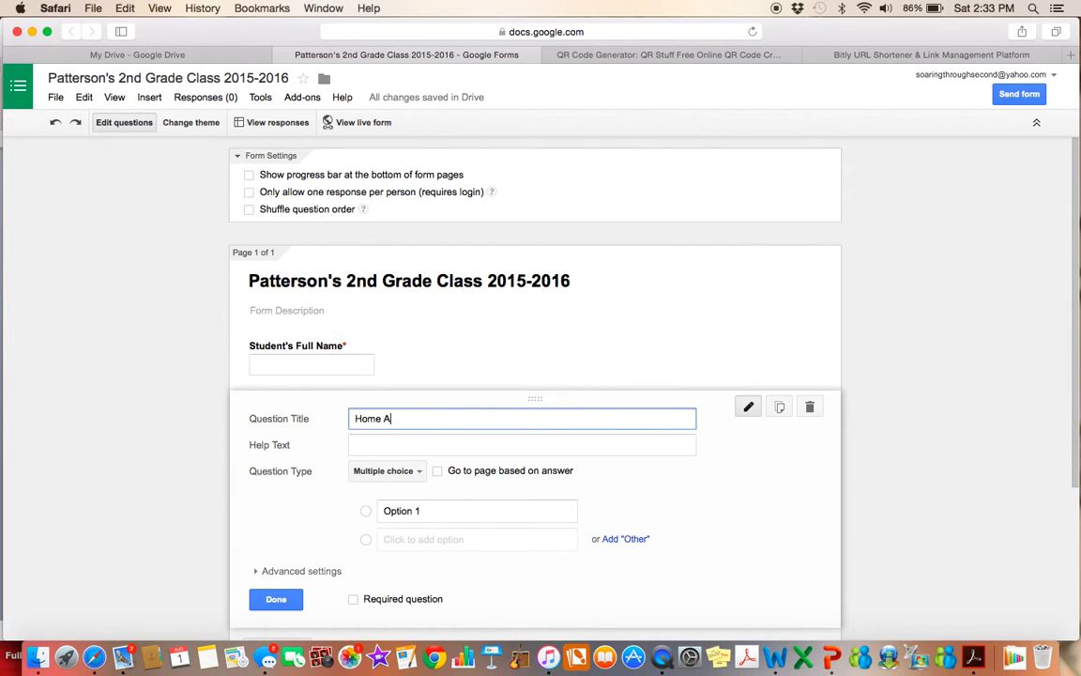
text(ddress)
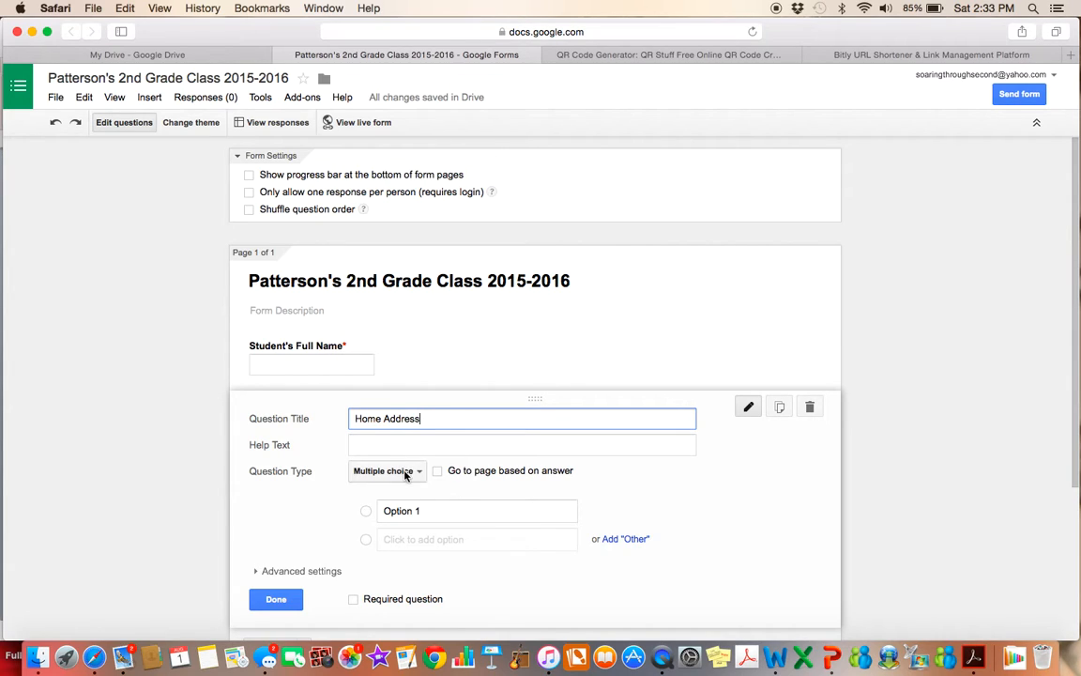
click(384, 471)
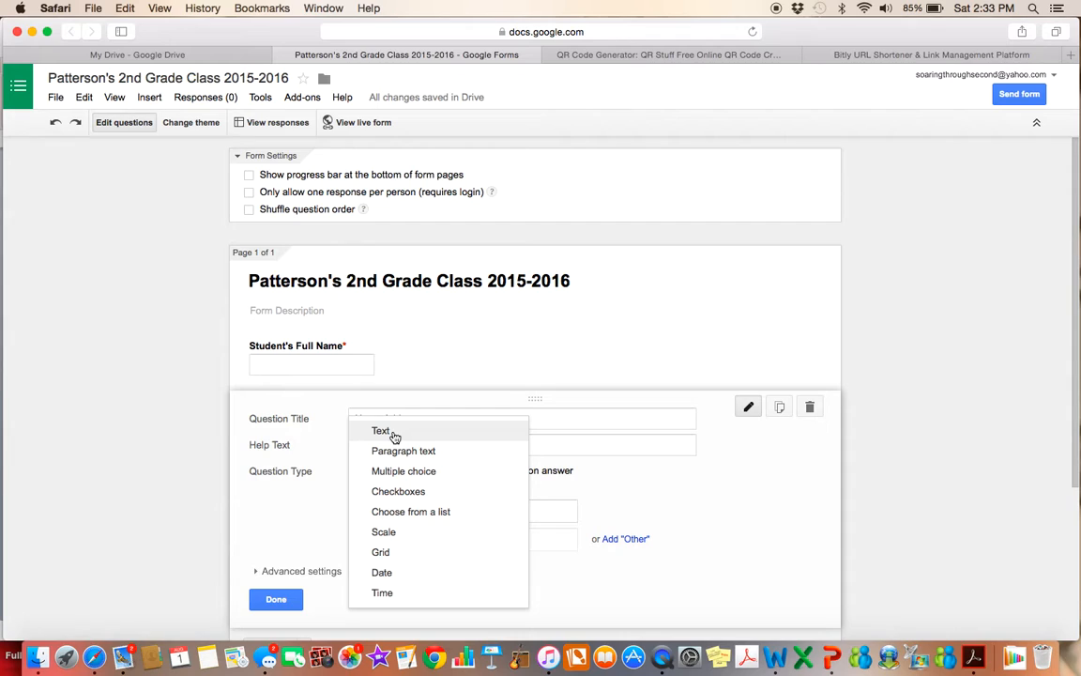
click(379, 430)
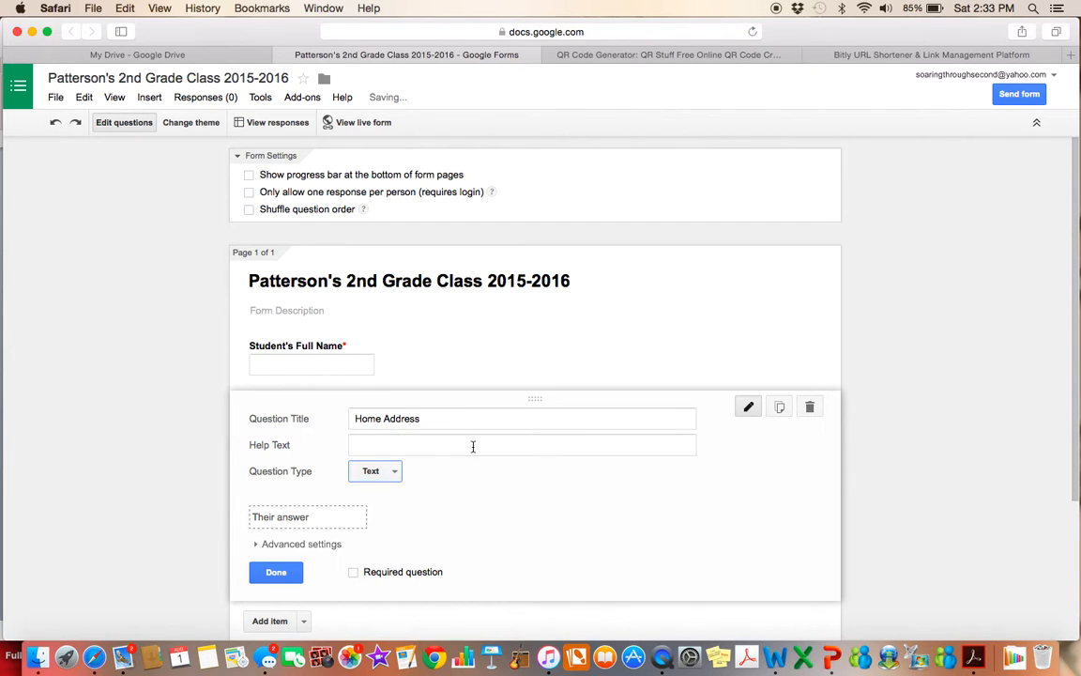
click(276, 571)
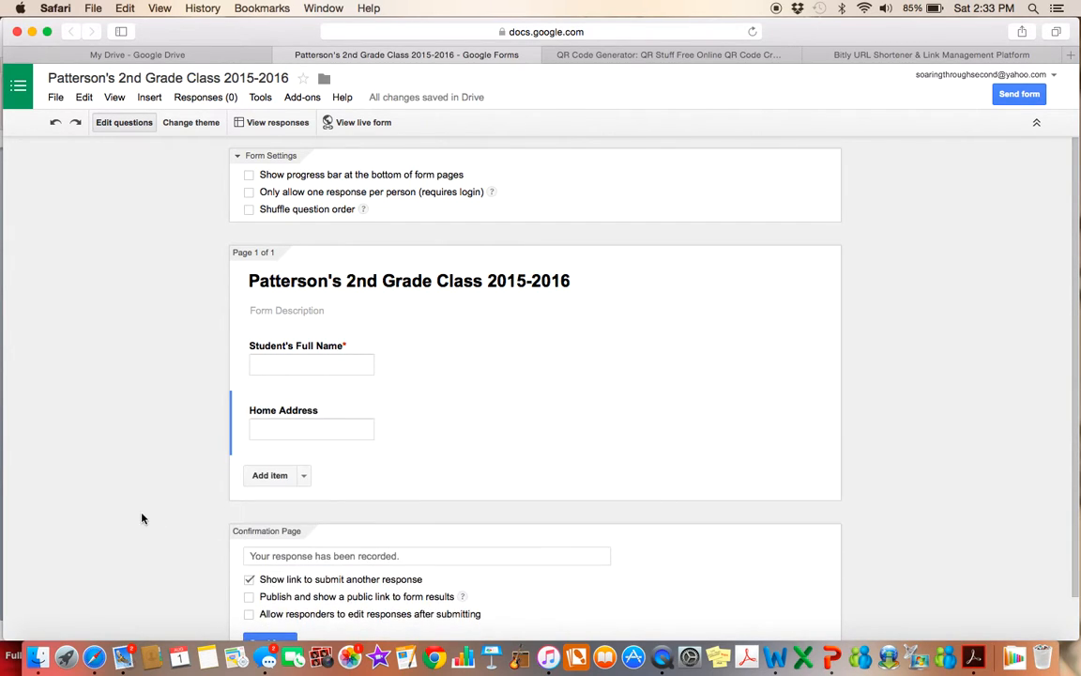
- Add a required Text question "Mom's Cell Phone Number"
click(270, 475)
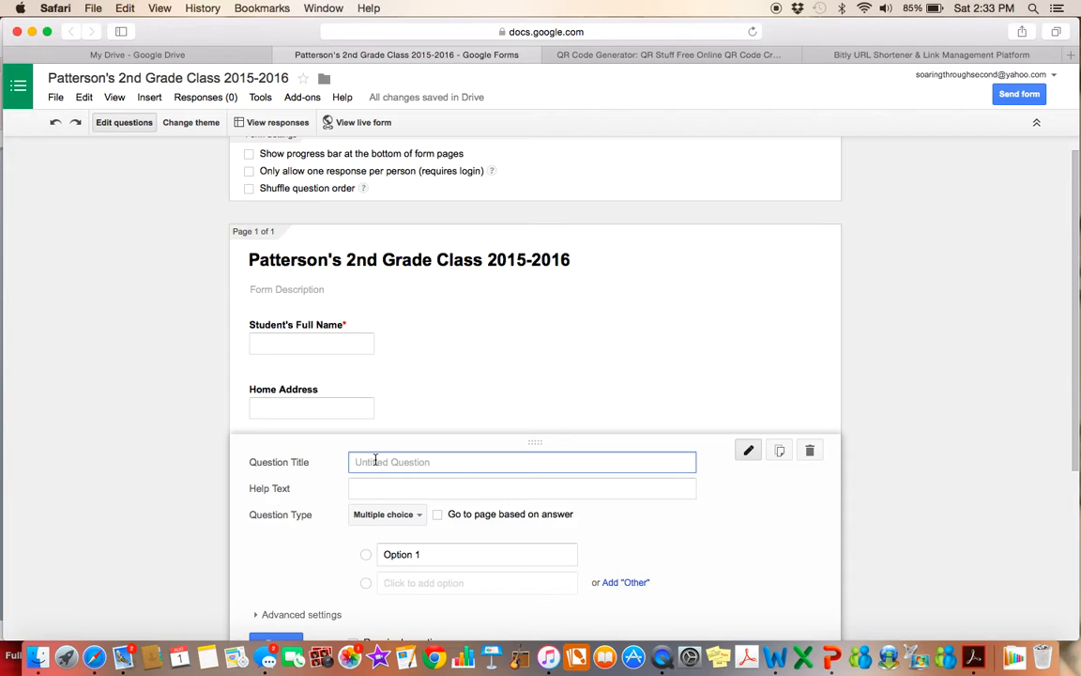
scroll(down, 3)
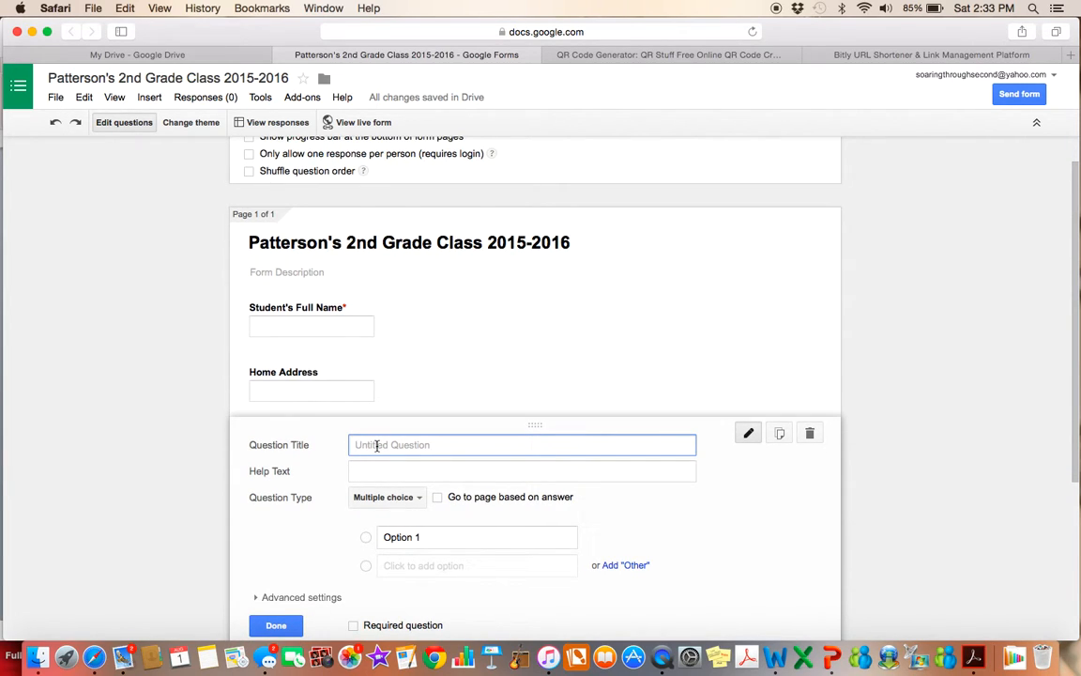
text(Mom's)
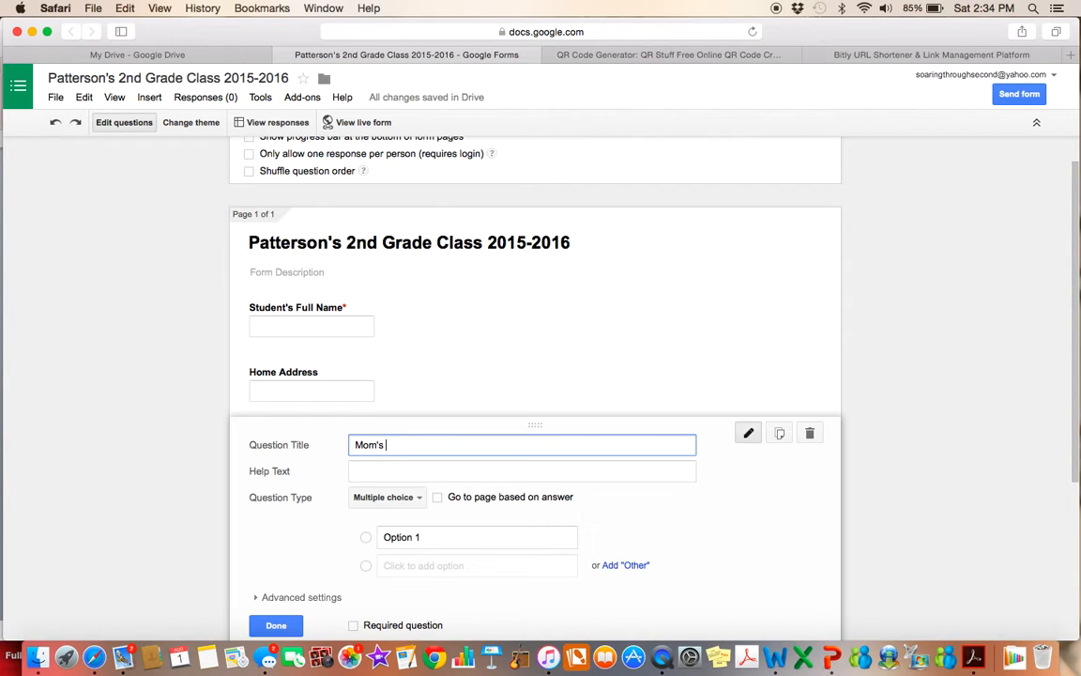
text(Cell Phone Number)
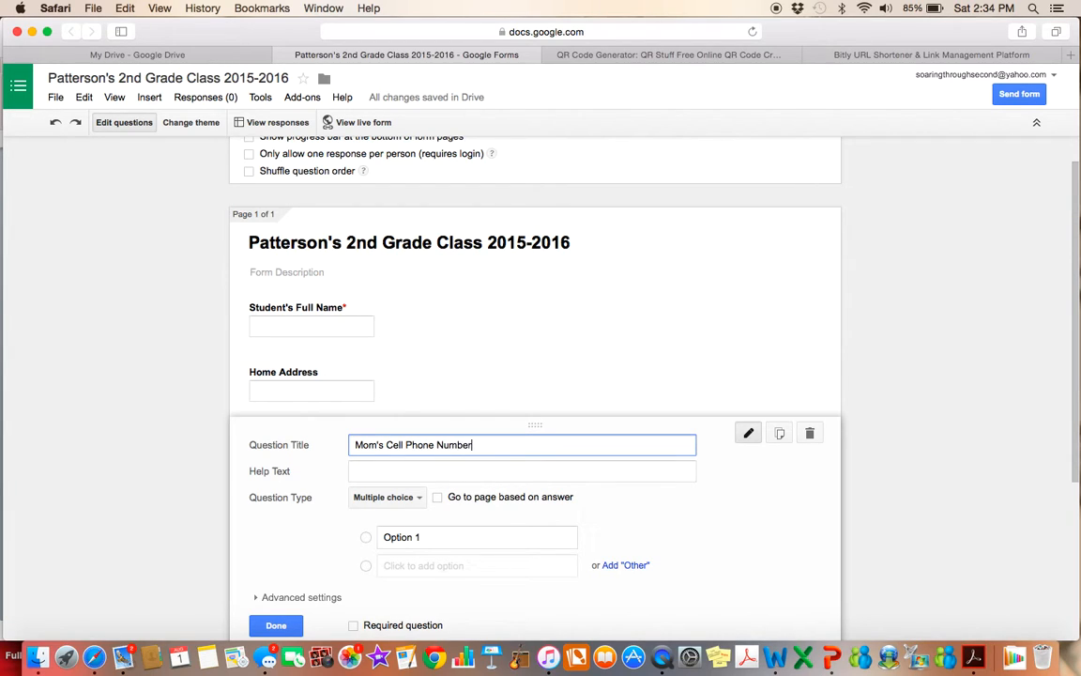
click(387, 498)
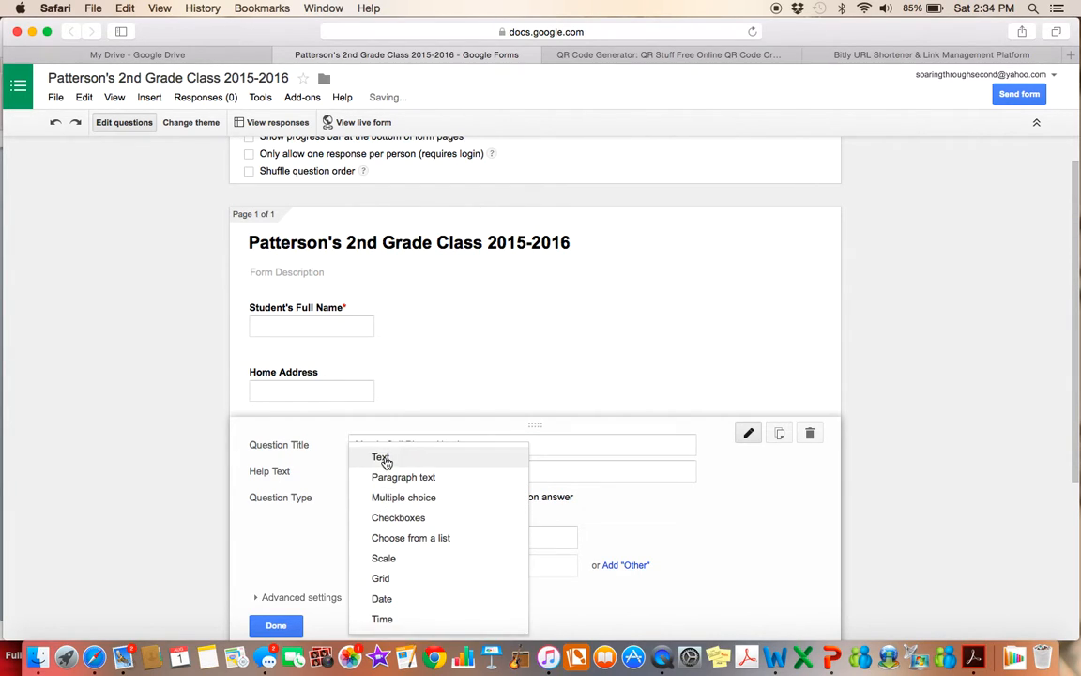
click(381, 458)
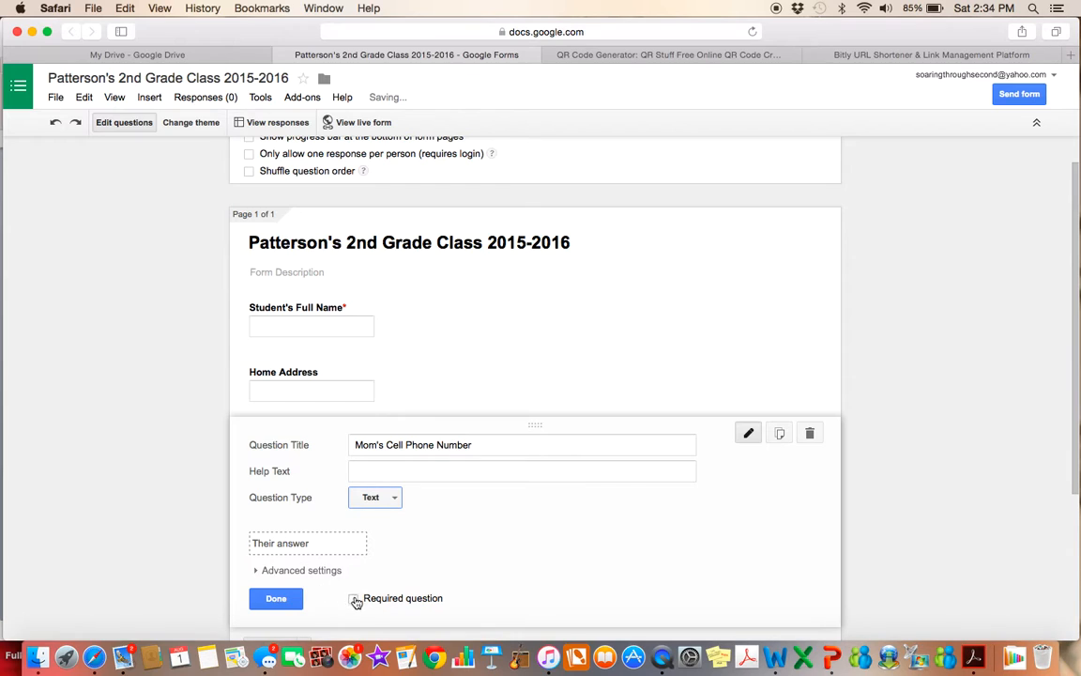
click(353, 599)
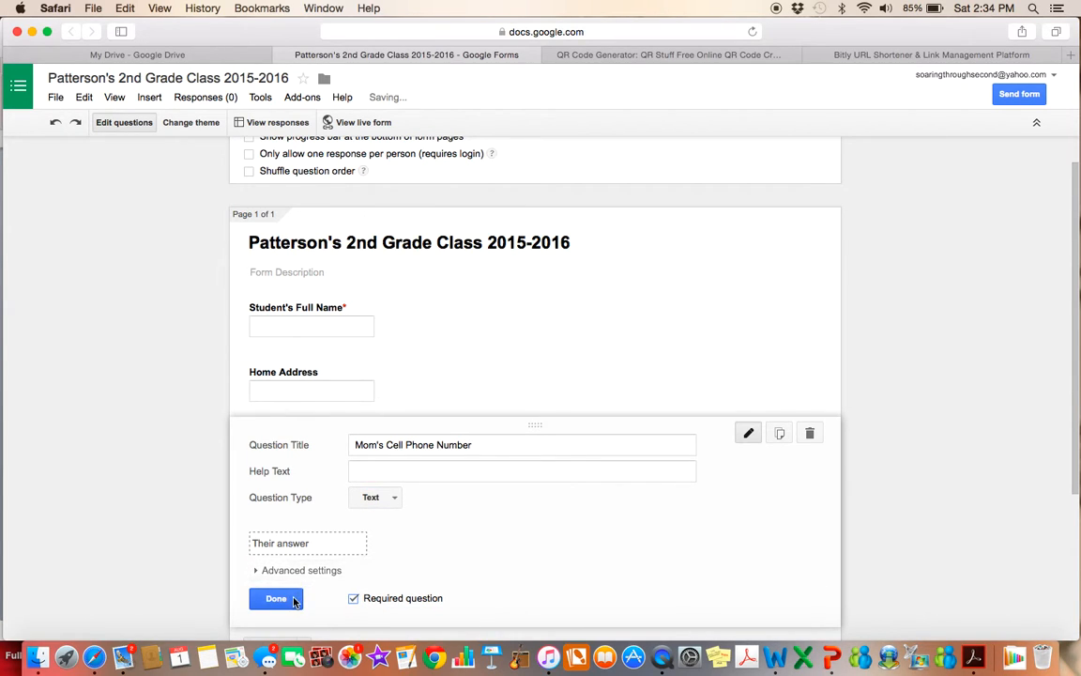
click(274, 597)
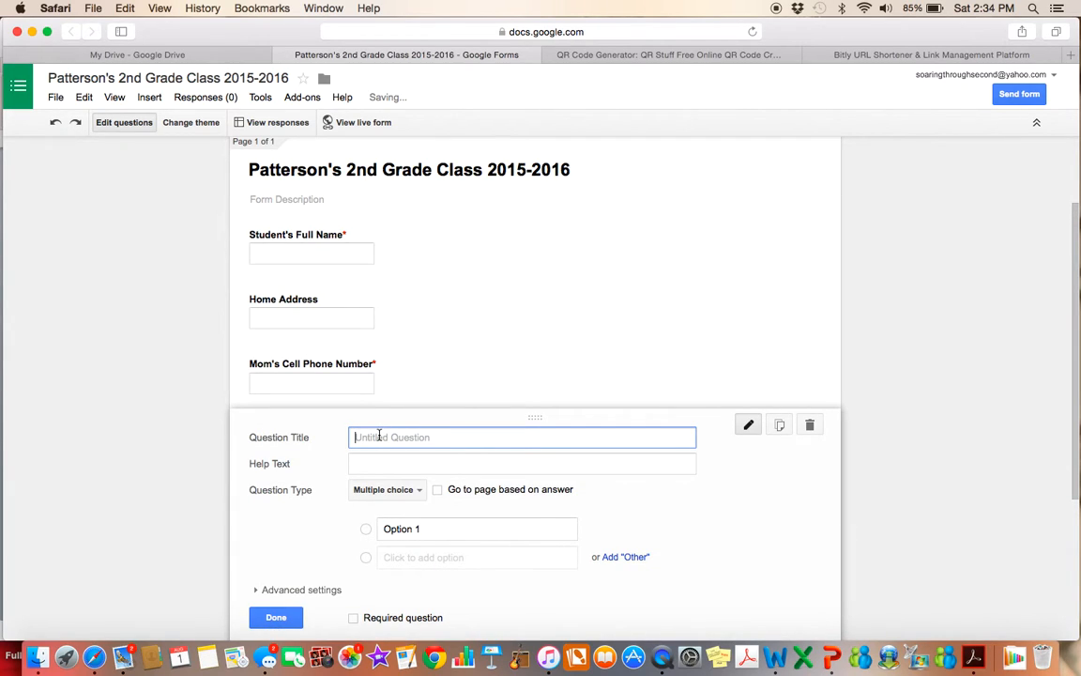
- Add a required multiple-choice "Is it okay to text mom's cell phone?" with Yes / No thank you
text(Te)
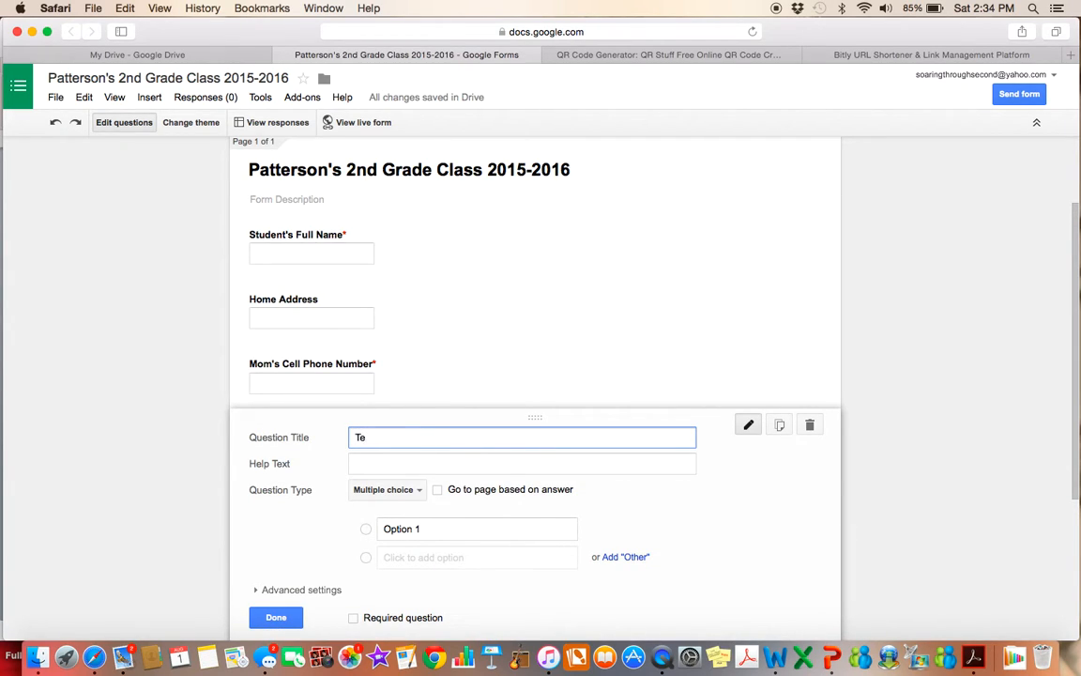
text(Is it okay to text)
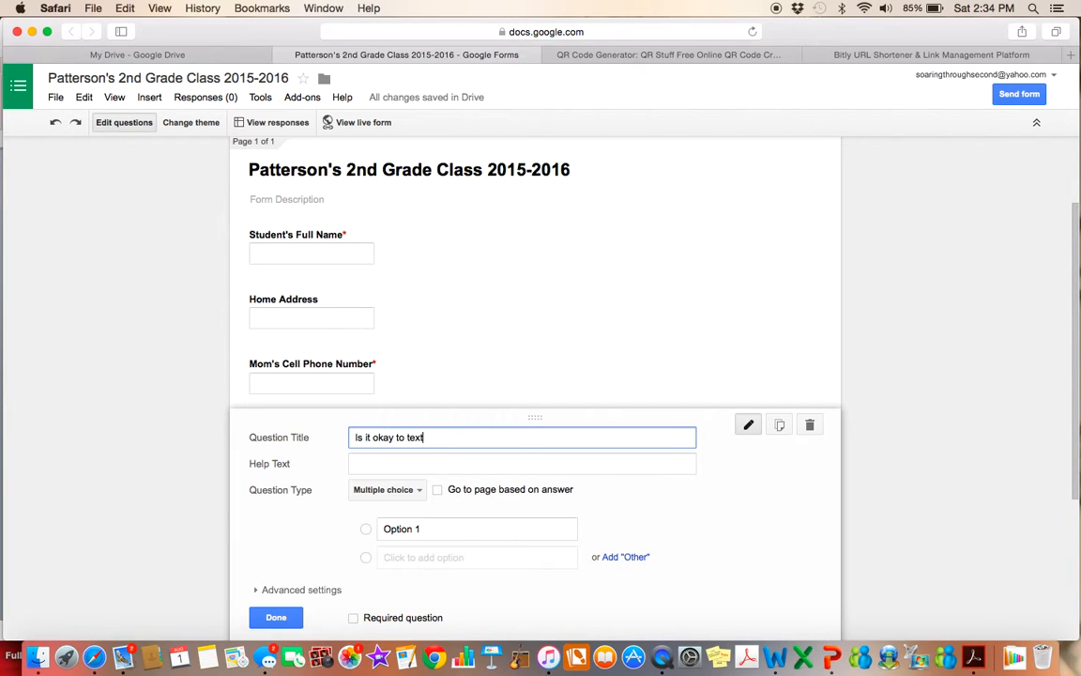
text(moms)
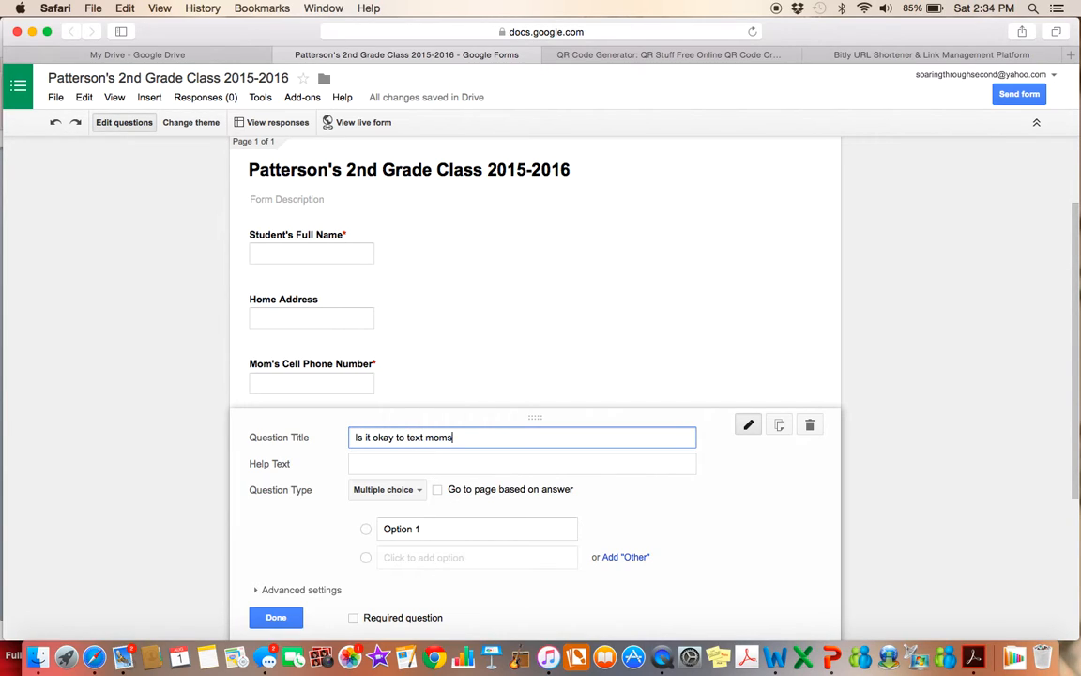
text('s cell phone?)
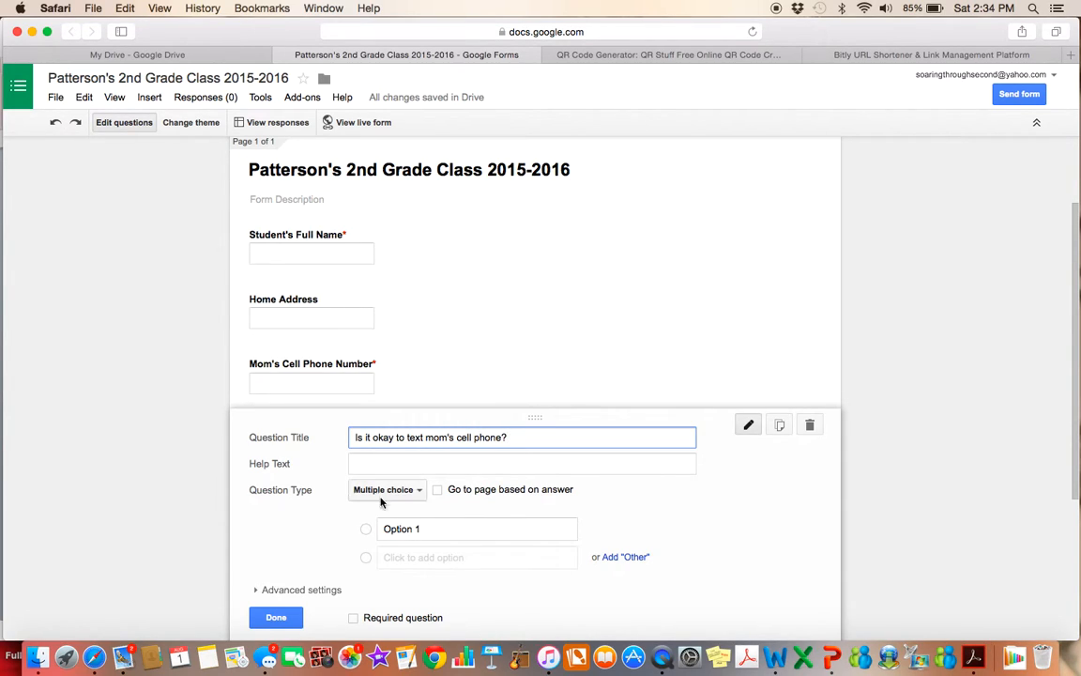
click(385, 488)
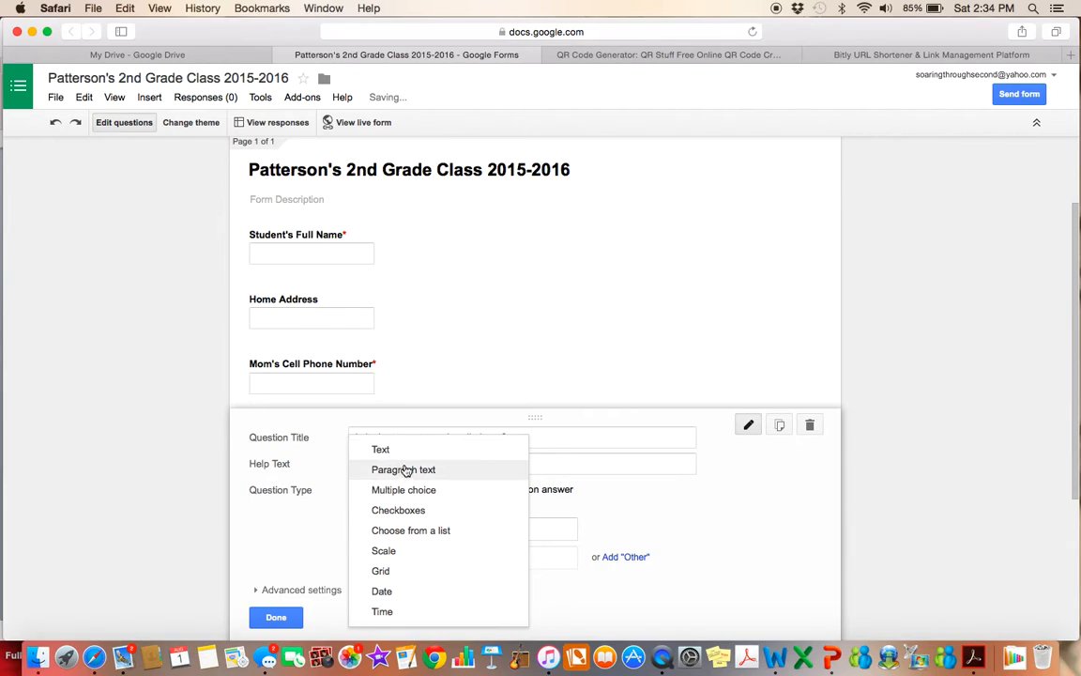
click(401, 490)
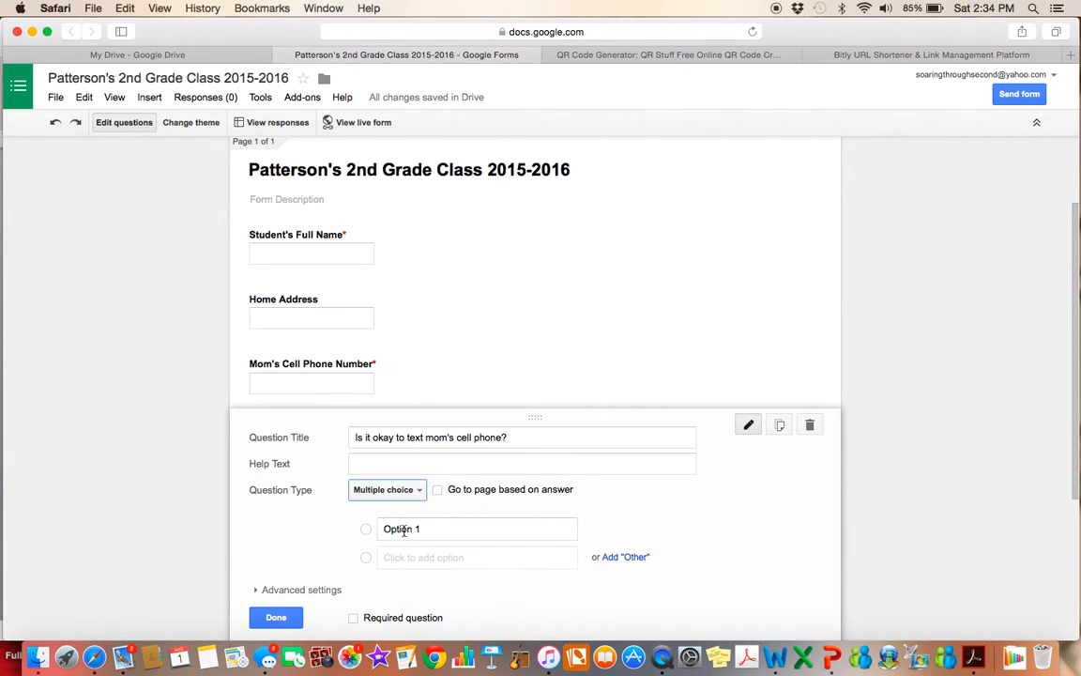
text(Yes)
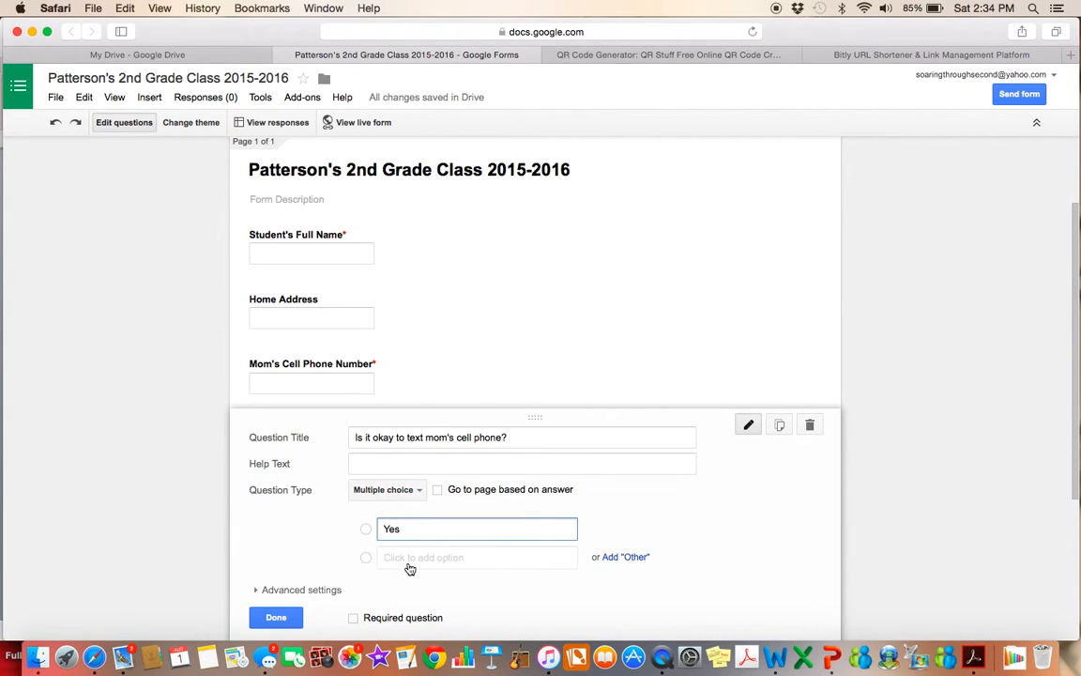
text(No thank you)
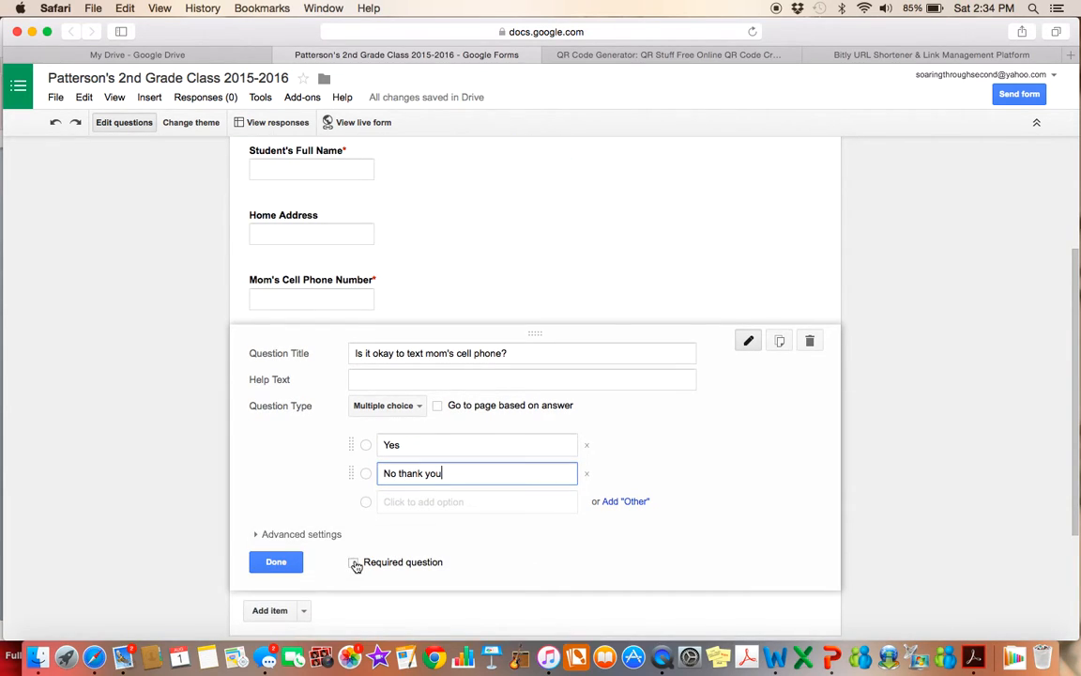
click(353, 563)
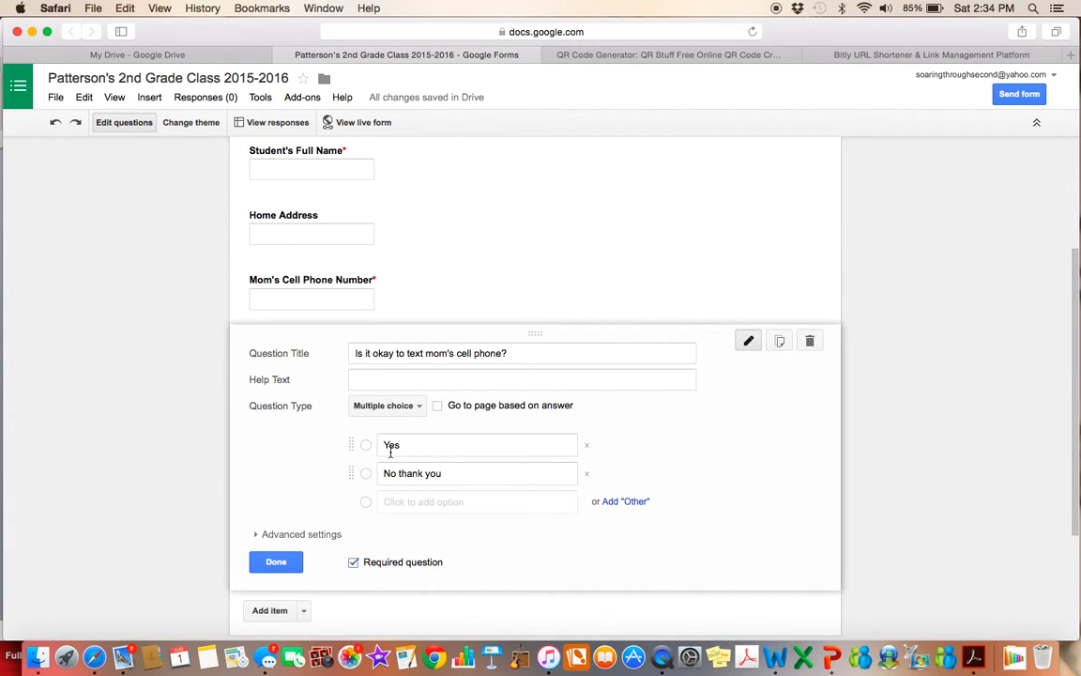
mouse_move(368, 447)
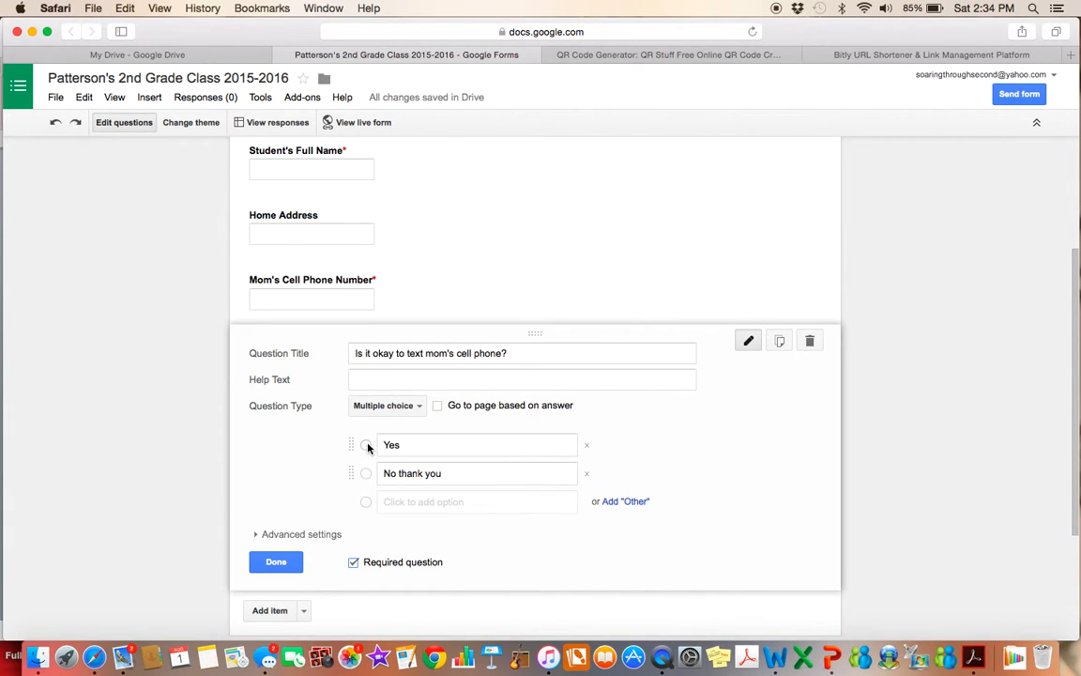
click(274, 562)
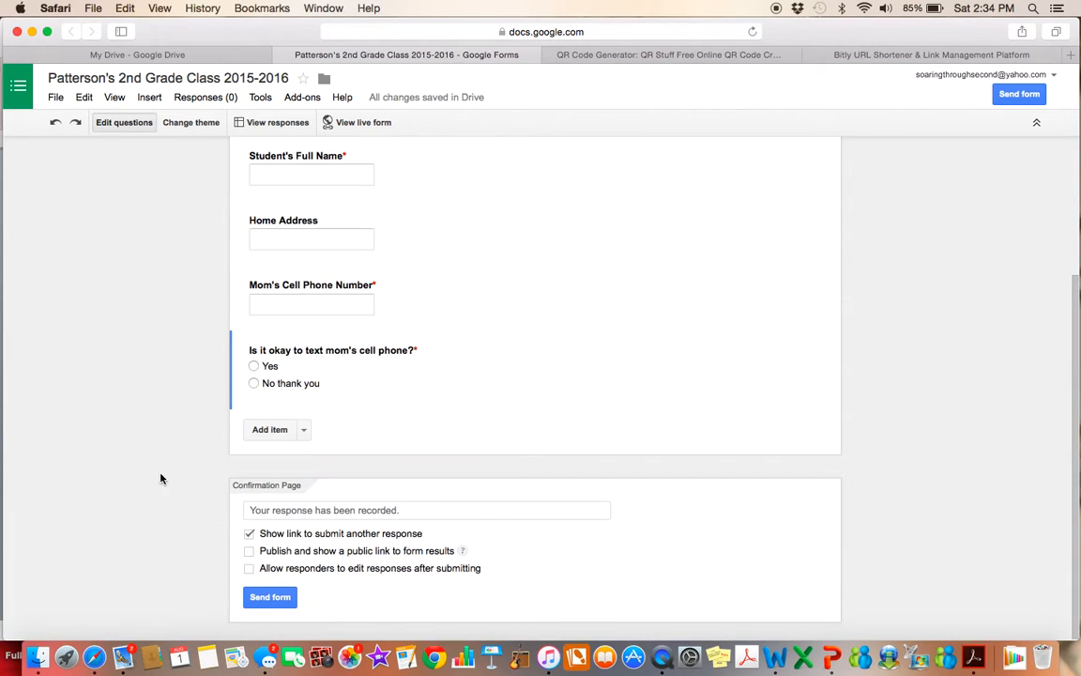
- Reopen Home Address, mark it required, and save it
scroll(up, 3)
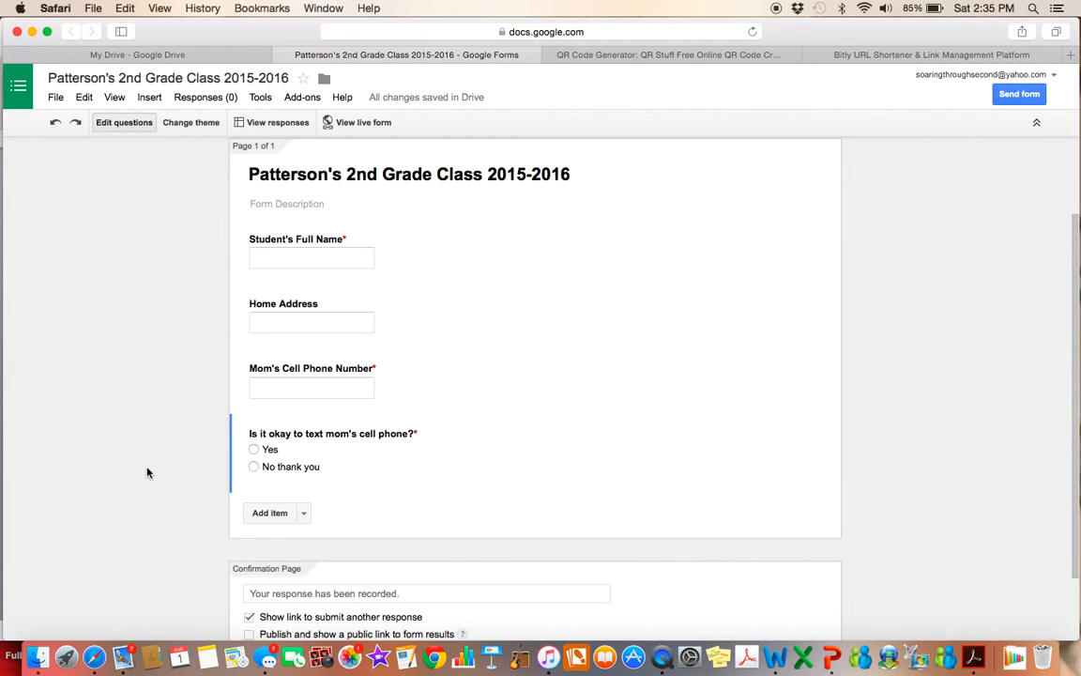
mouse_move(199, 270)
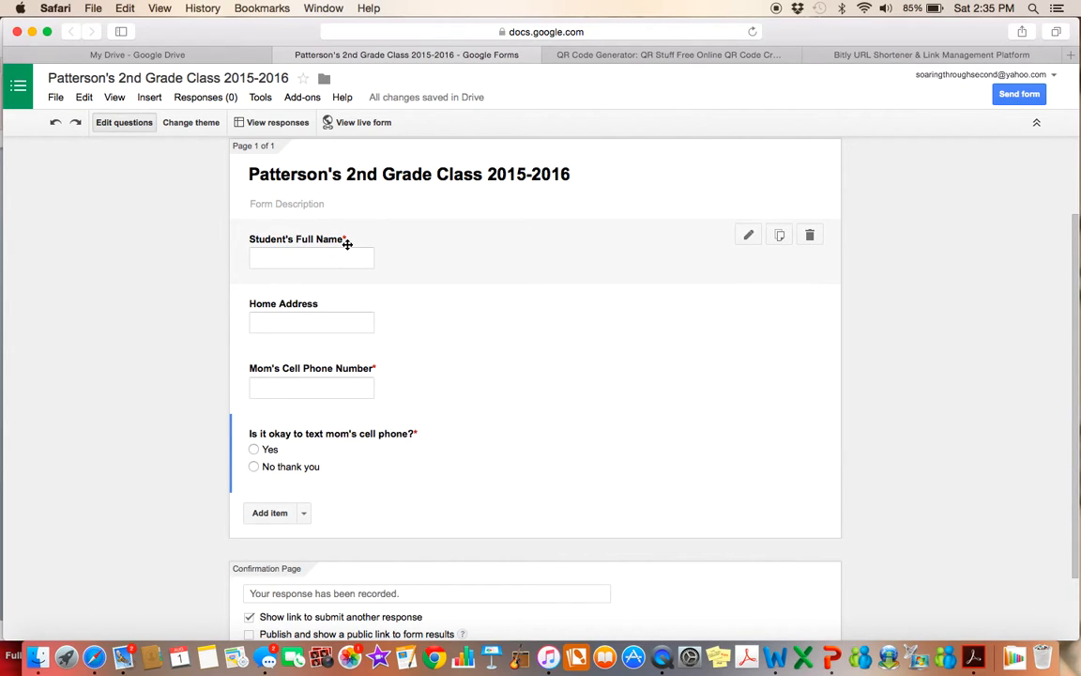
mouse_move(382, 368)
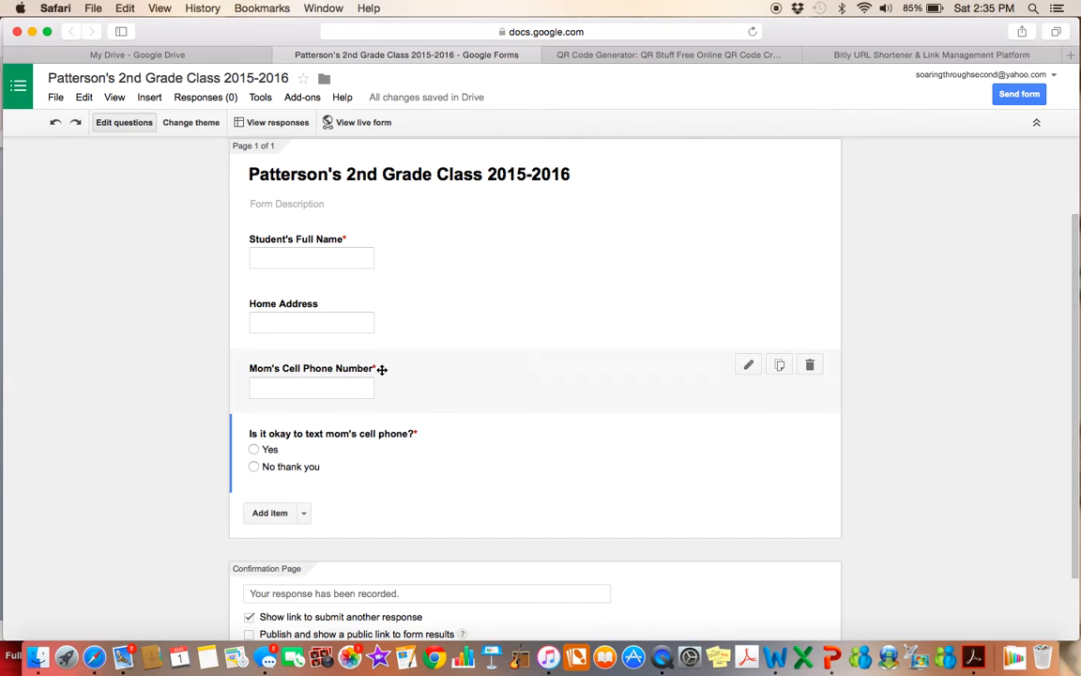
mouse_move(398, 304)
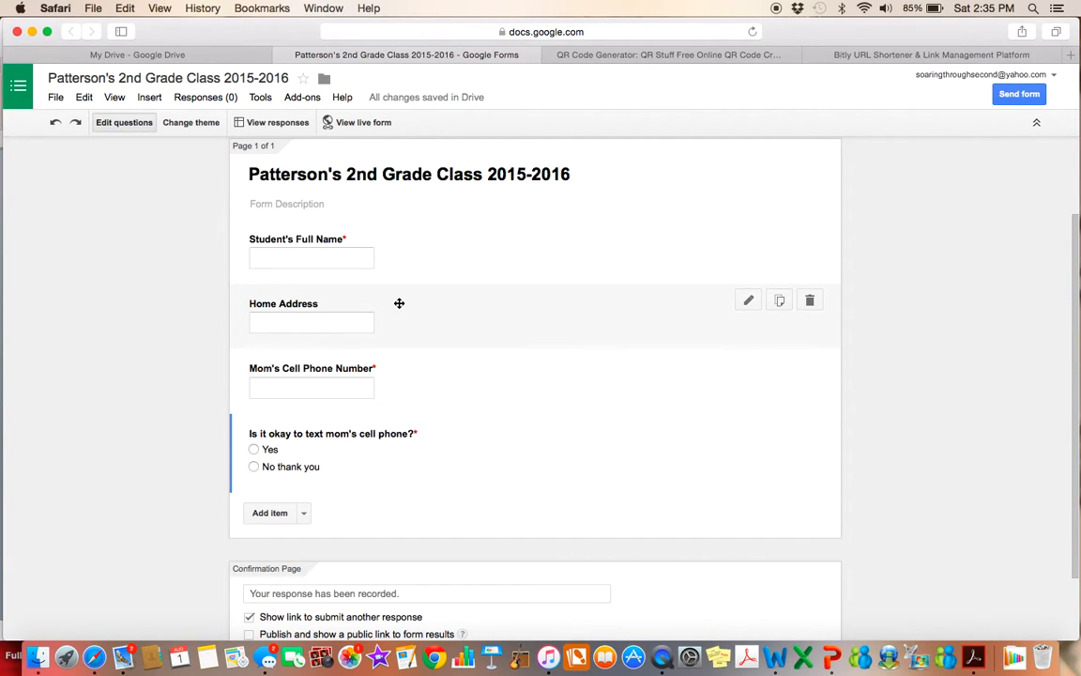
mouse_move(445, 315)
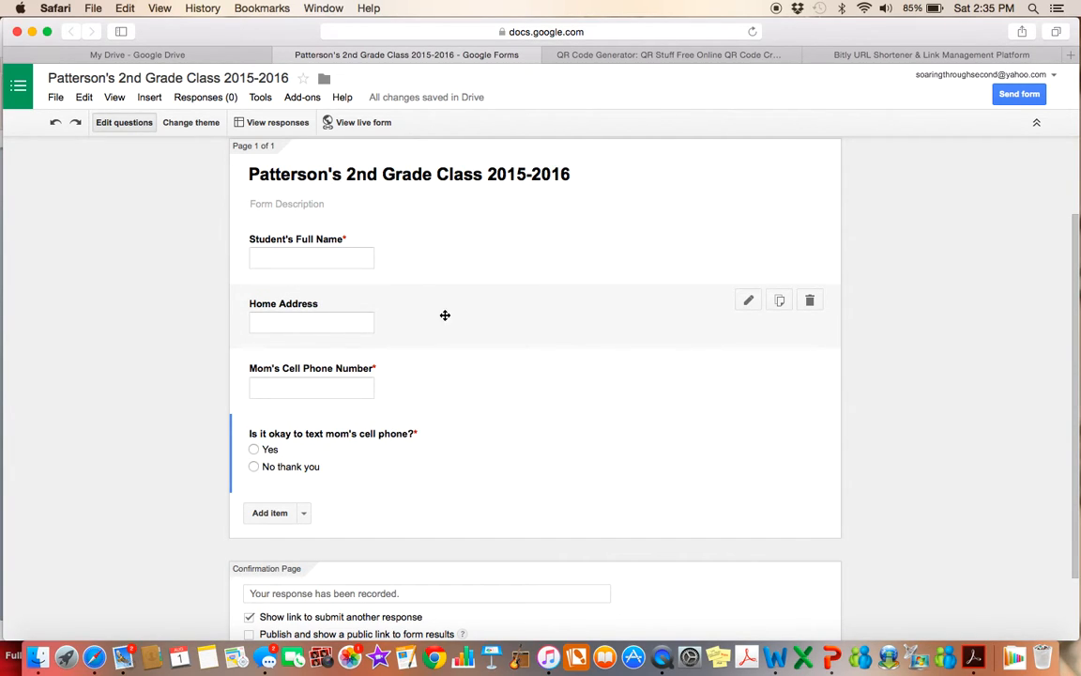
mouse_move(747, 298)
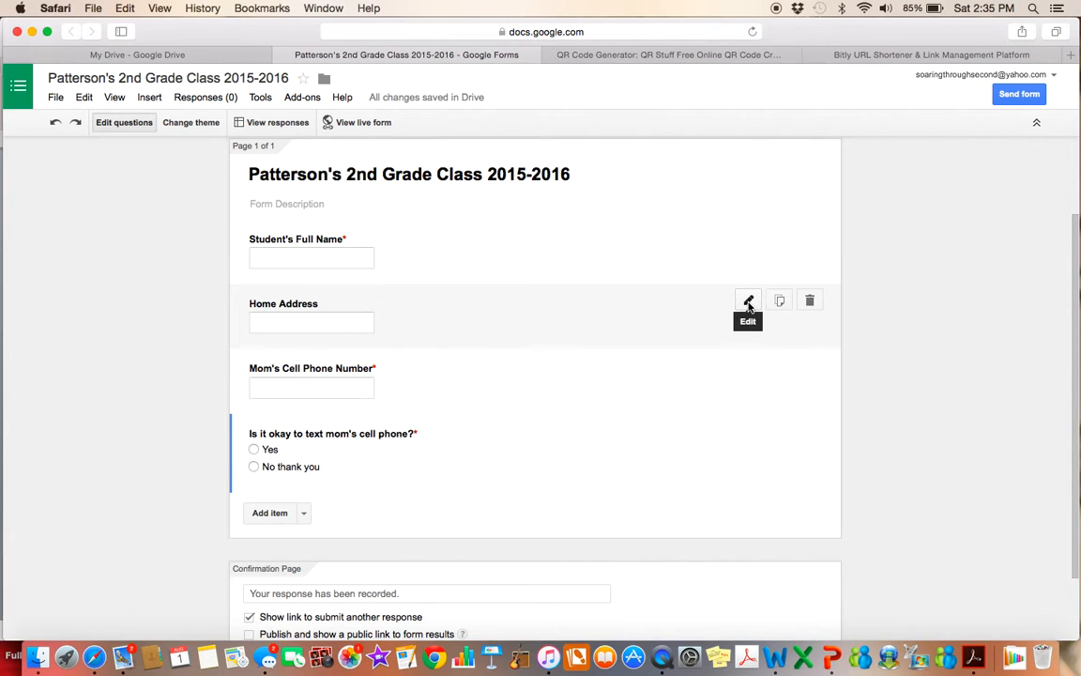
click(747, 300)
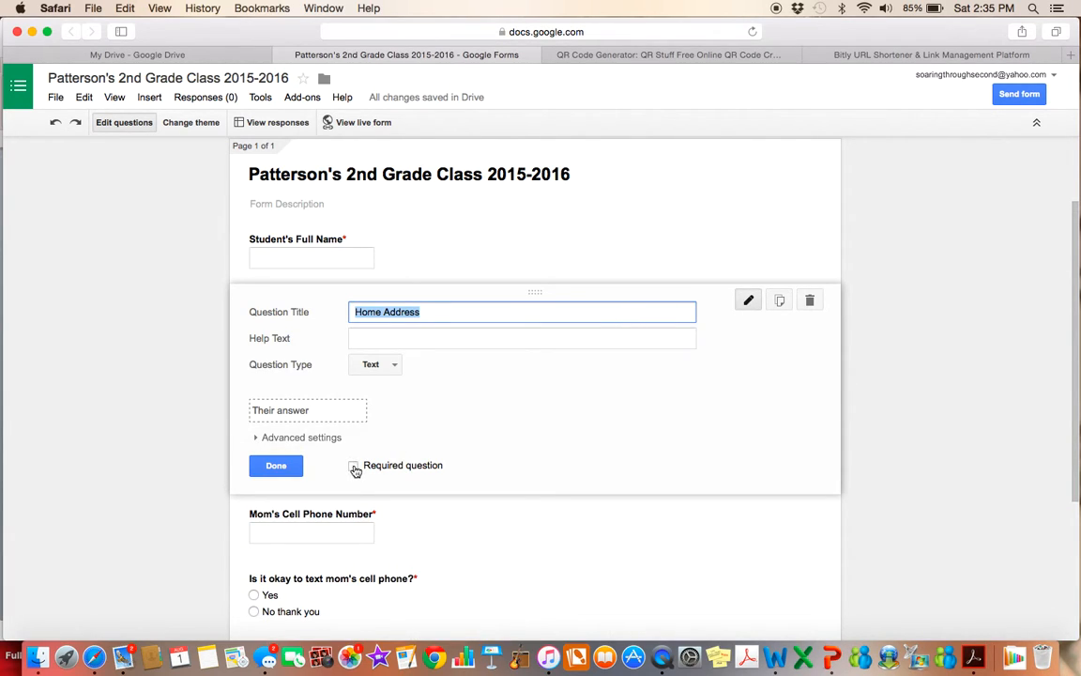
click(353, 466)
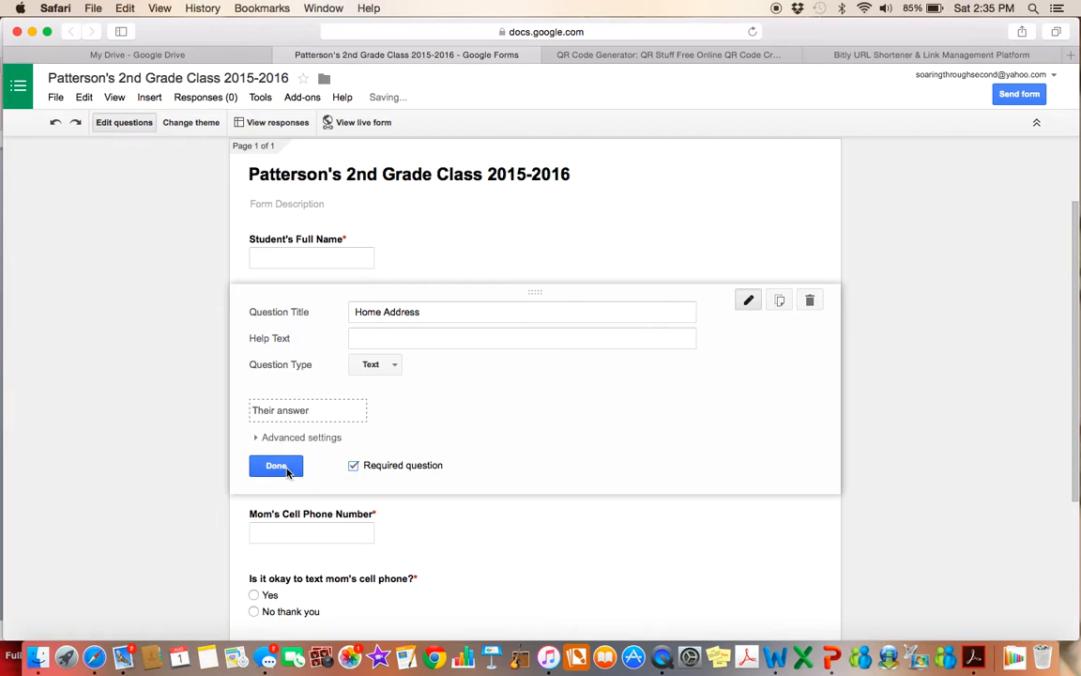
click(276, 466)
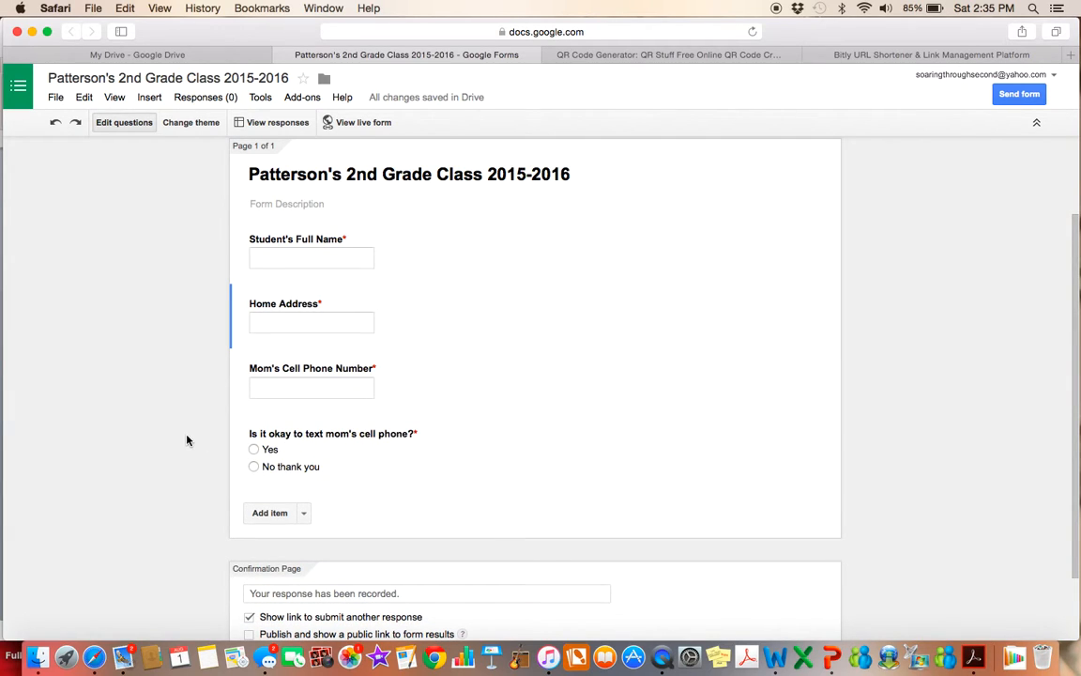
mouse_move(166, 327)
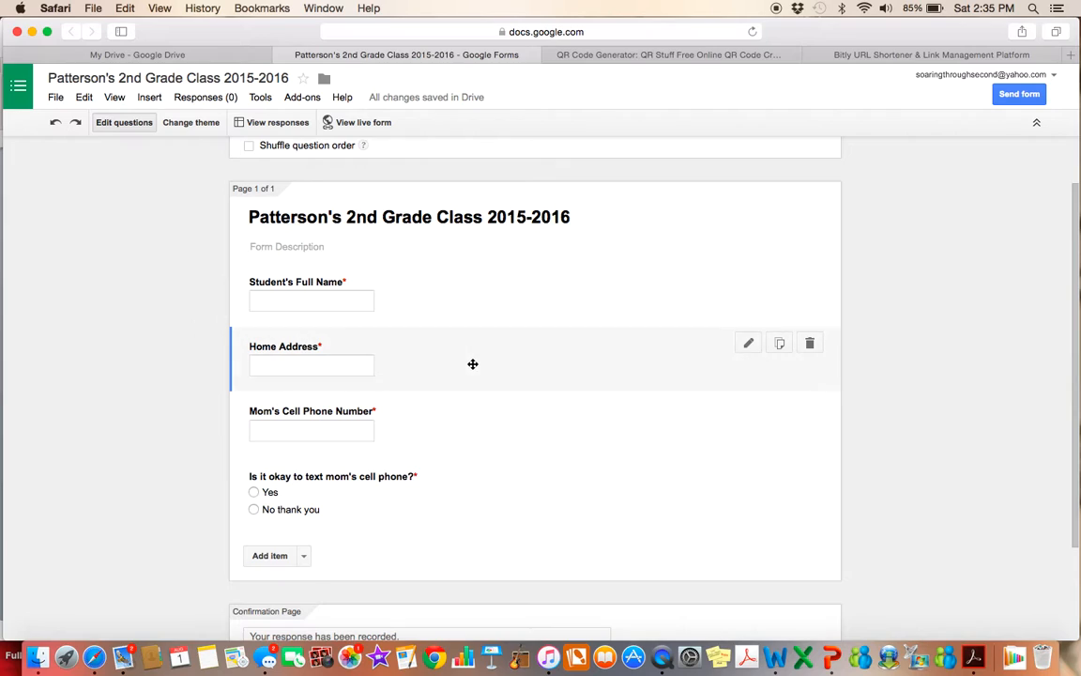
mouse_move(807, 357)
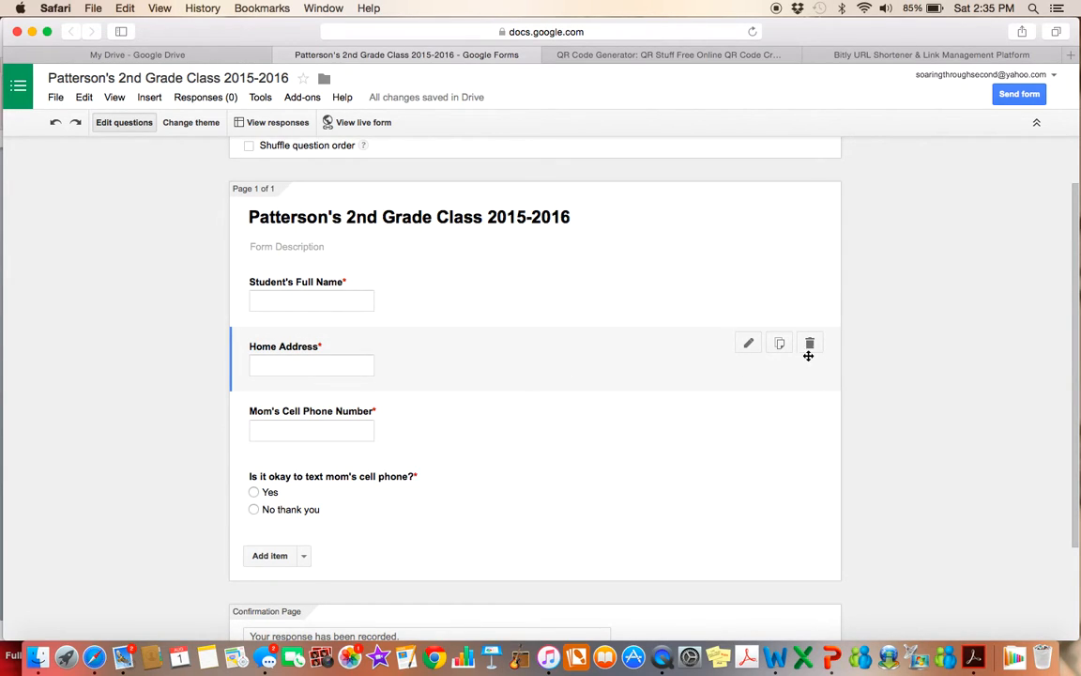
mouse_move(811, 341)
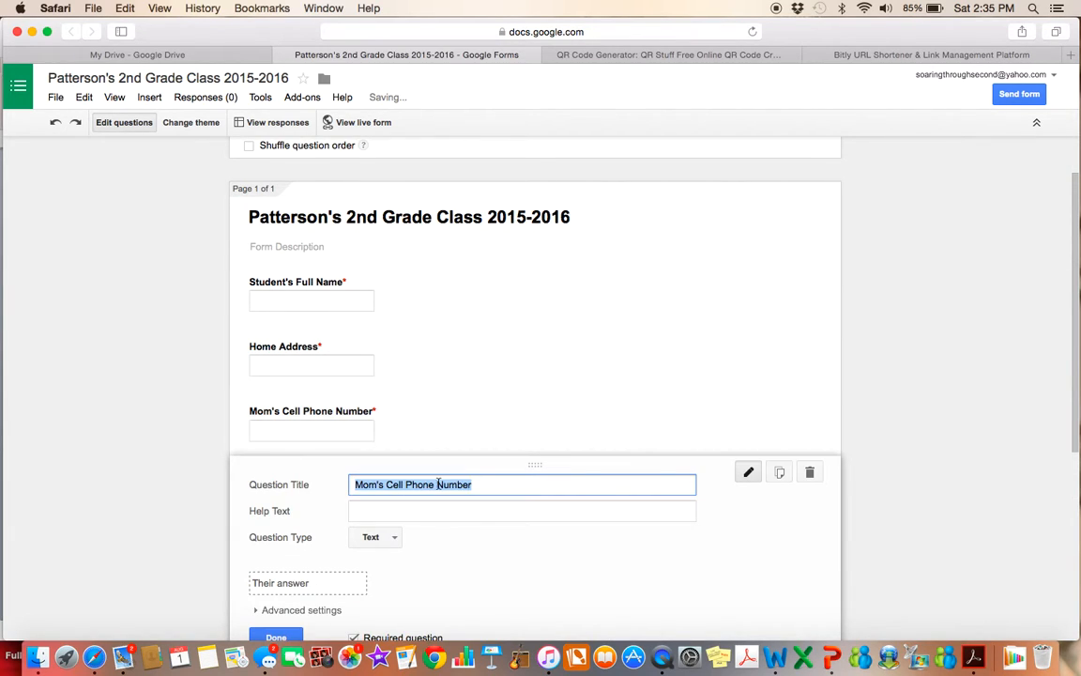
- Duplicate the mom questions and retitle them "Dad's Cell Phone Number" and text dad's cell phone
text(Dad)
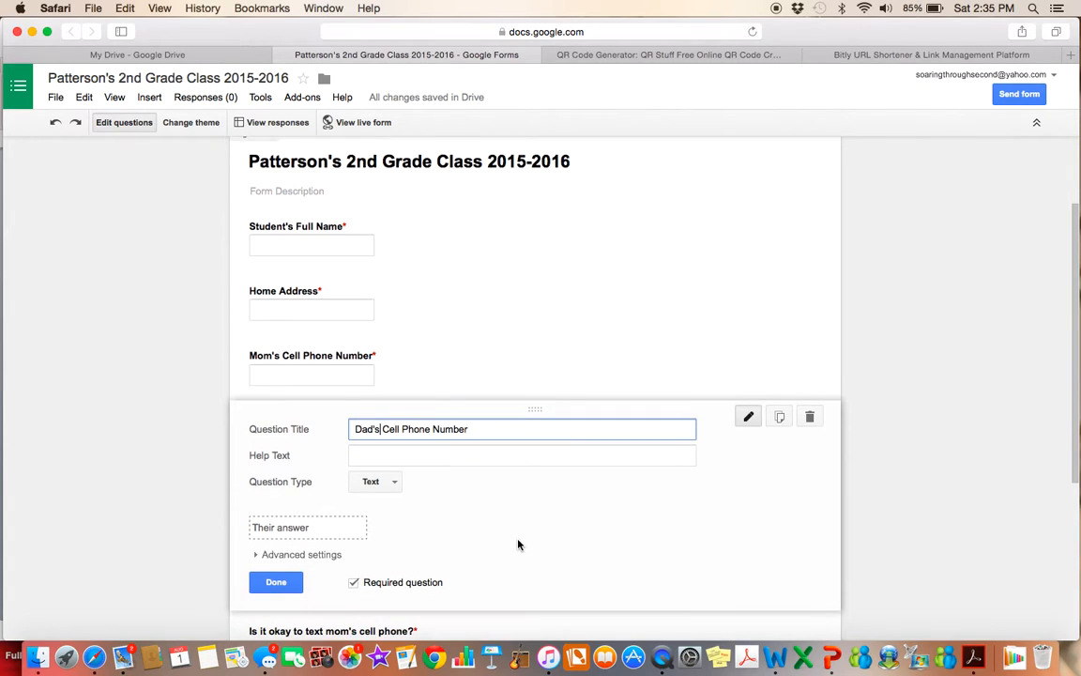
click(276, 582)
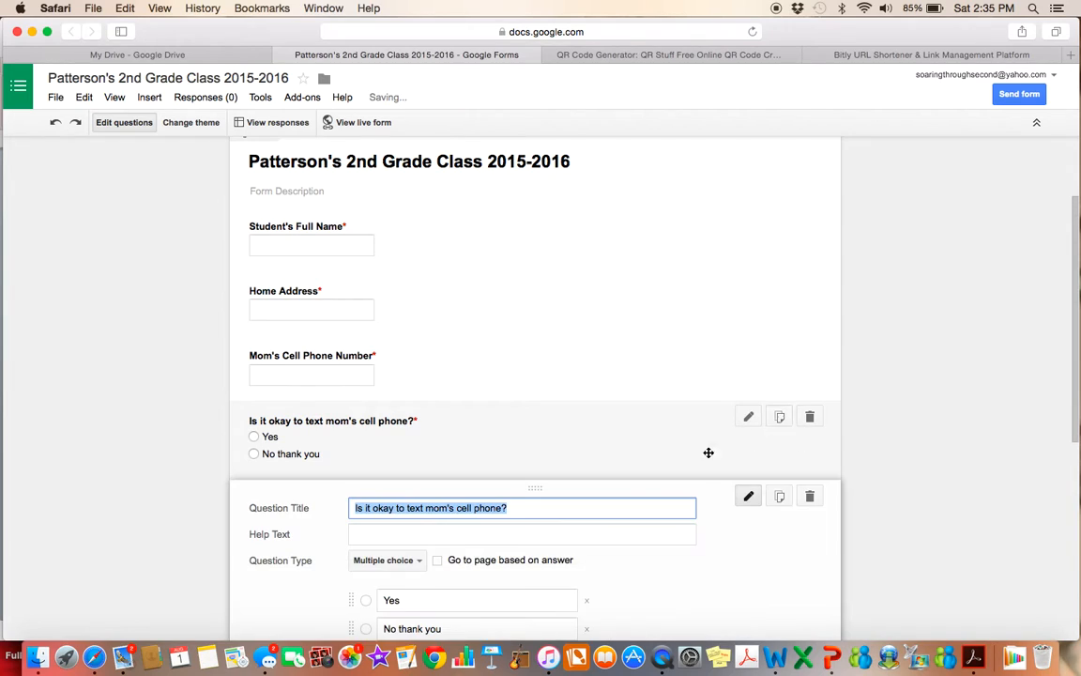
double_click(439, 507)
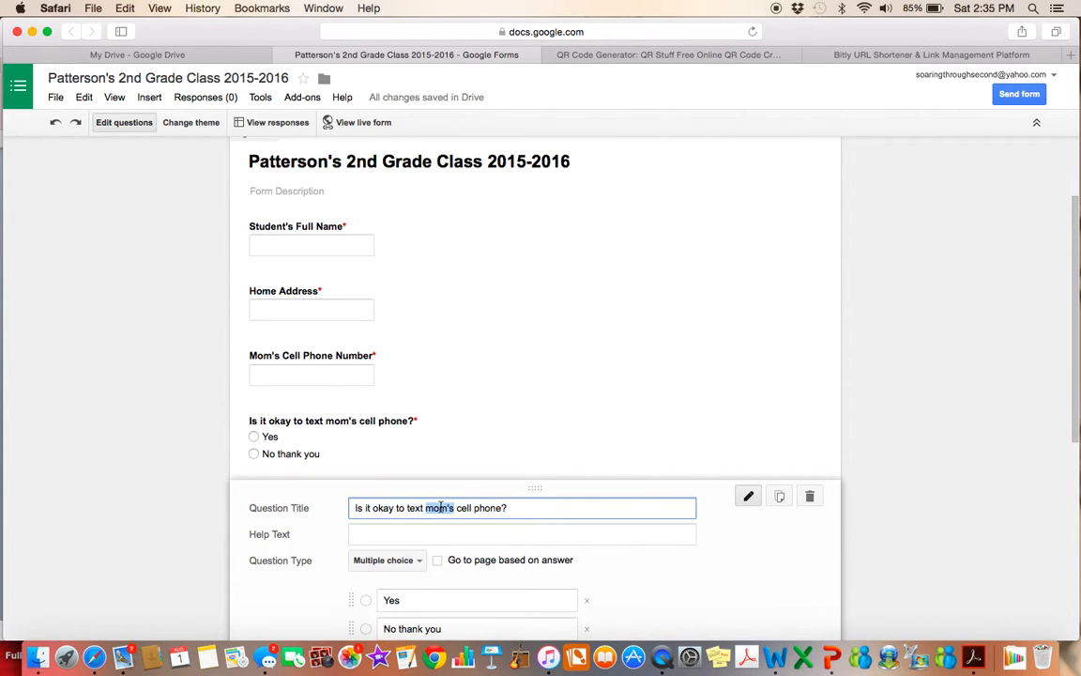
text(dad's)
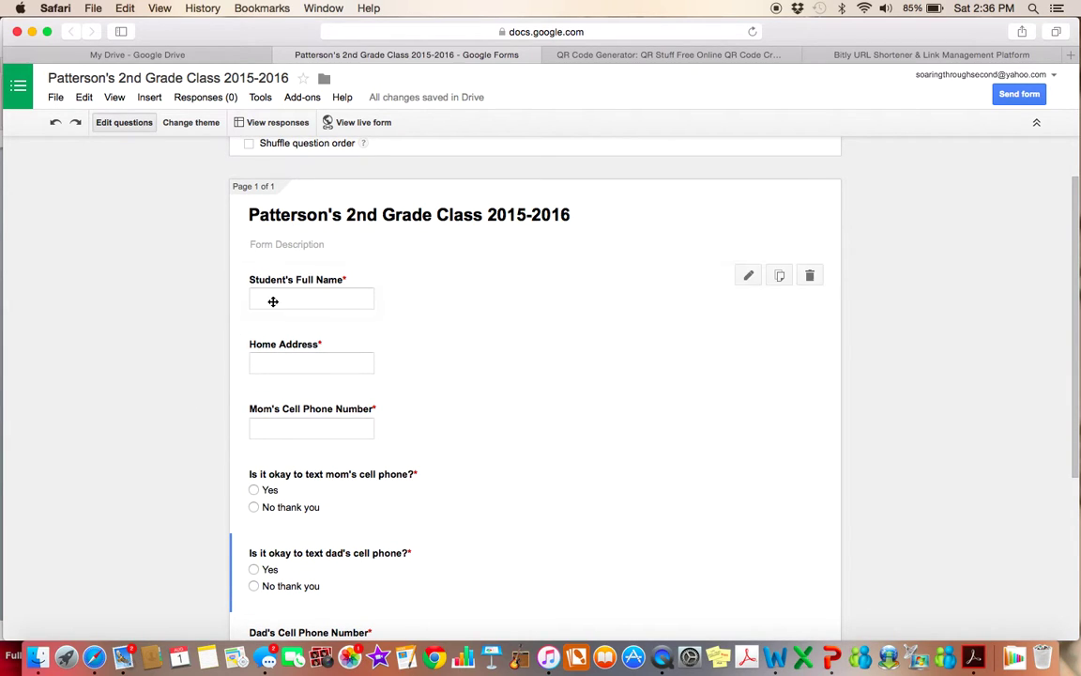
- Drag Dad's Cell Phone Number above the text-dad permission question
scroll(down, 3)
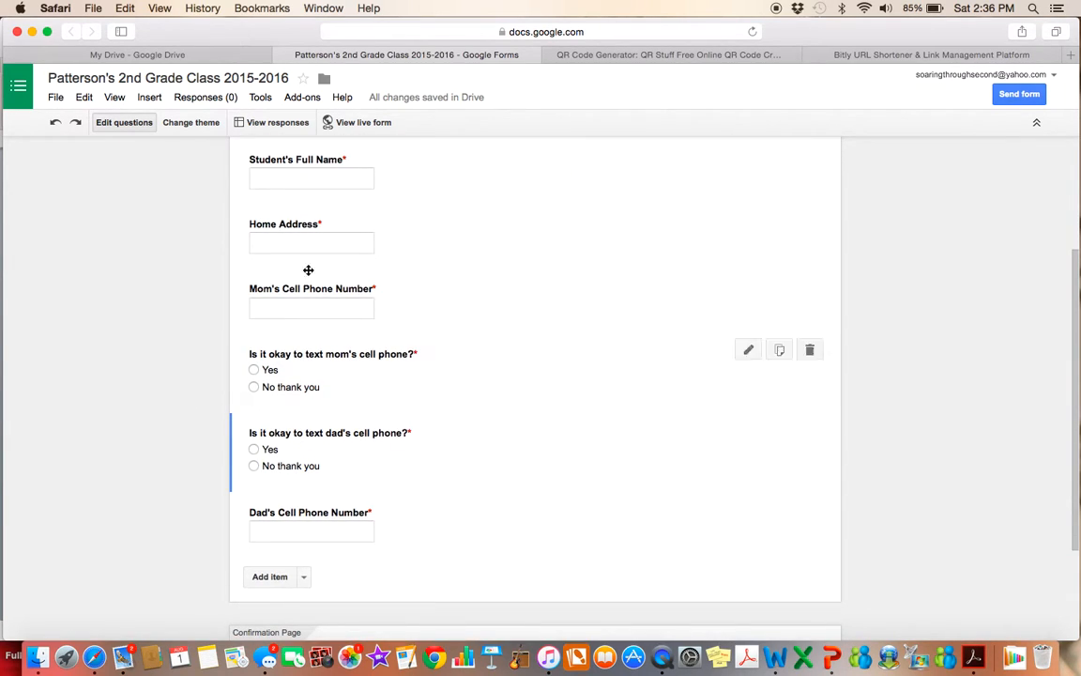
drag(330, 431, 319, 522)
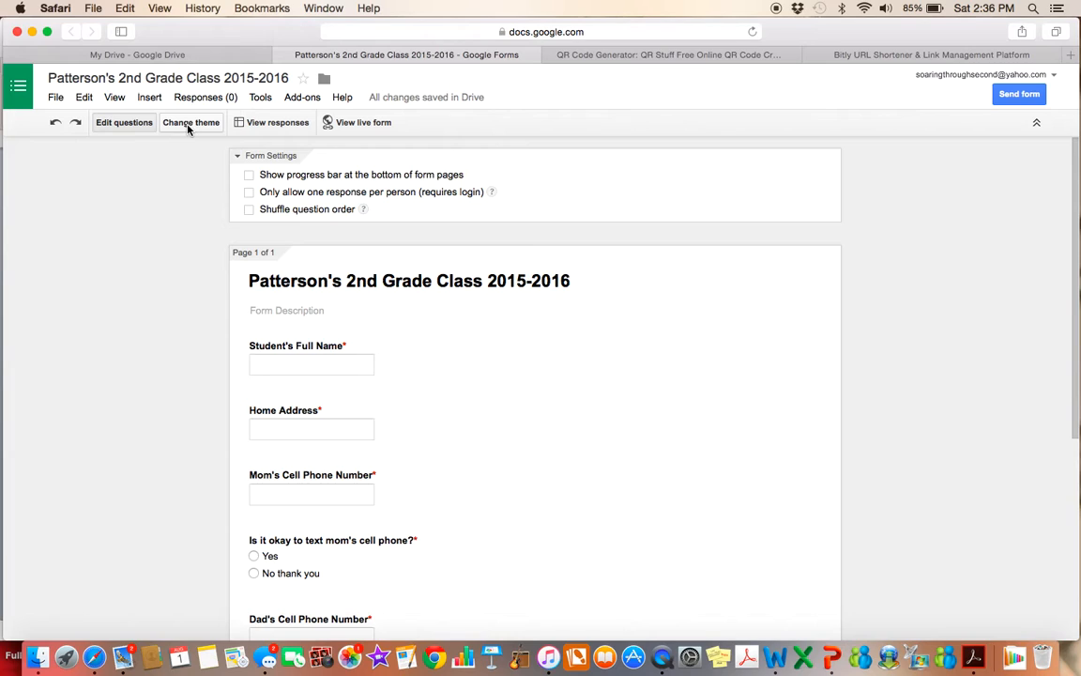
- Apply the Library theme from the default themes gallery to the form
click(191, 122)
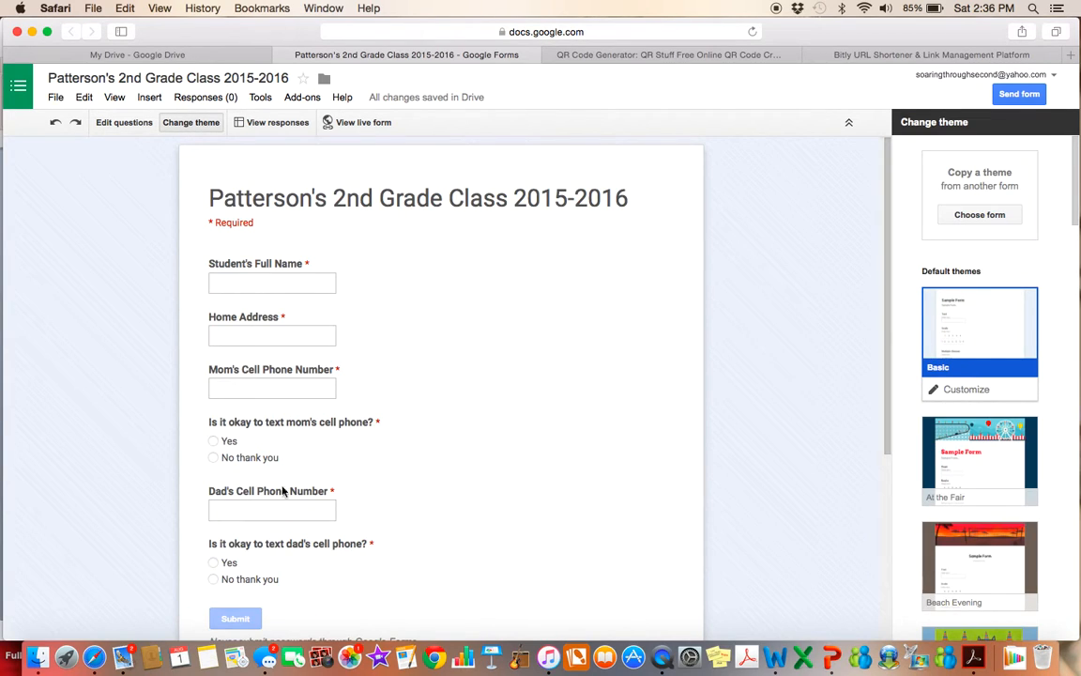
mouse_move(574, 471)
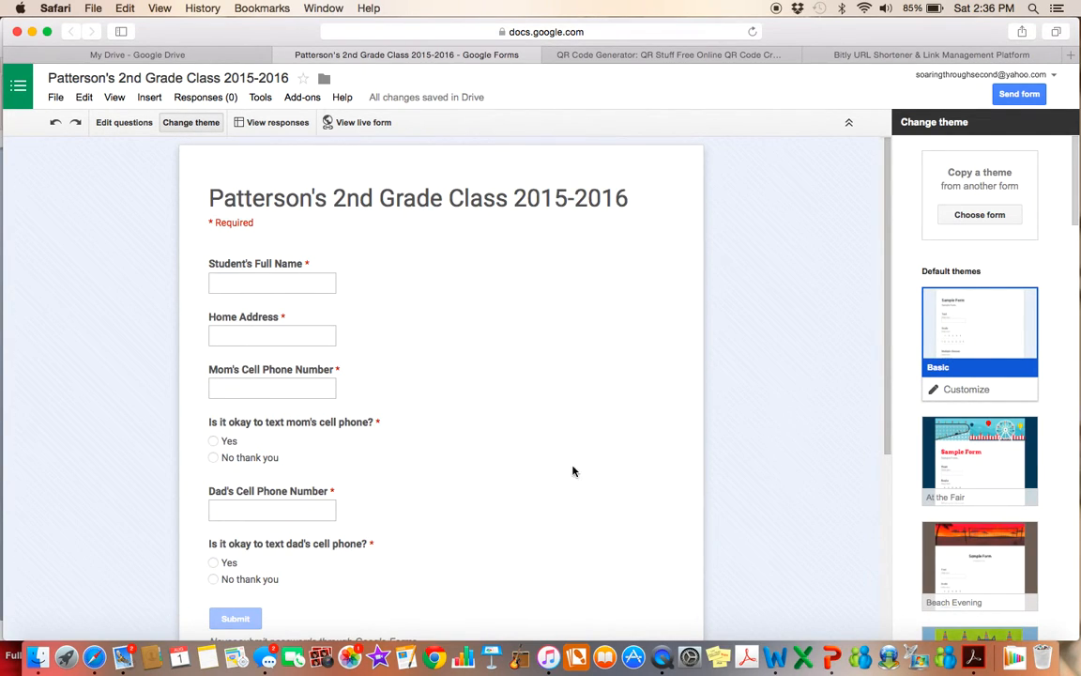
scroll(down, 3)
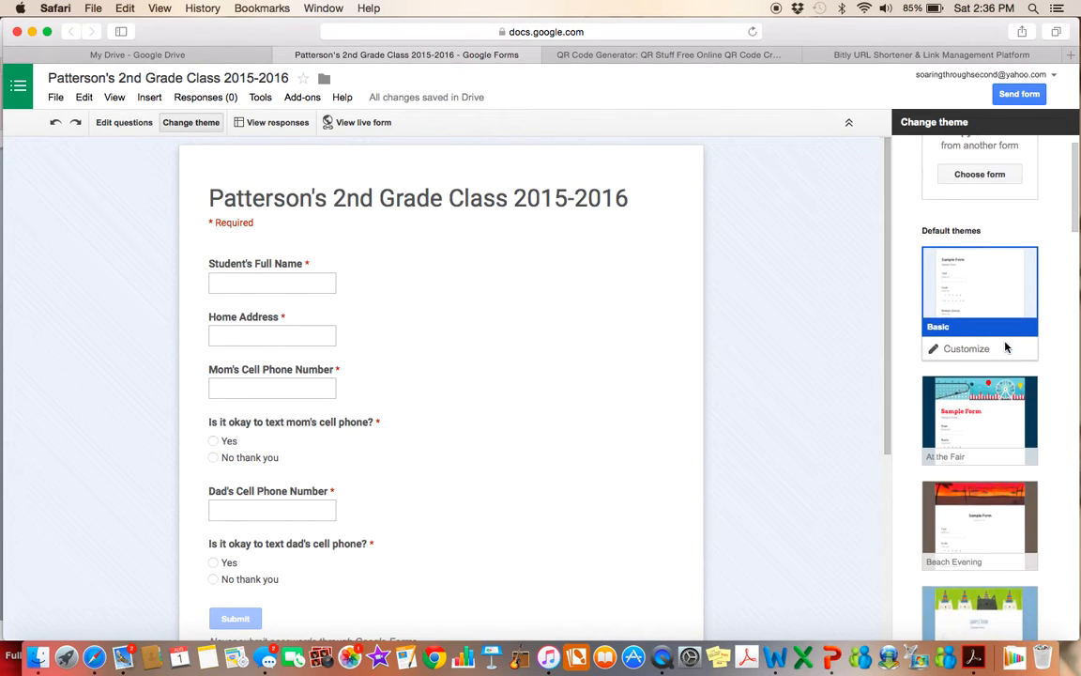
scroll(down, 3)
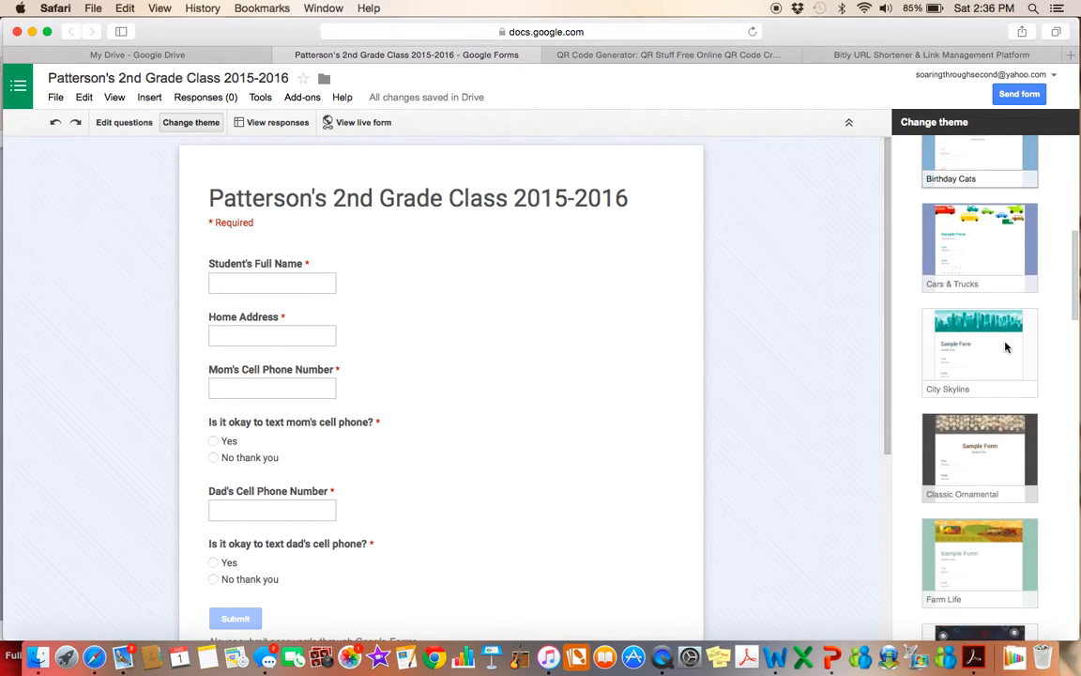
scroll(down, 3)
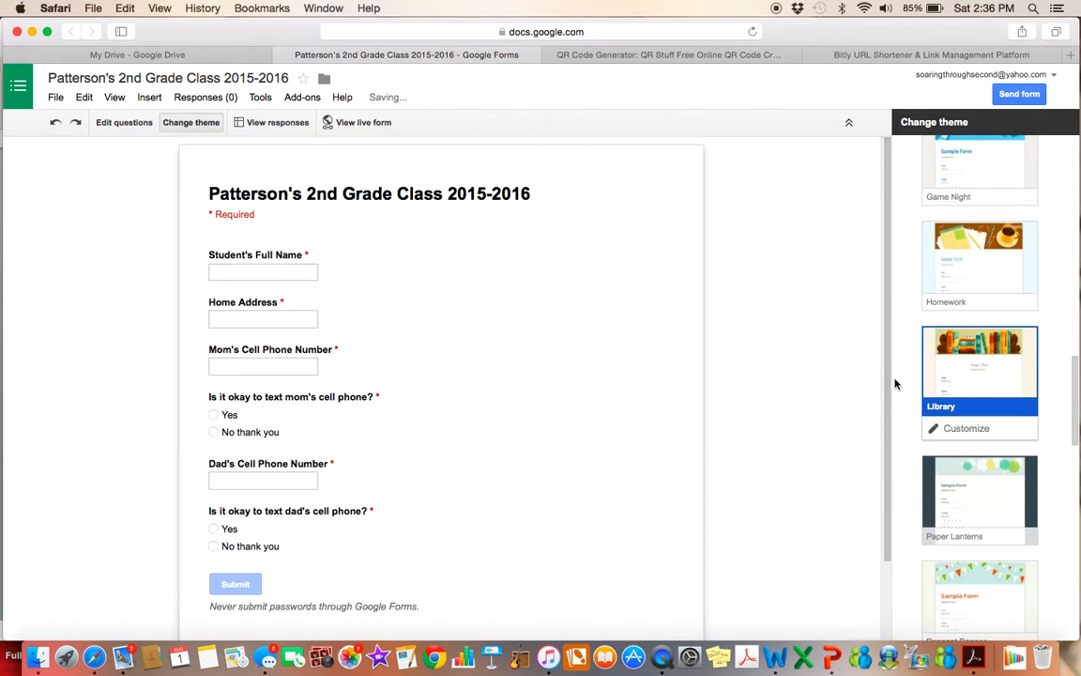
click(978, 366)
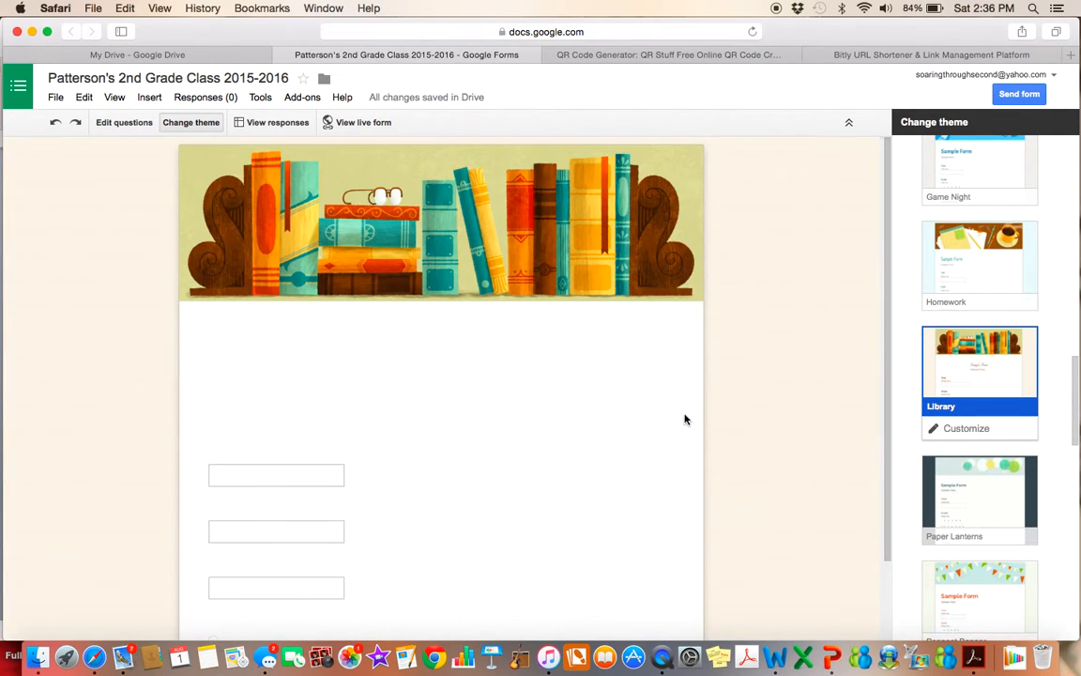
scroll(down, 3)
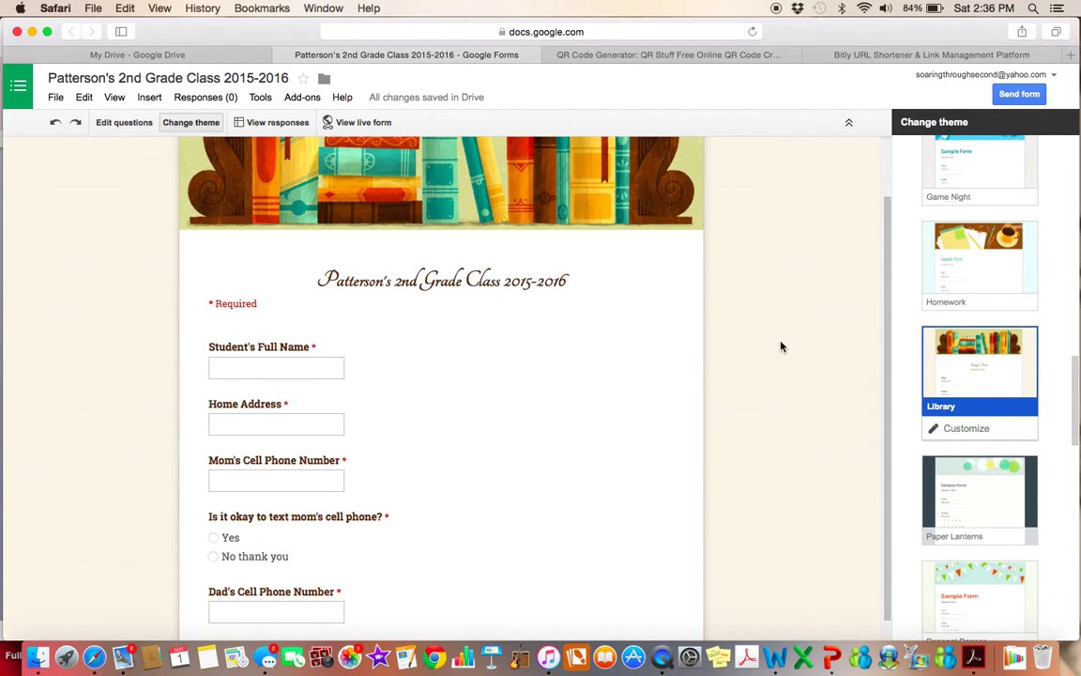
scroll(up, 3)
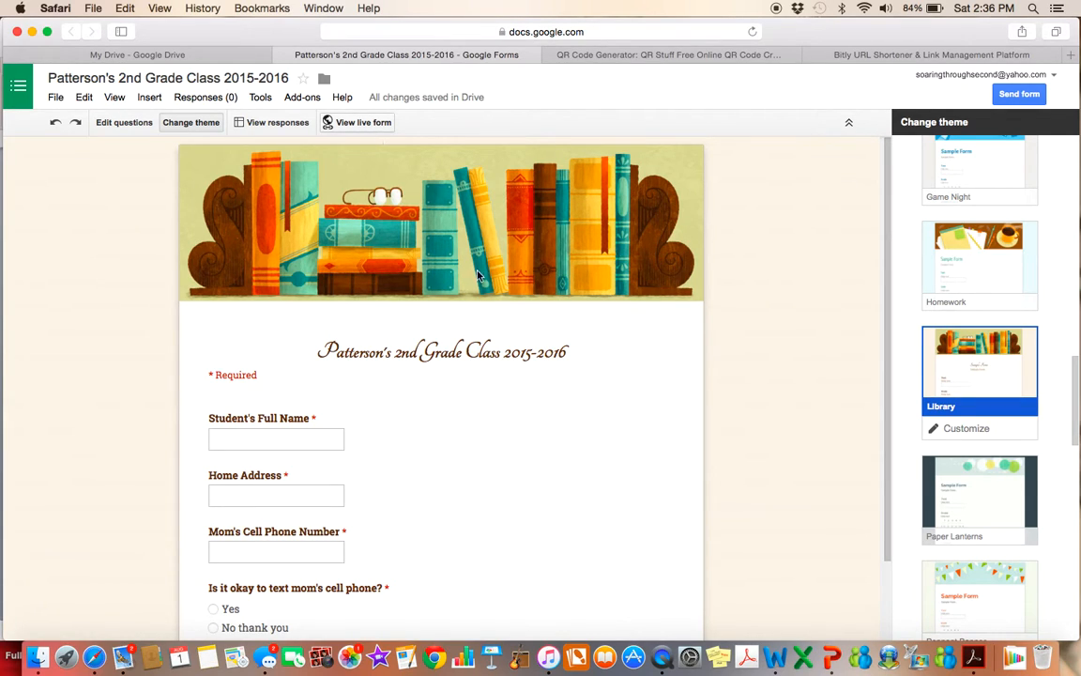
click(364, 122)
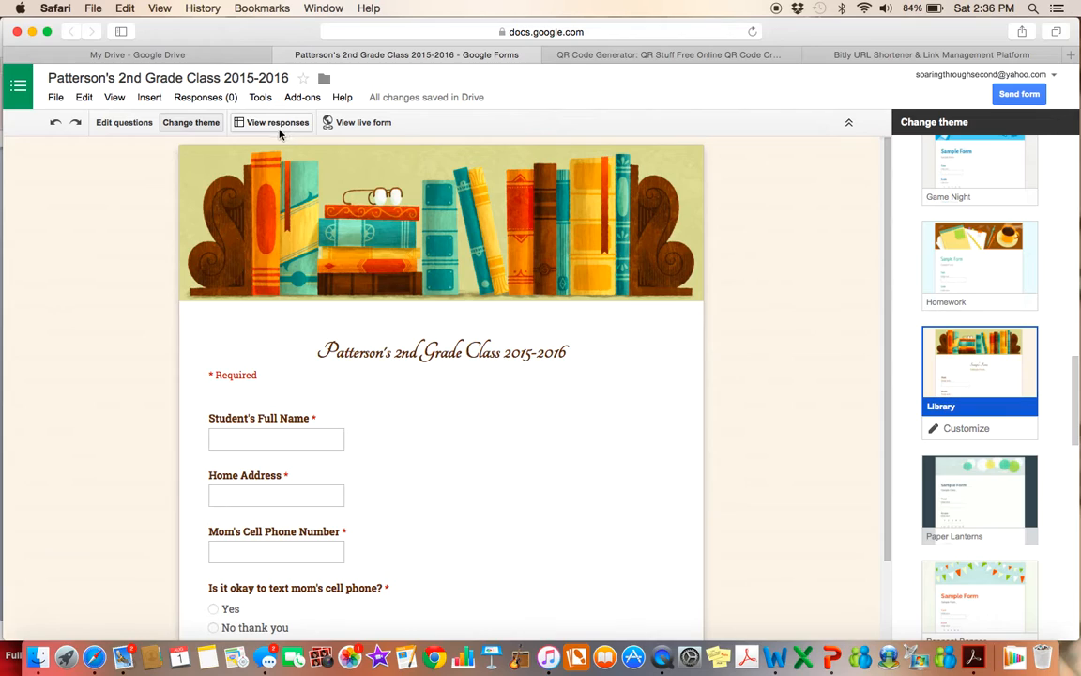
mouse_move(88, 186)
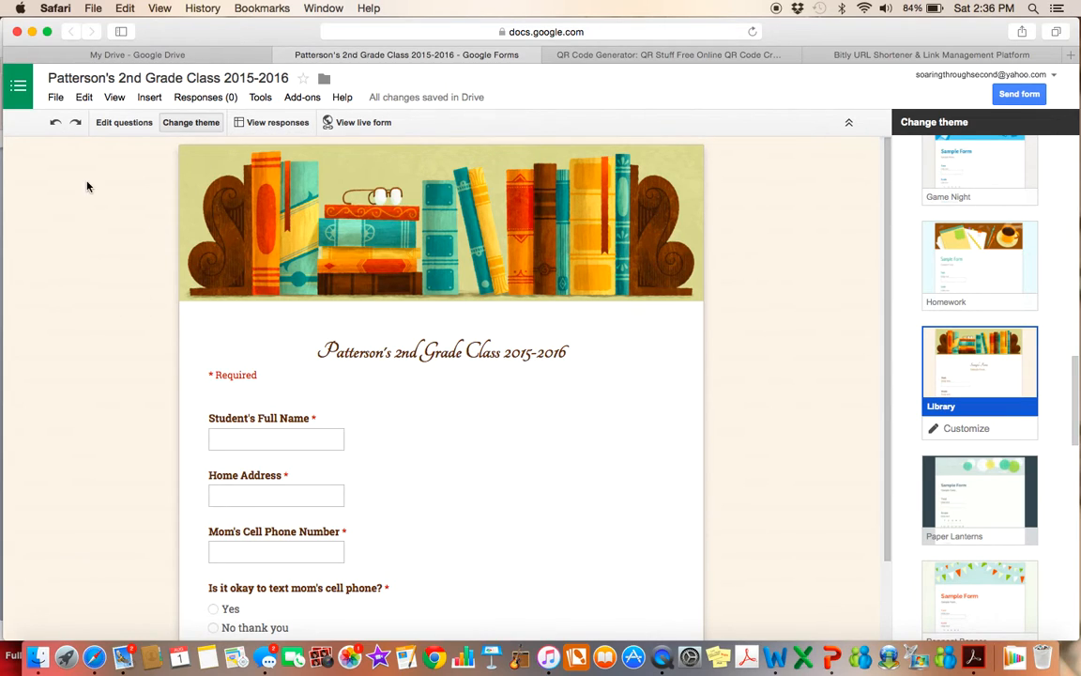
- Return to Edit questions and leave the bottom progress-bar option turned off
click(124, 122)
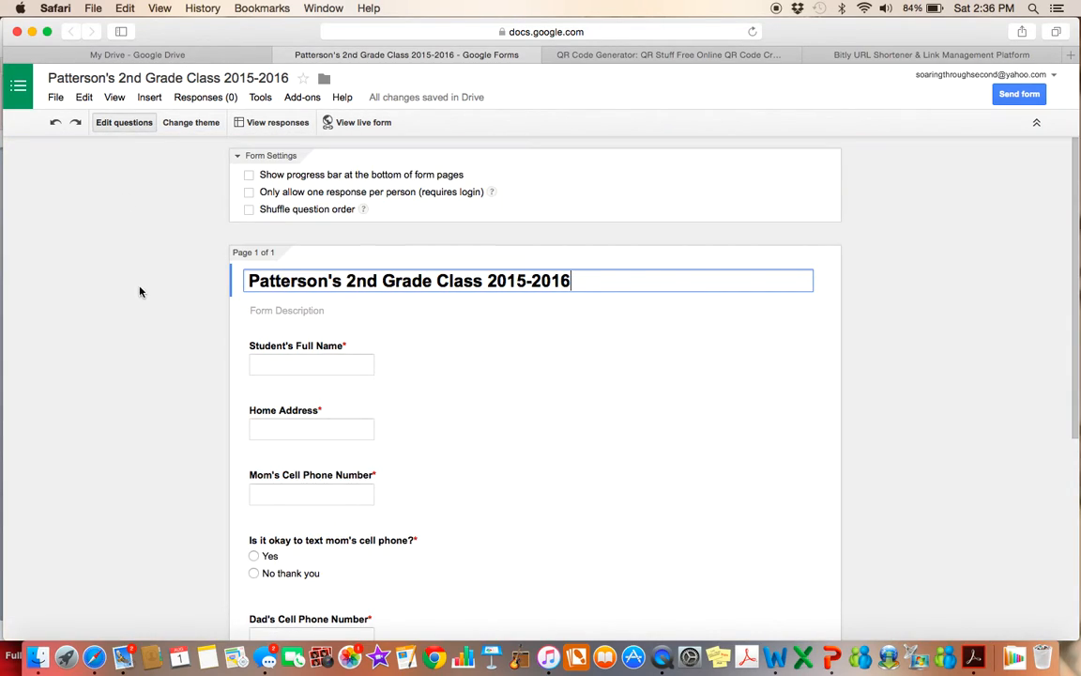
mouse_move(278, 217)
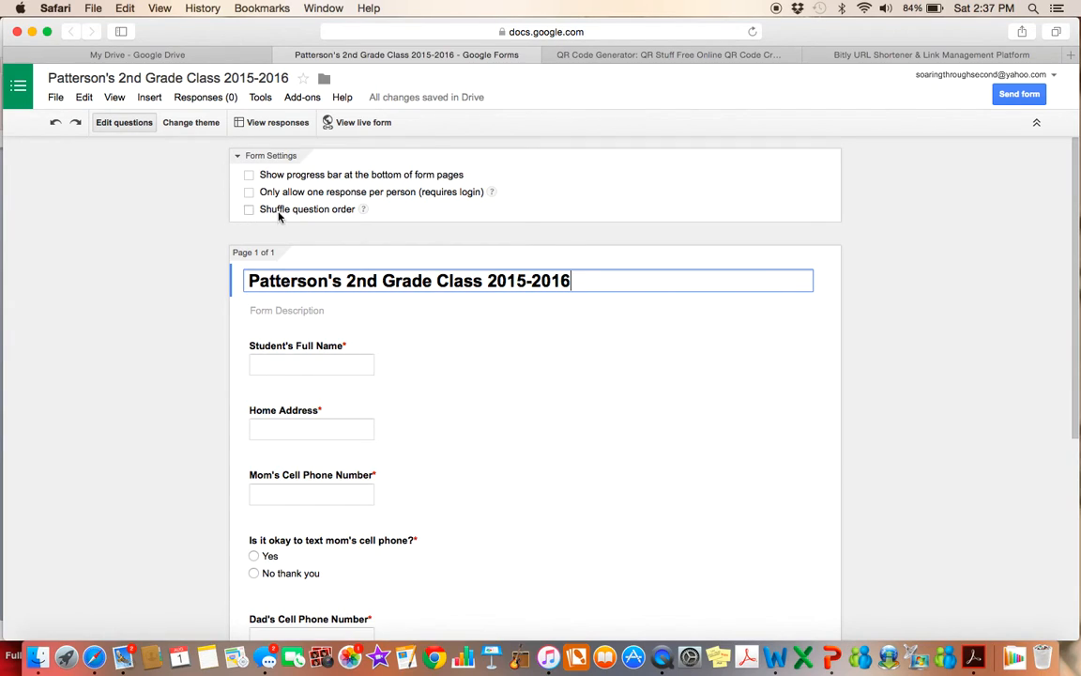
click(248, 174)
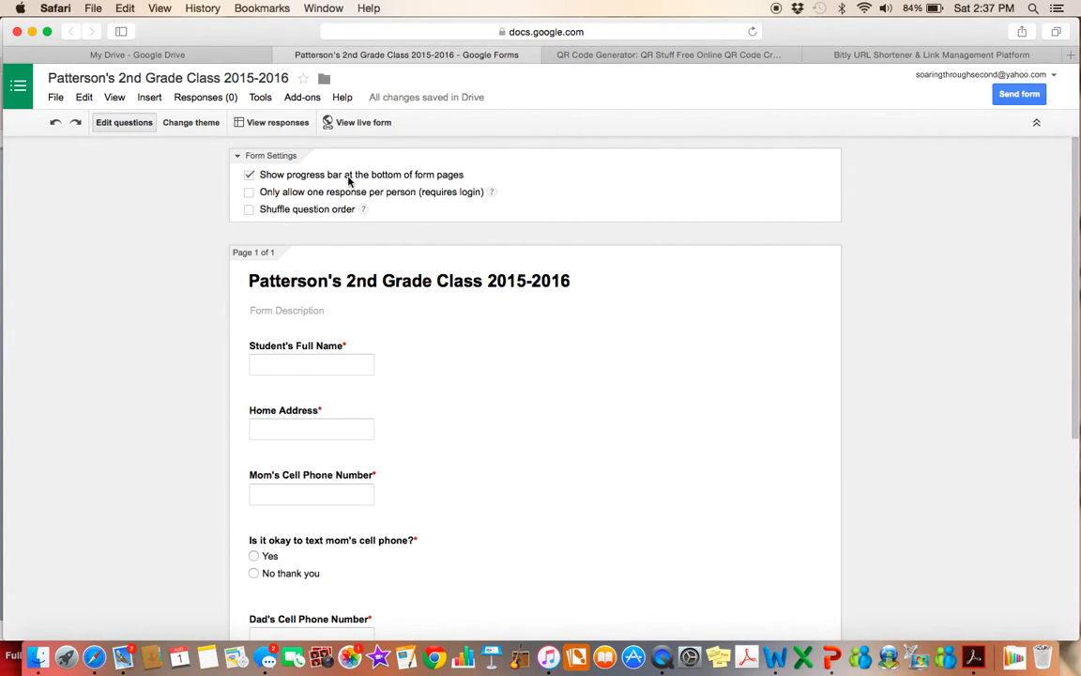
click(249, 174)
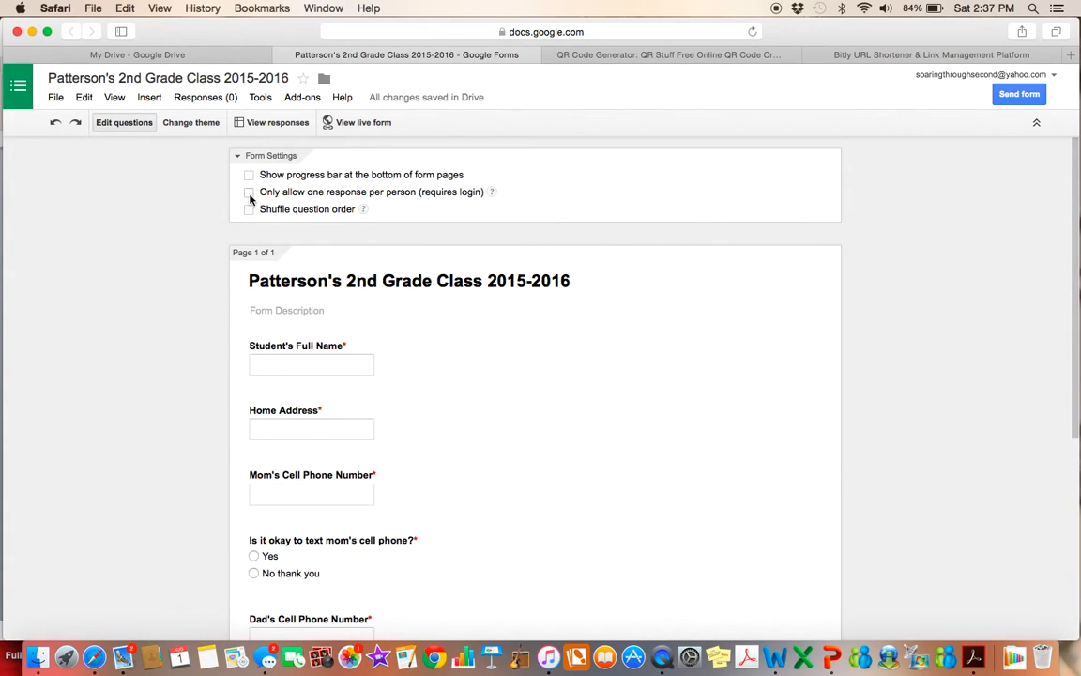
mouse_move(352, 210)
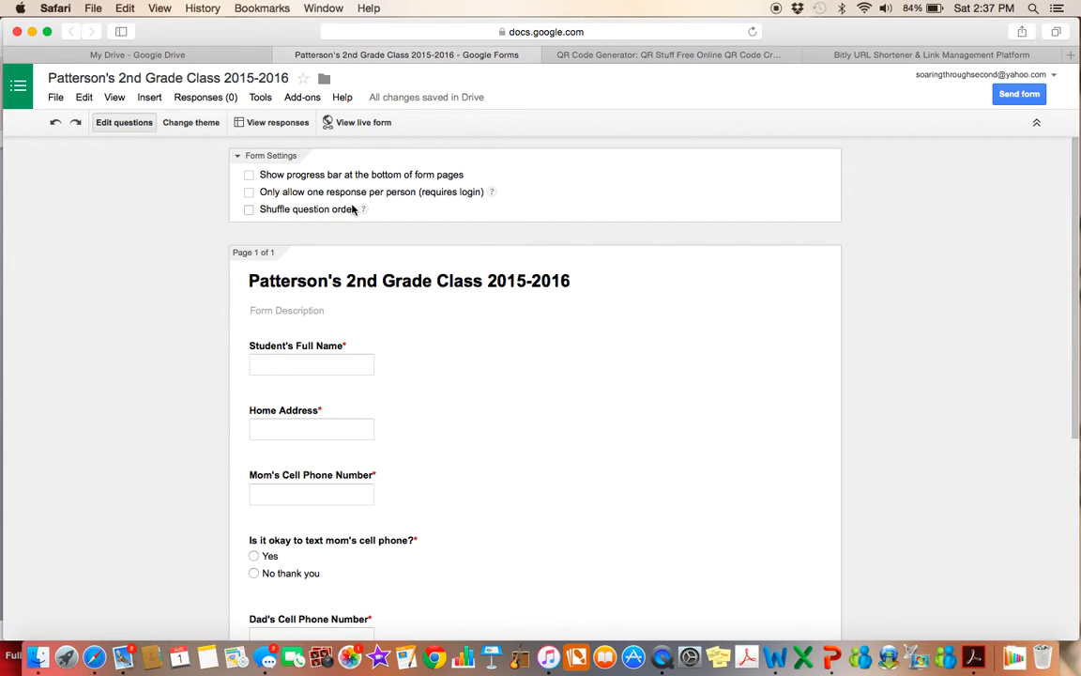
mouse_move(451, 205)
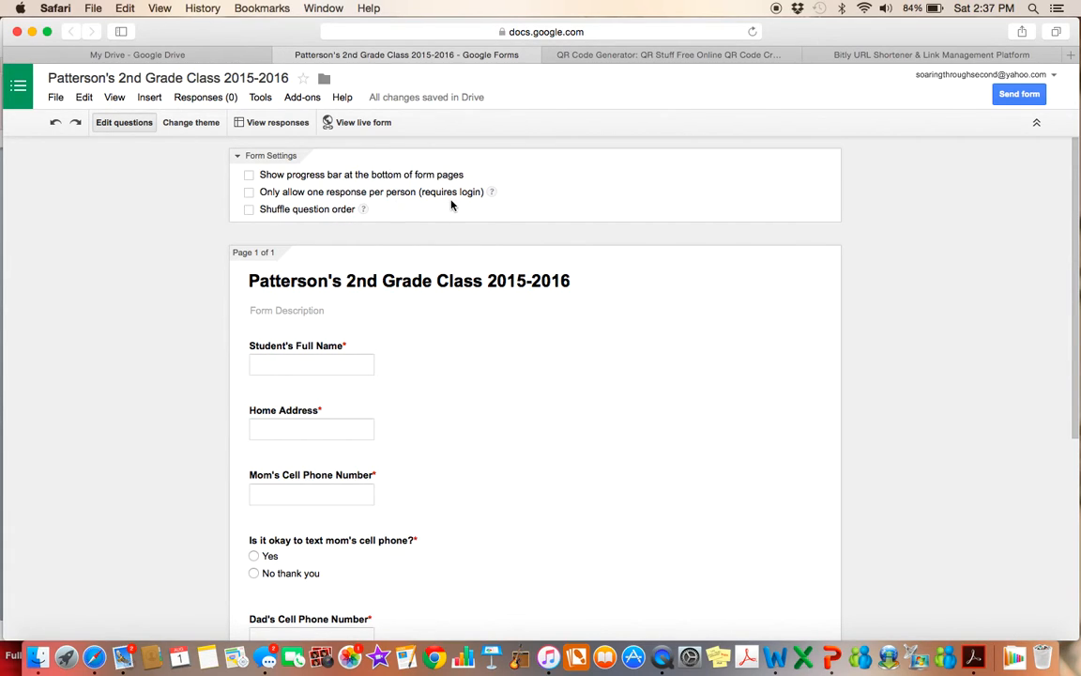
mouse_move(460, 203)
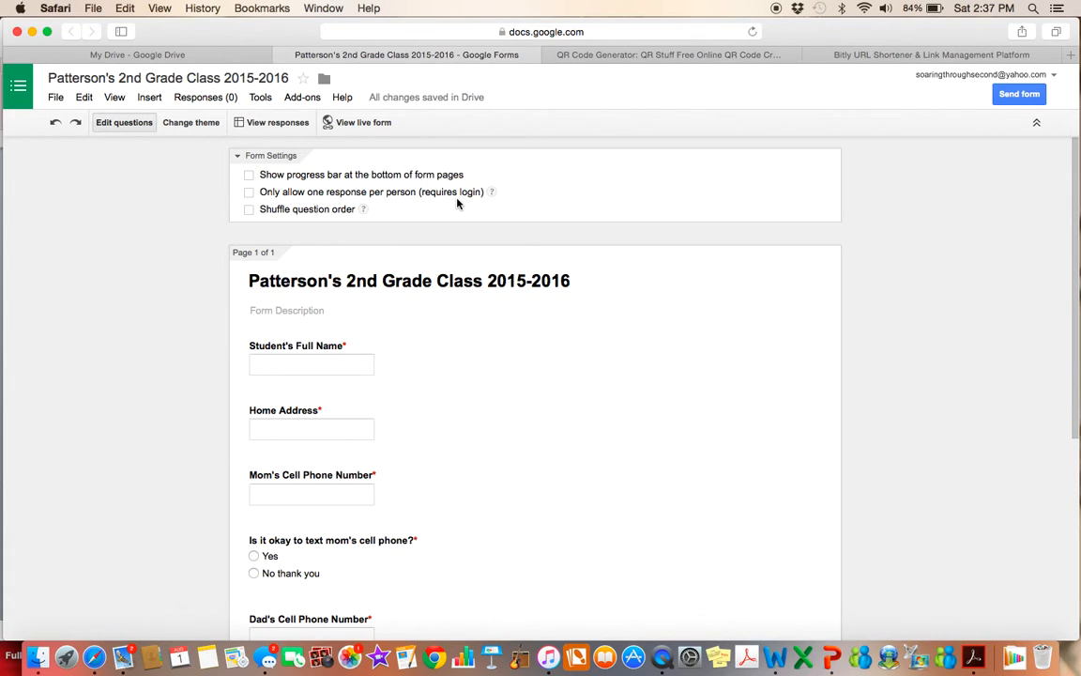
mouse_move(358, 201)
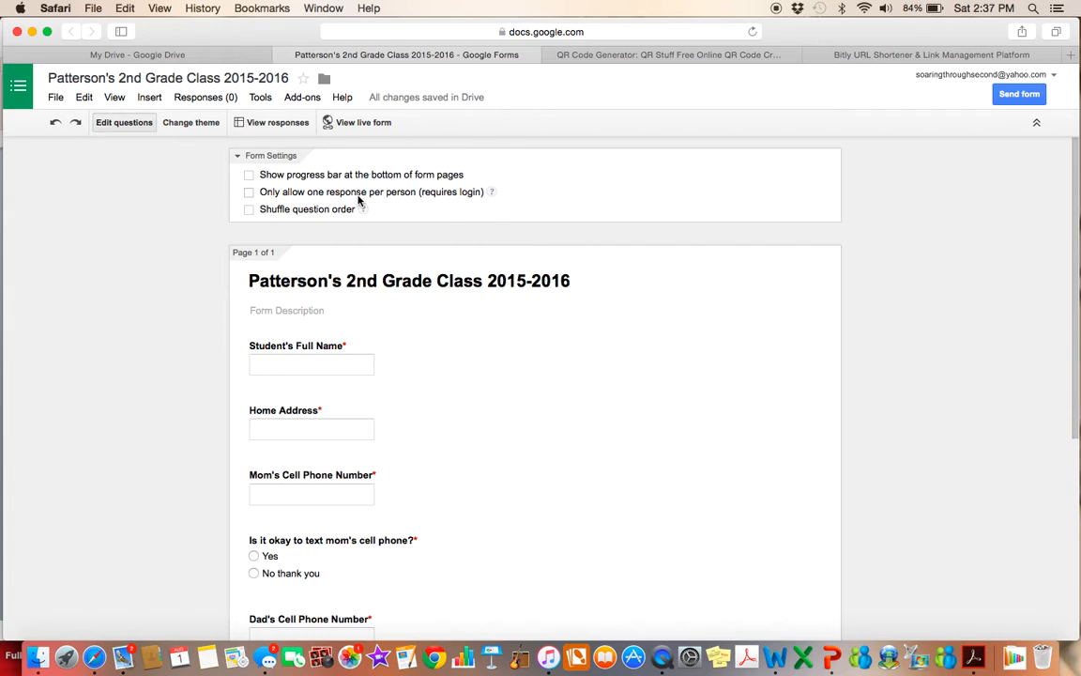
mouse_move(250, 214)
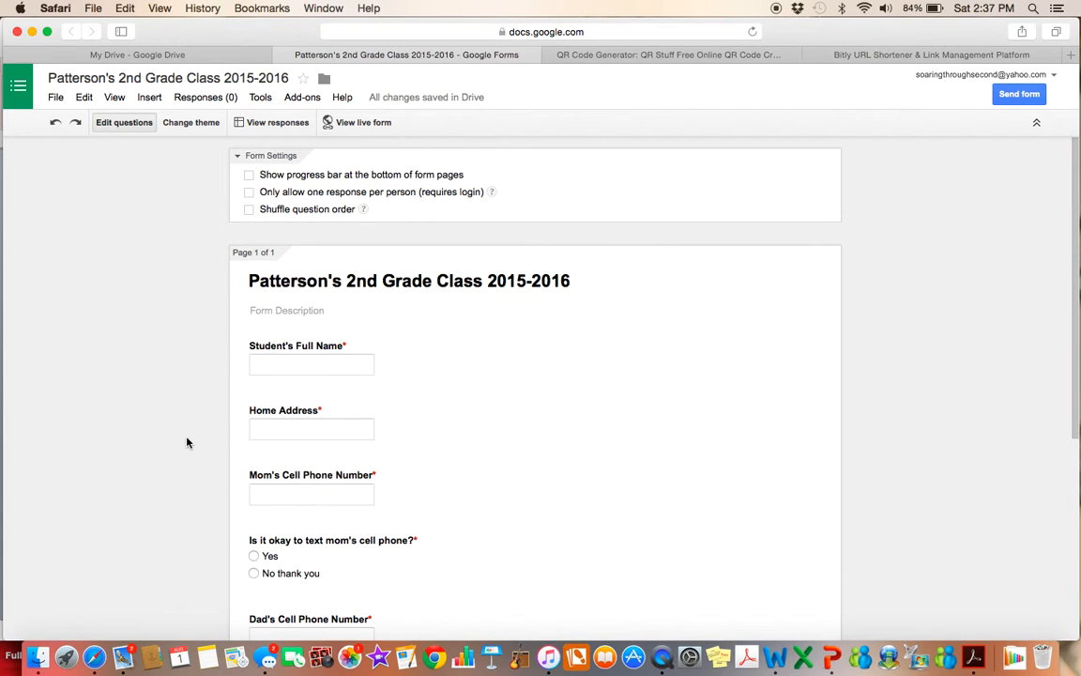
- Replace the confirmation message with "Thank you so much! I'm looking forward to a great school year!"
scroll(down, 3)
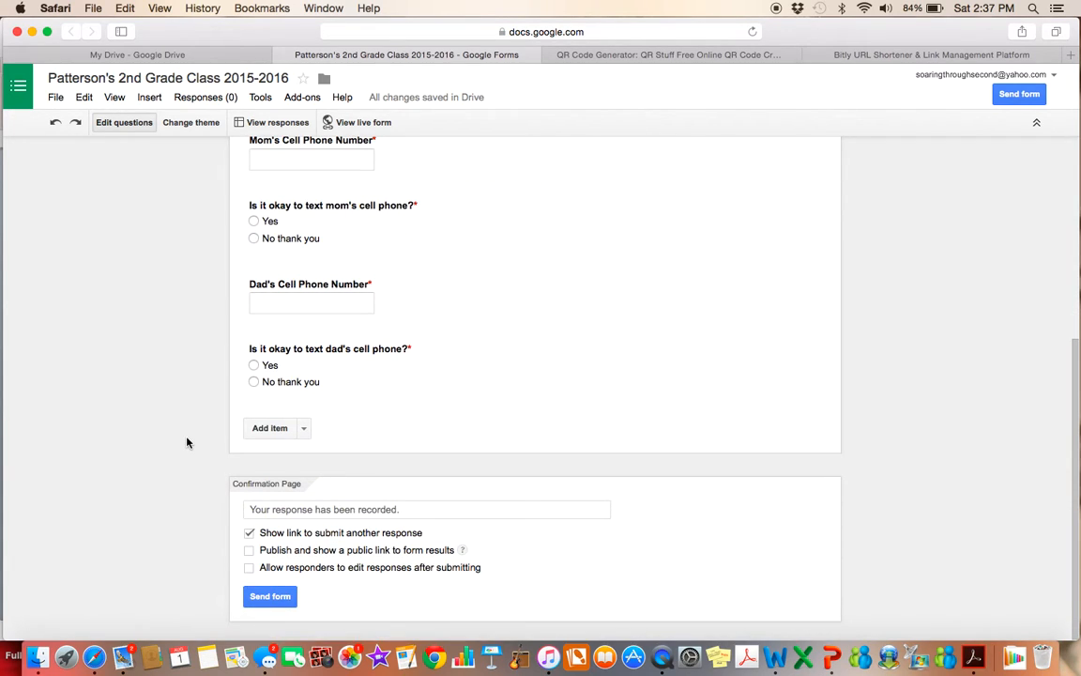
mouse_move(184, 384)
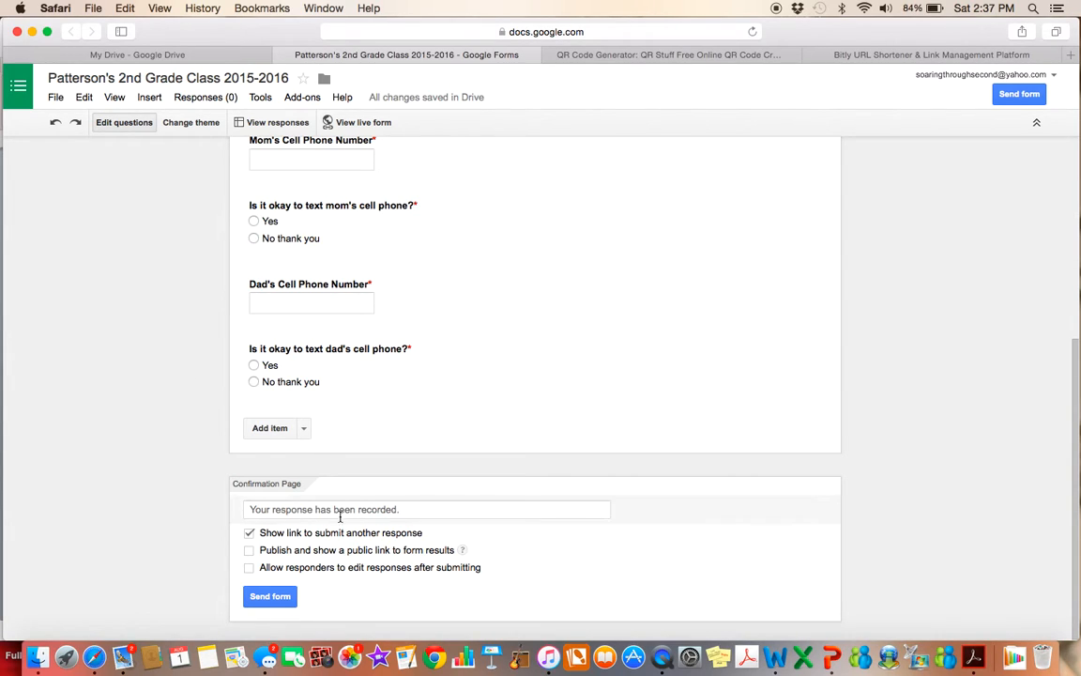
click(424, 510)
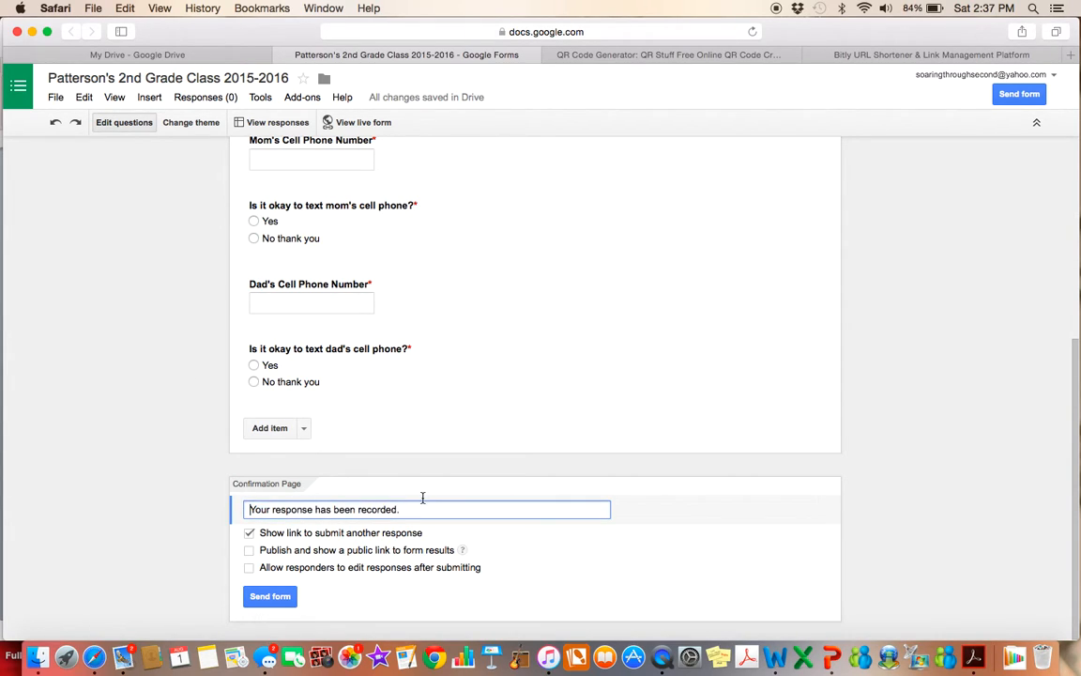
triple_click(323, 509)
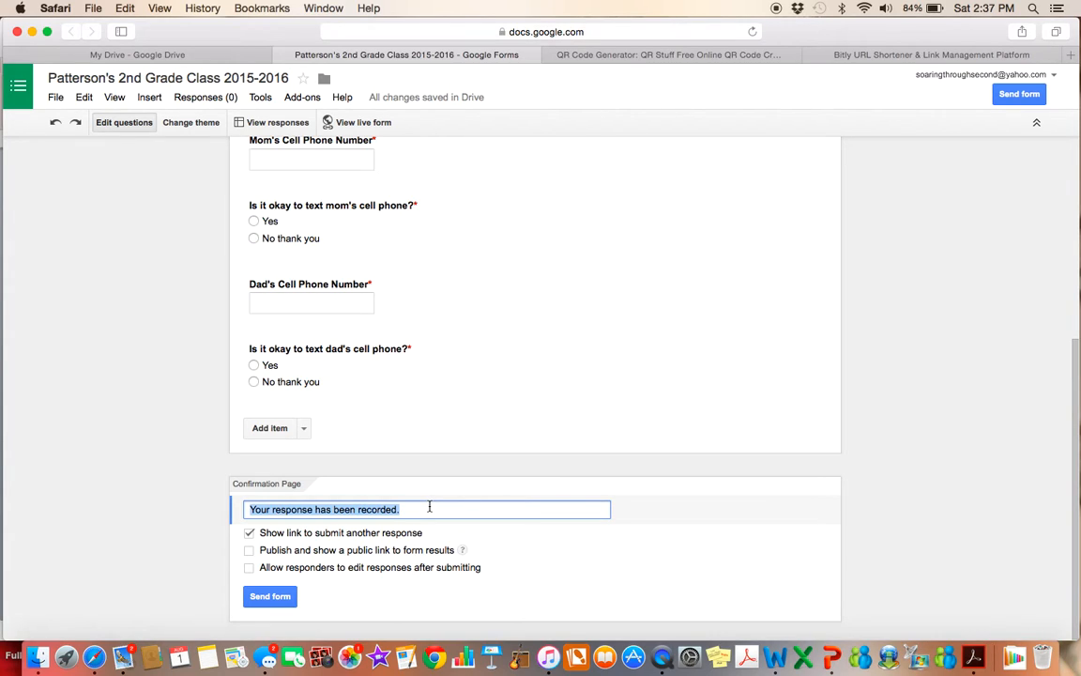
text(Thank you so much!)
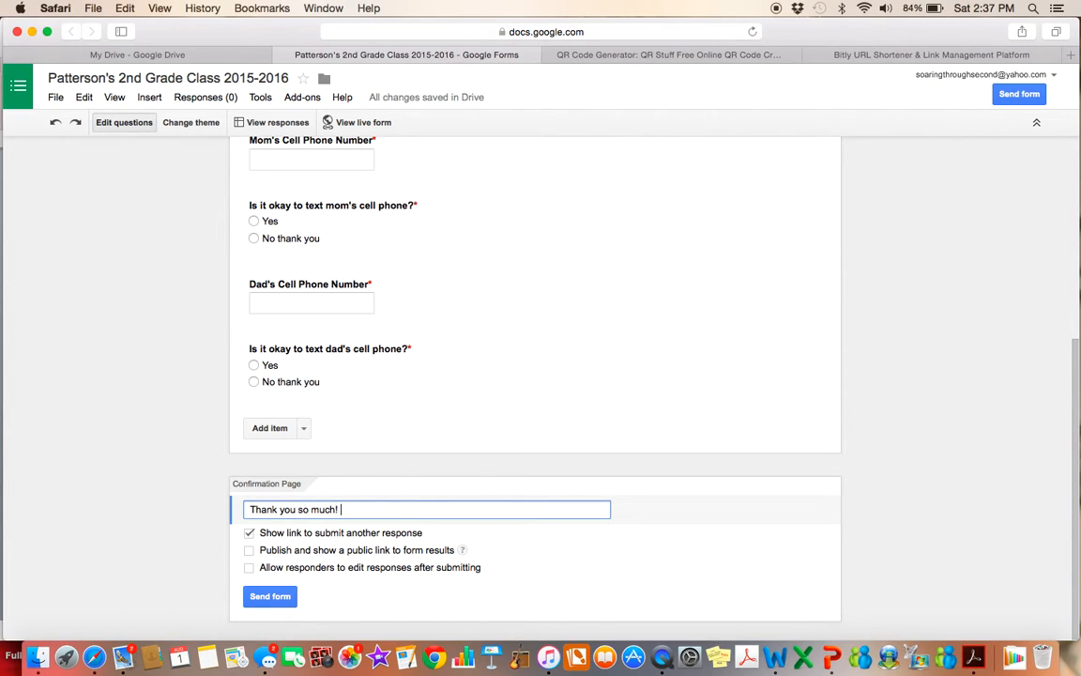
text(I'm lookin)
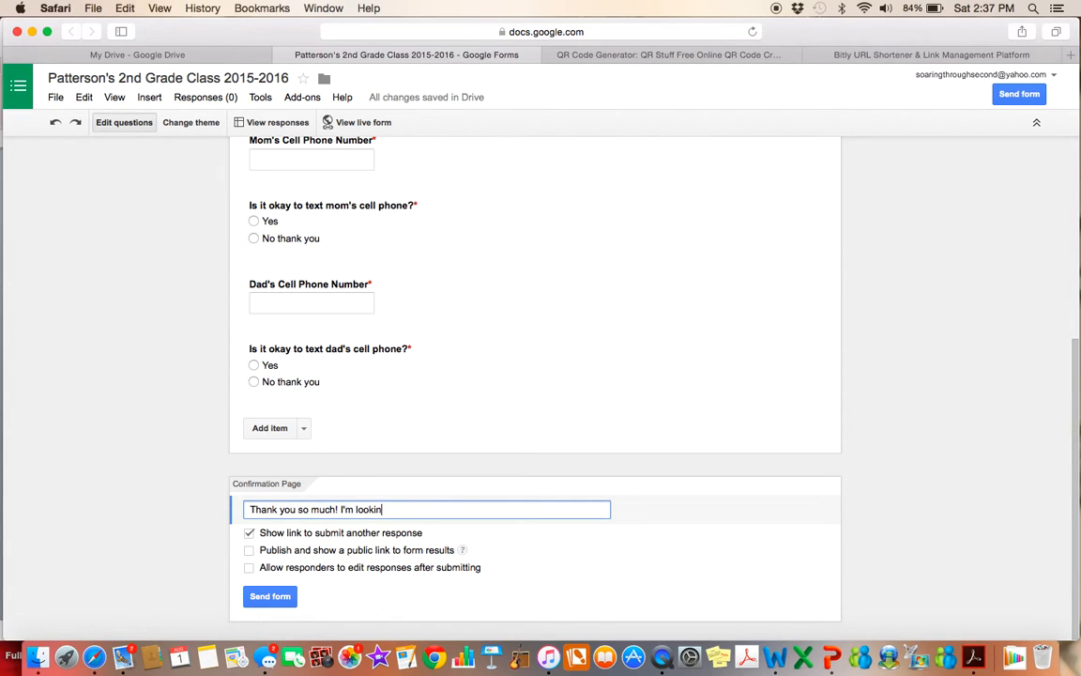
text(g forward to a great school year!)
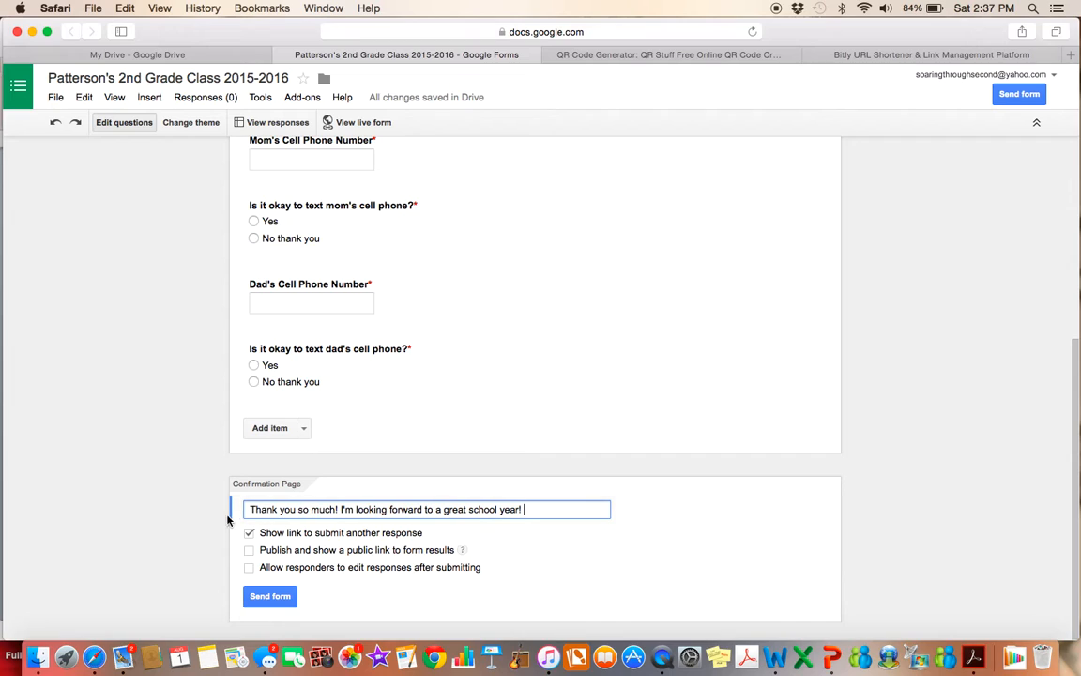
- Turn off 'Show link to submit another response' on the Confirmation Page
click(250, 533)
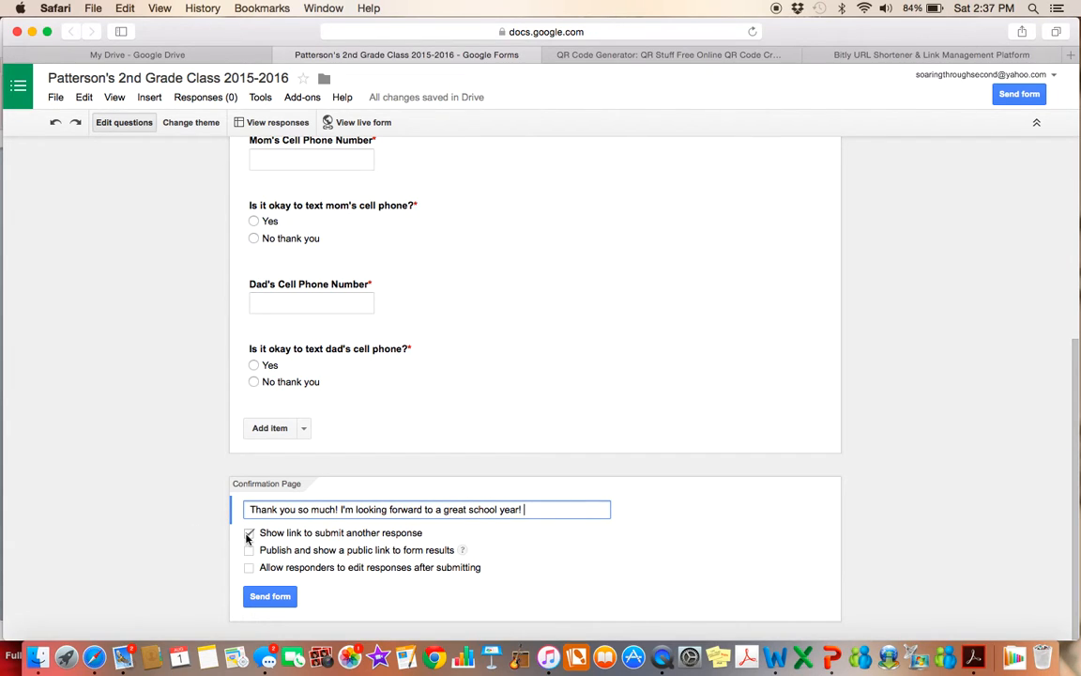
click(248, 533)
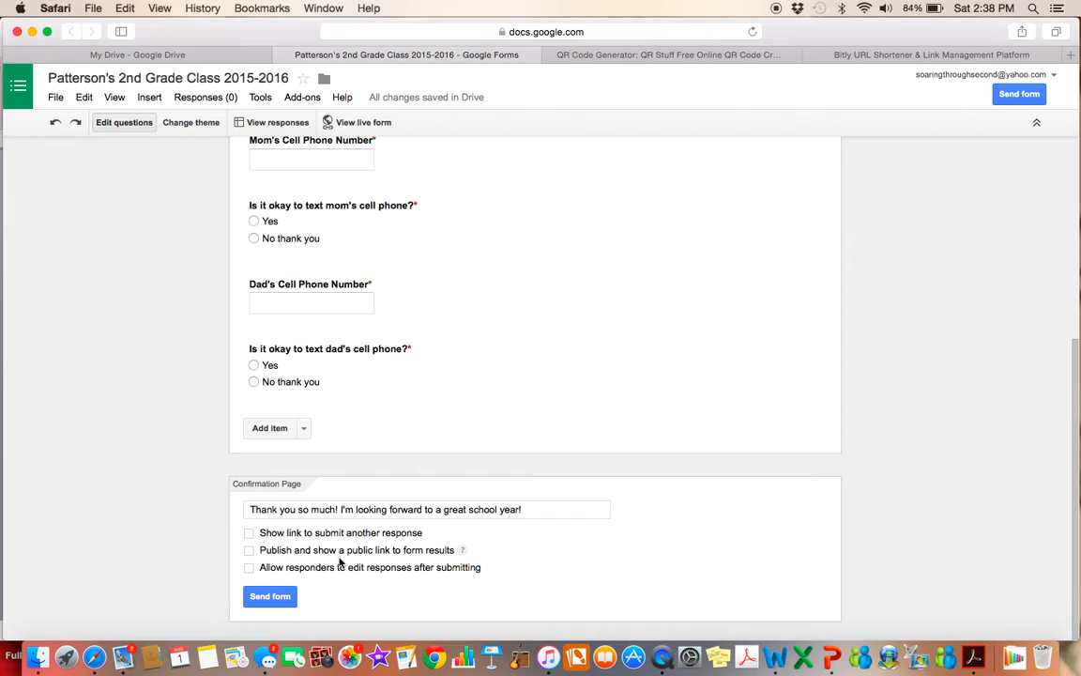
mouse_move(261, 567)
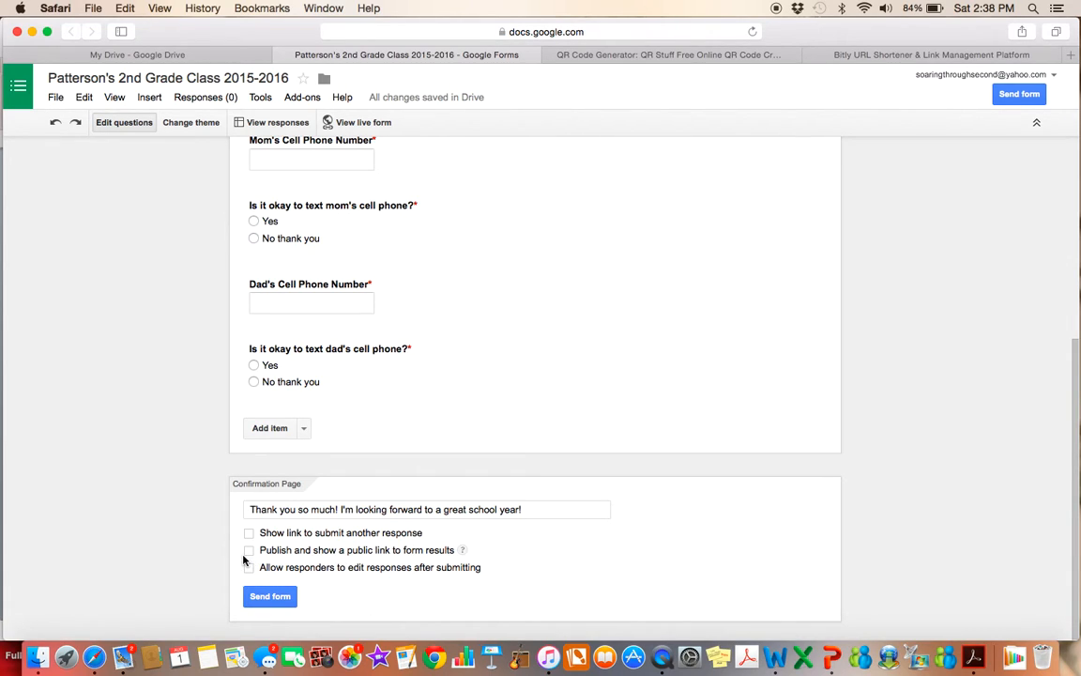
mouse_move(272, 597)
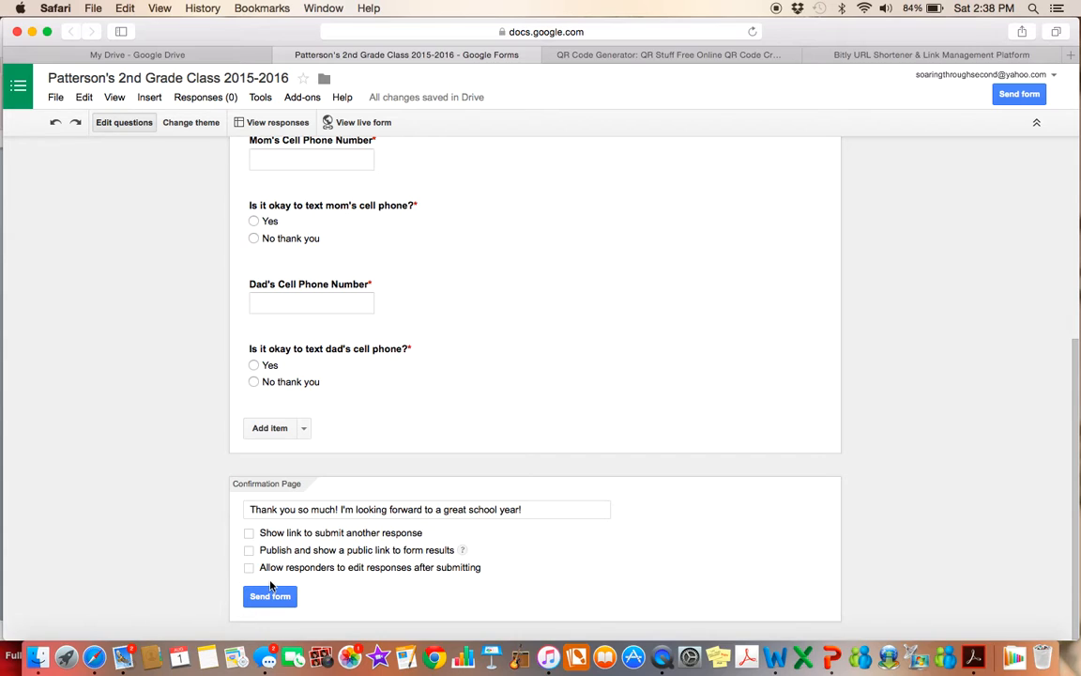
mouse_move(332, 589)
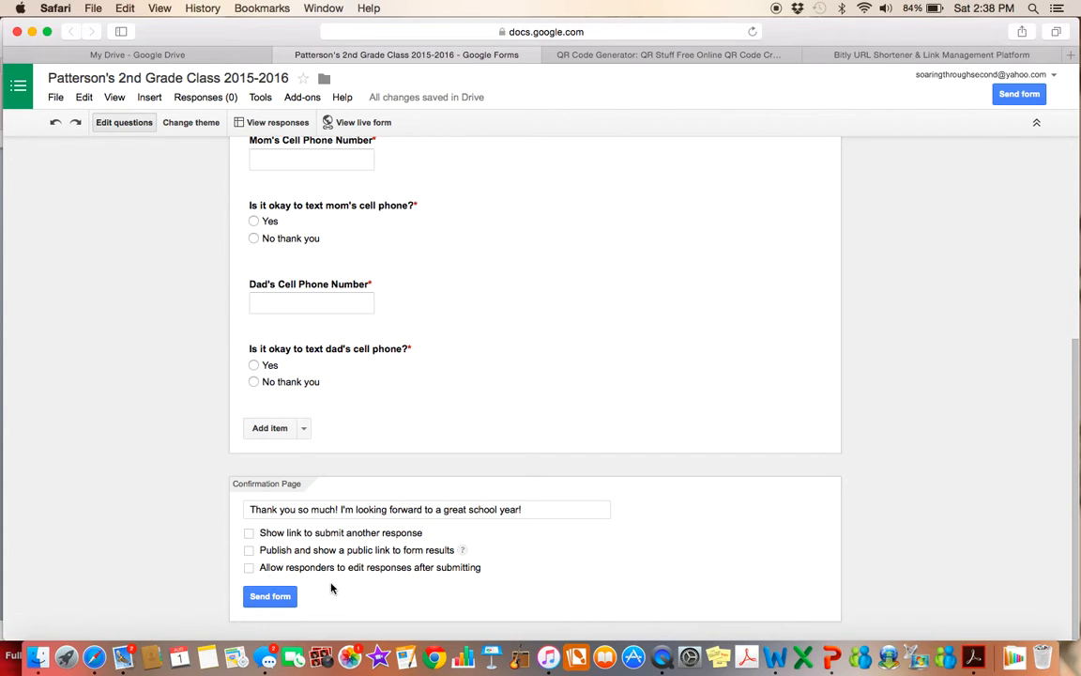
mouse_move(473, 582)
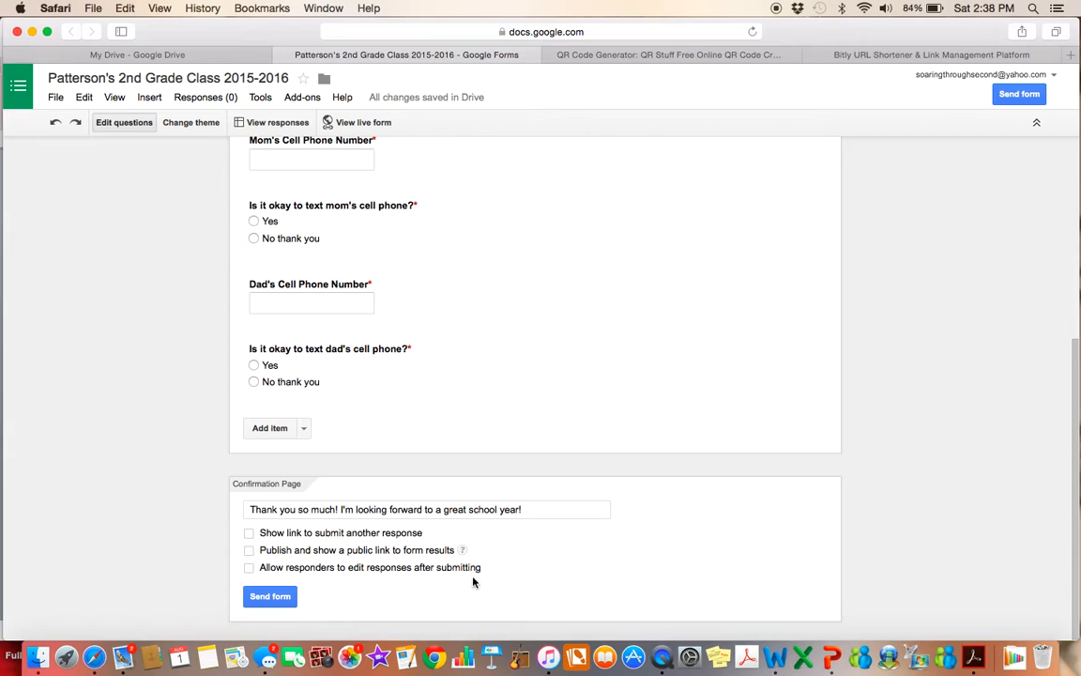
mouse_move(173, 537)
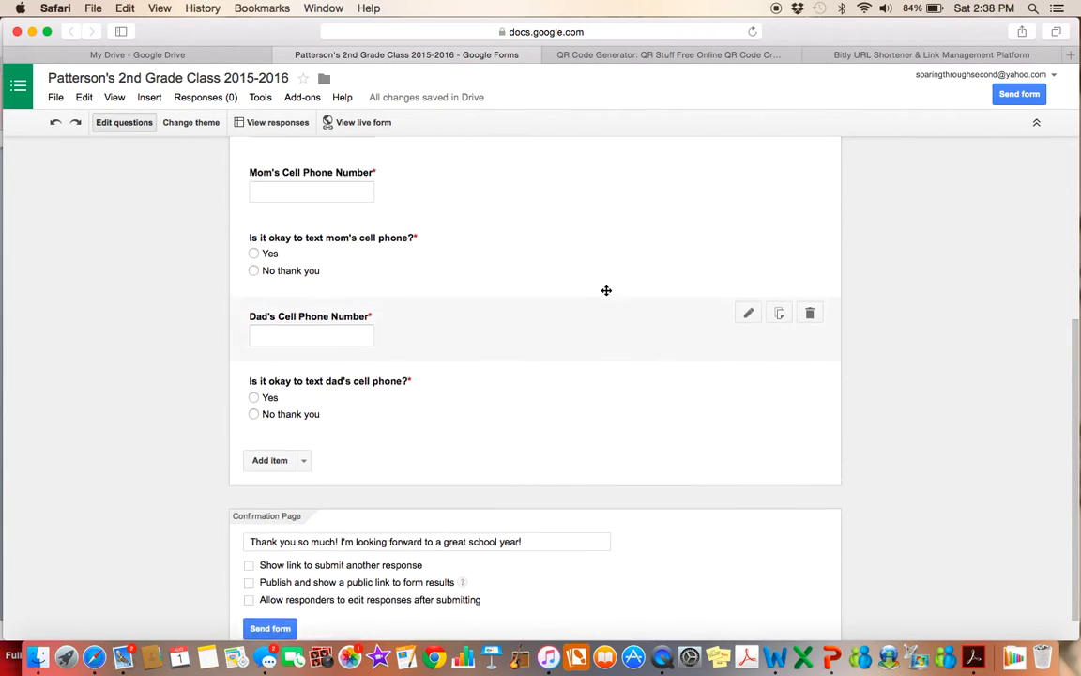
scroll(down, 3)
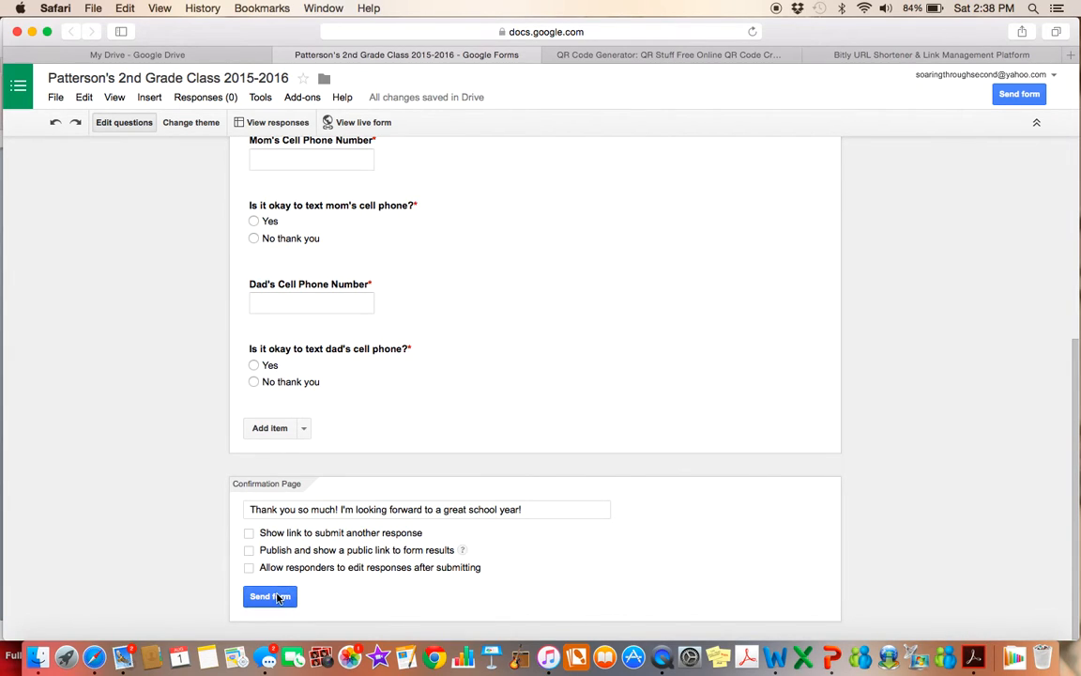
- Copy the form's shareable link from Send form and close the sharing window
click(269, 597)
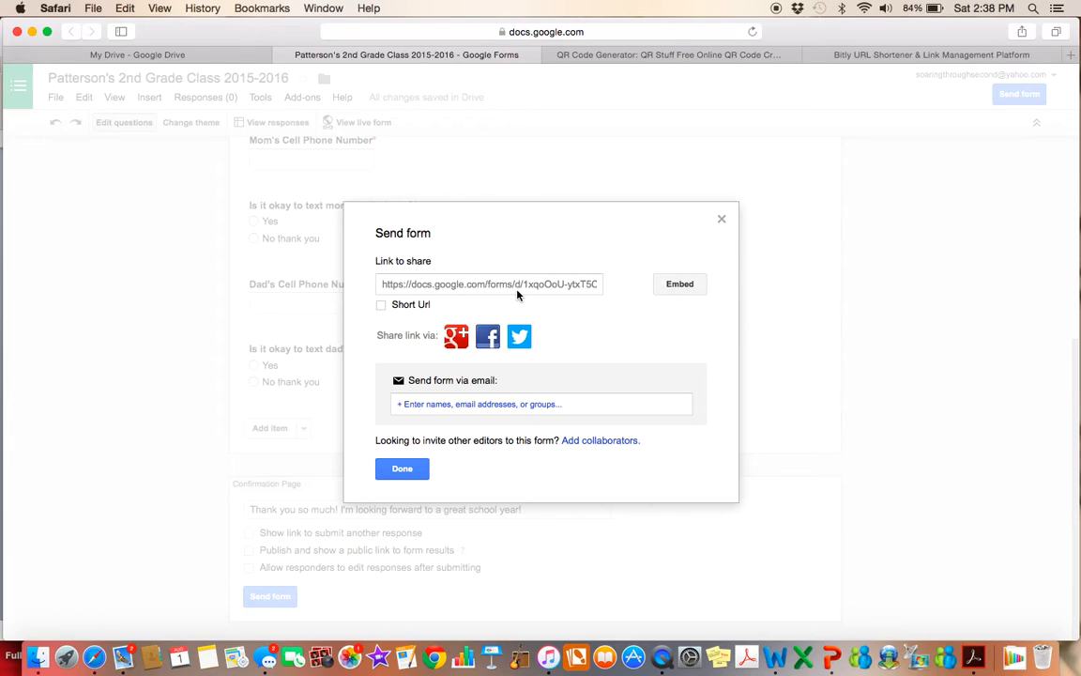
click(488, 283)
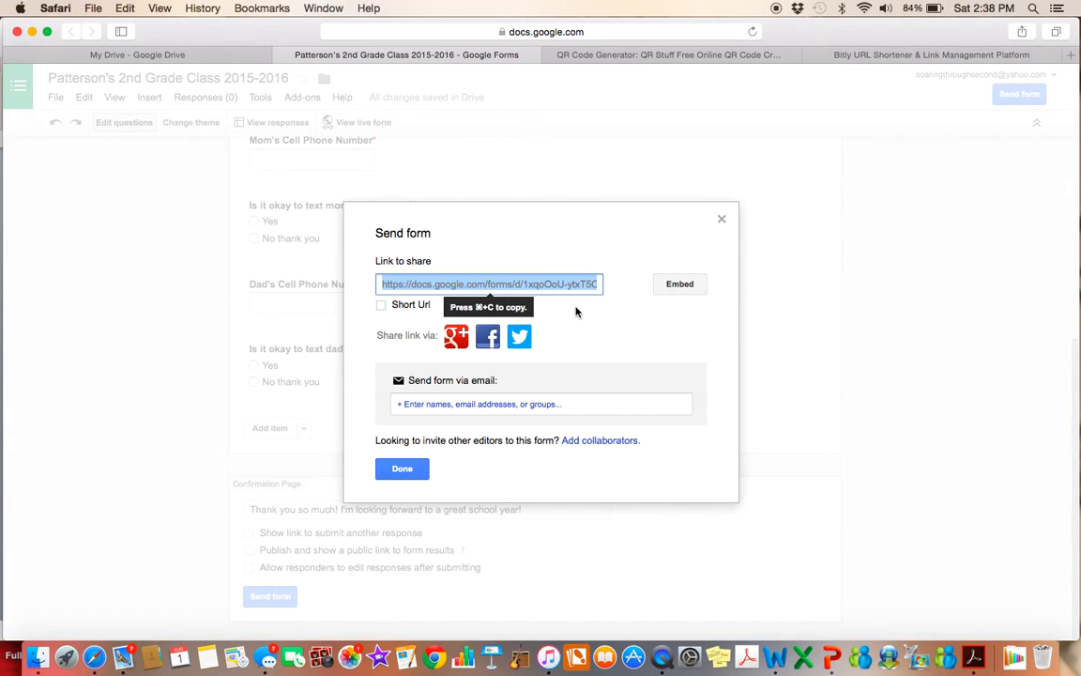
mouse_move(578, 289)
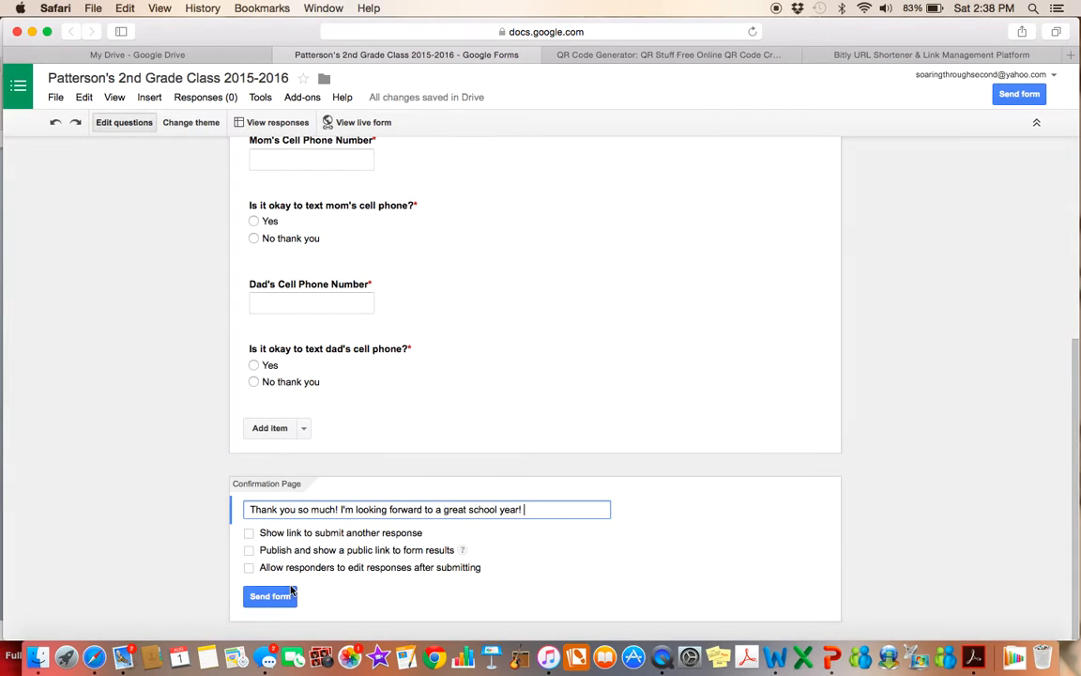
click(270, 593)
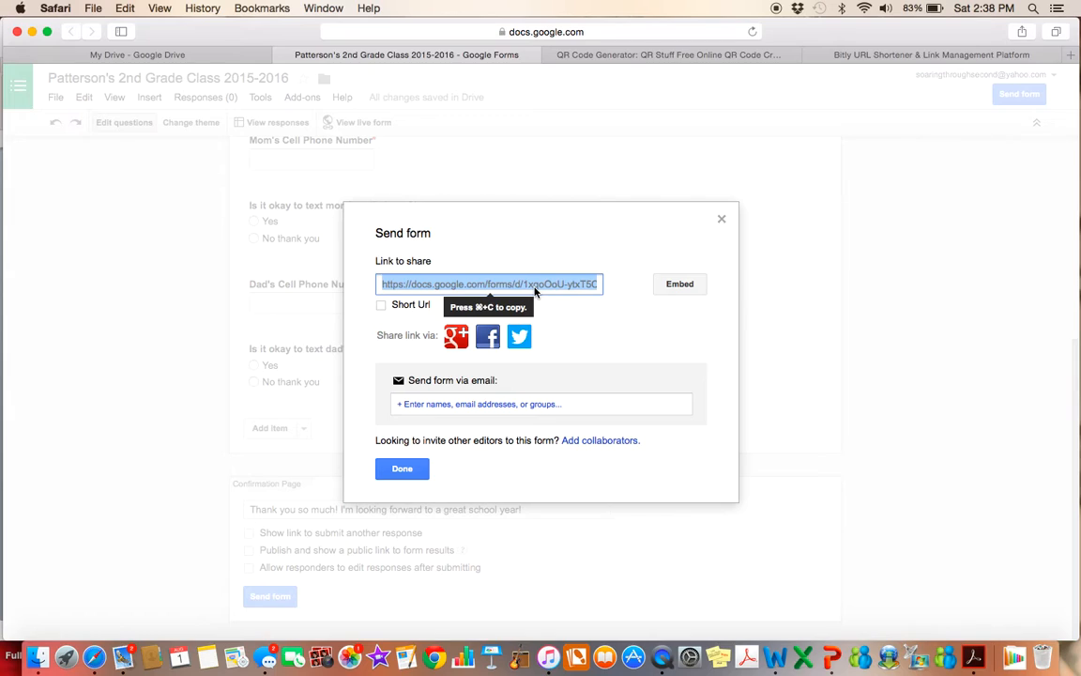
mouse_move(515, 323)
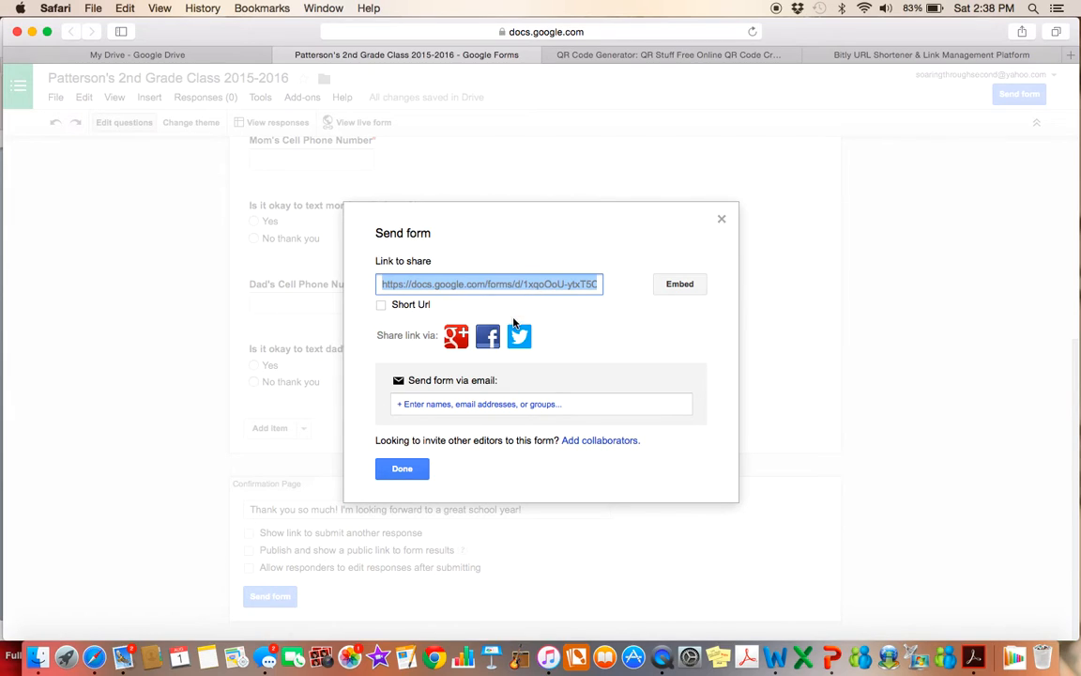
mouse_move(530, 289)
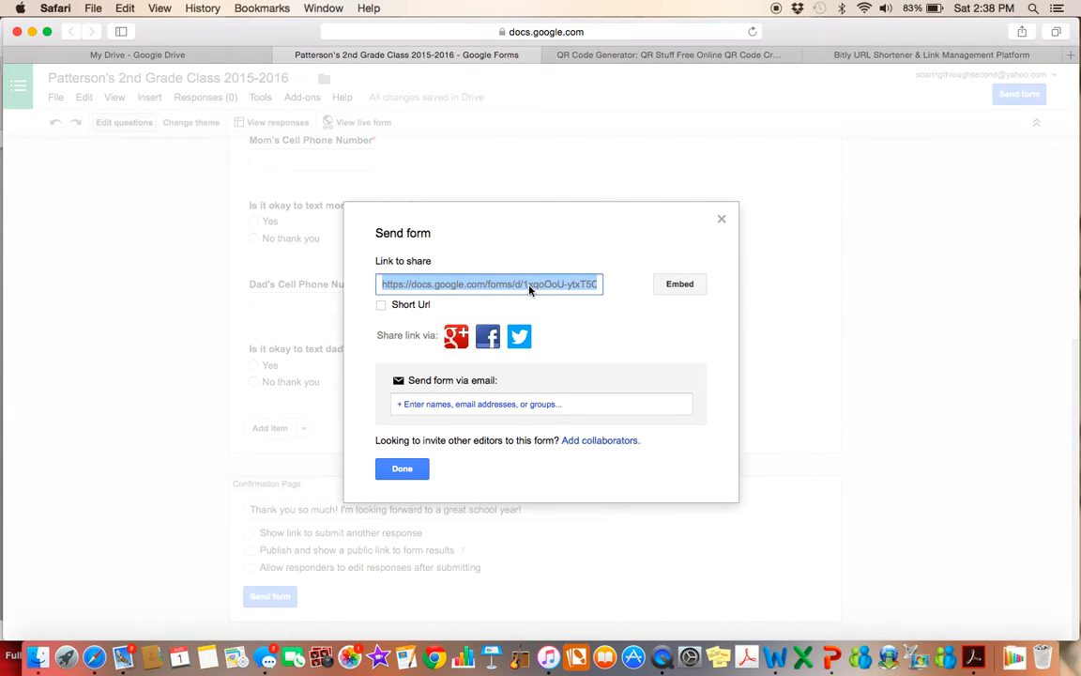
mouse_move(401, 469)
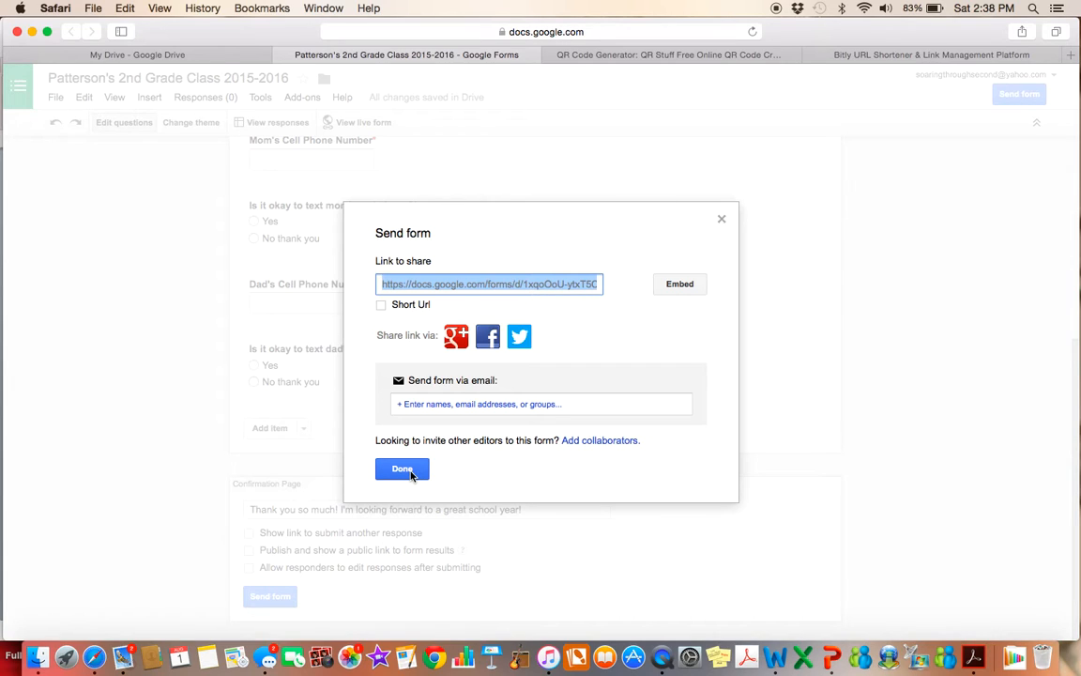
click(402, 469)
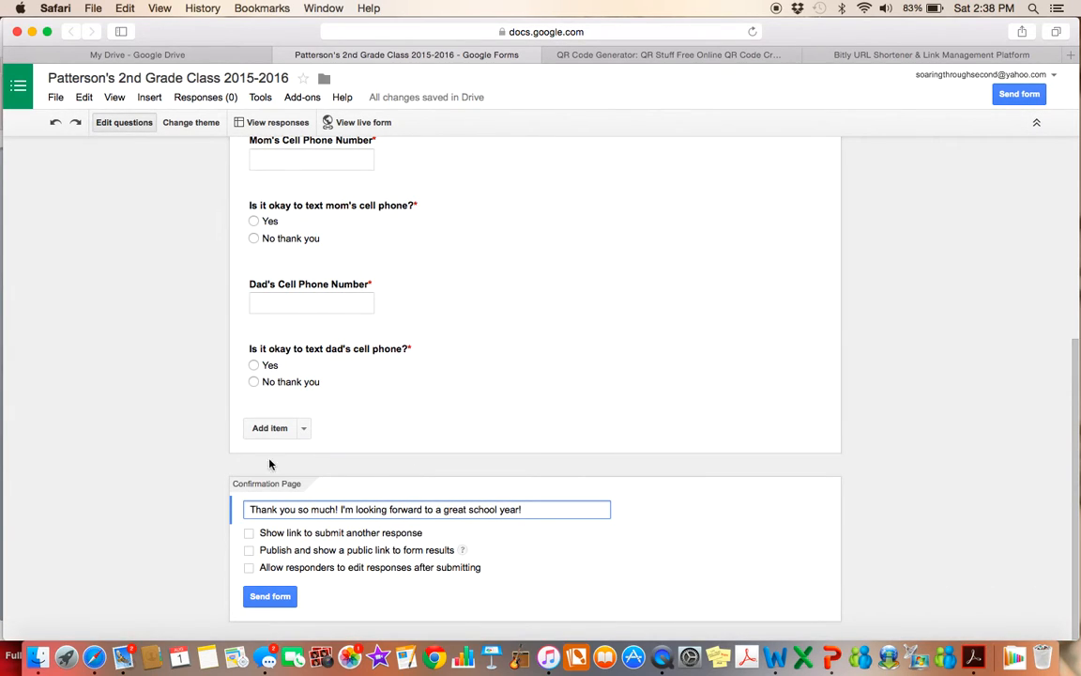
mouse_move(181, 413)
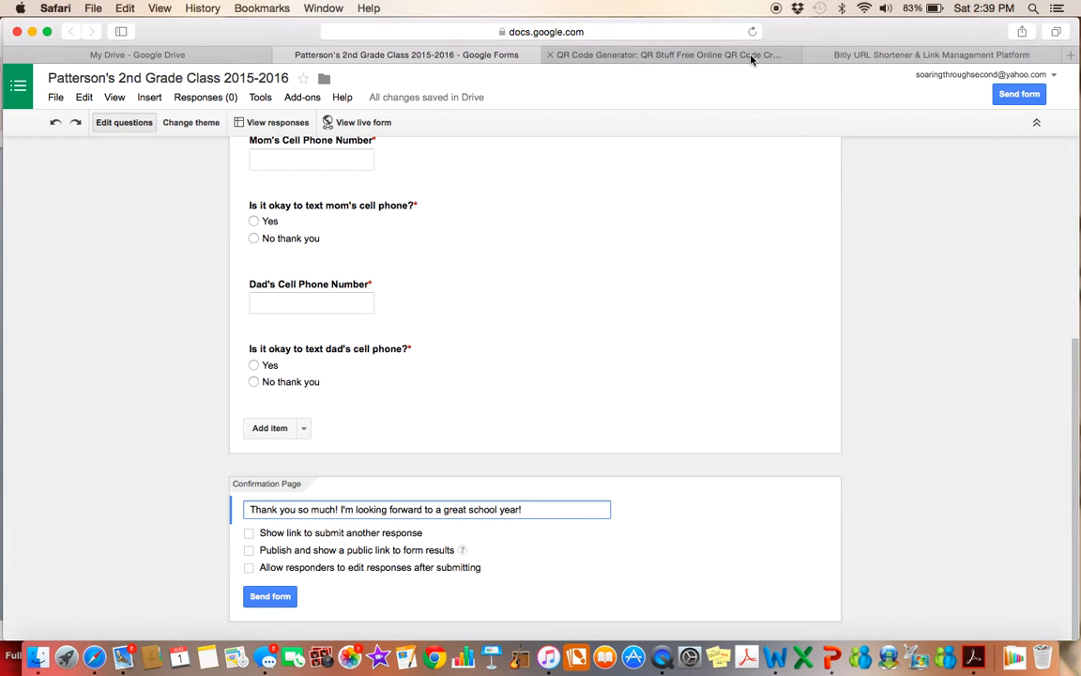
- Paste the form URL as the Website URL in QR Stuff, then switch to Bitly
click(685, 55)
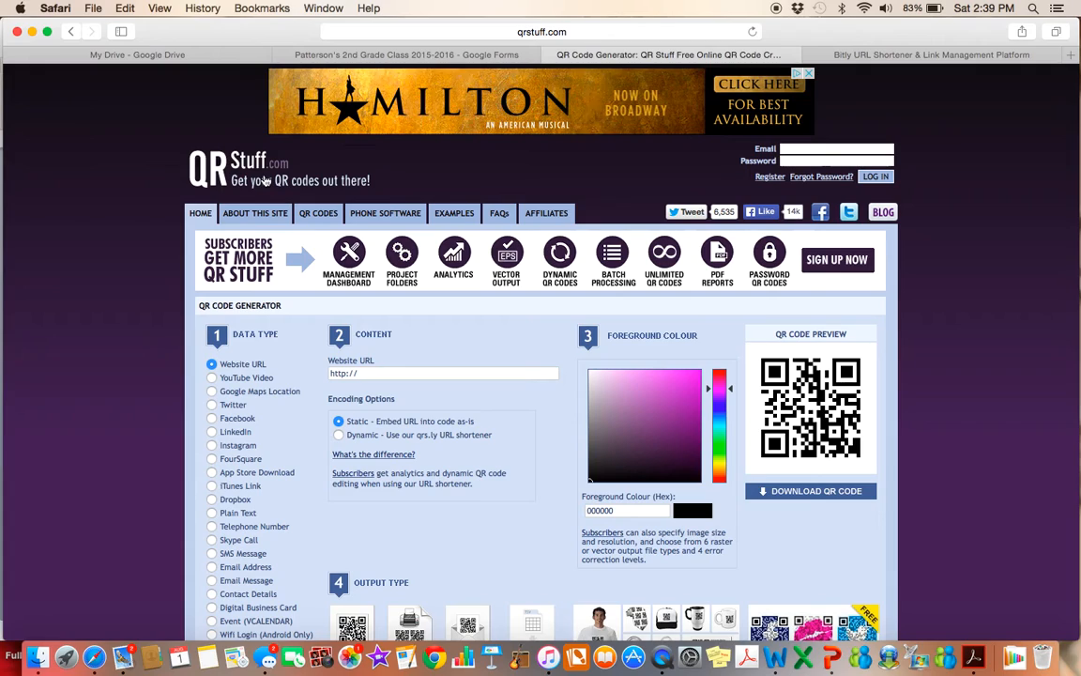
click(443, 372)
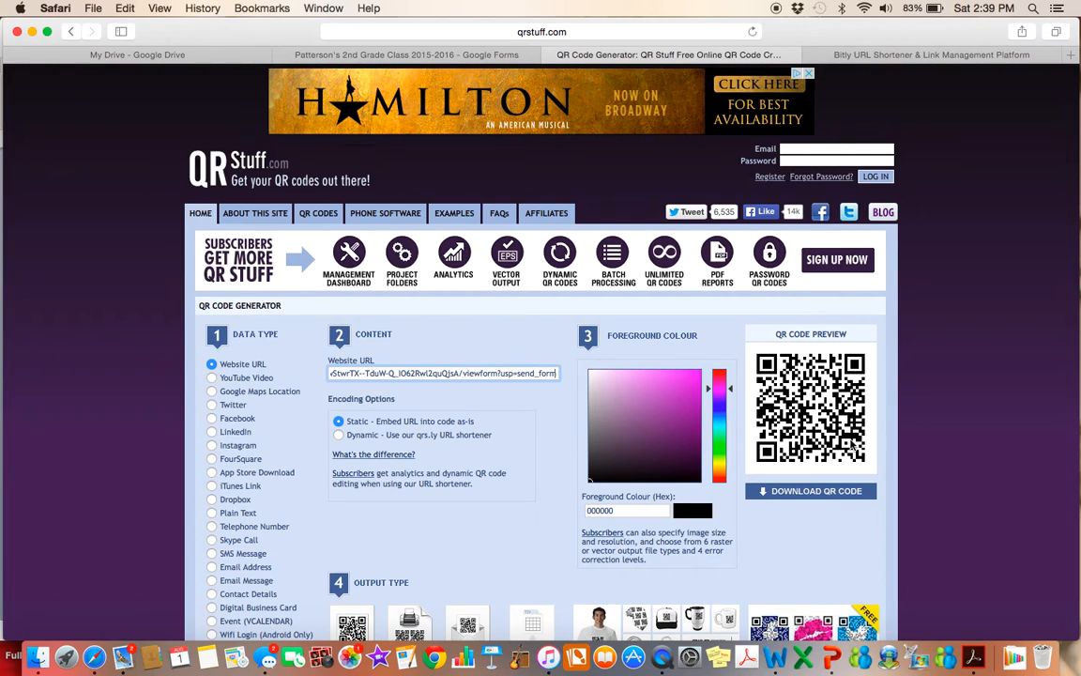
mouse_move(560, 123)
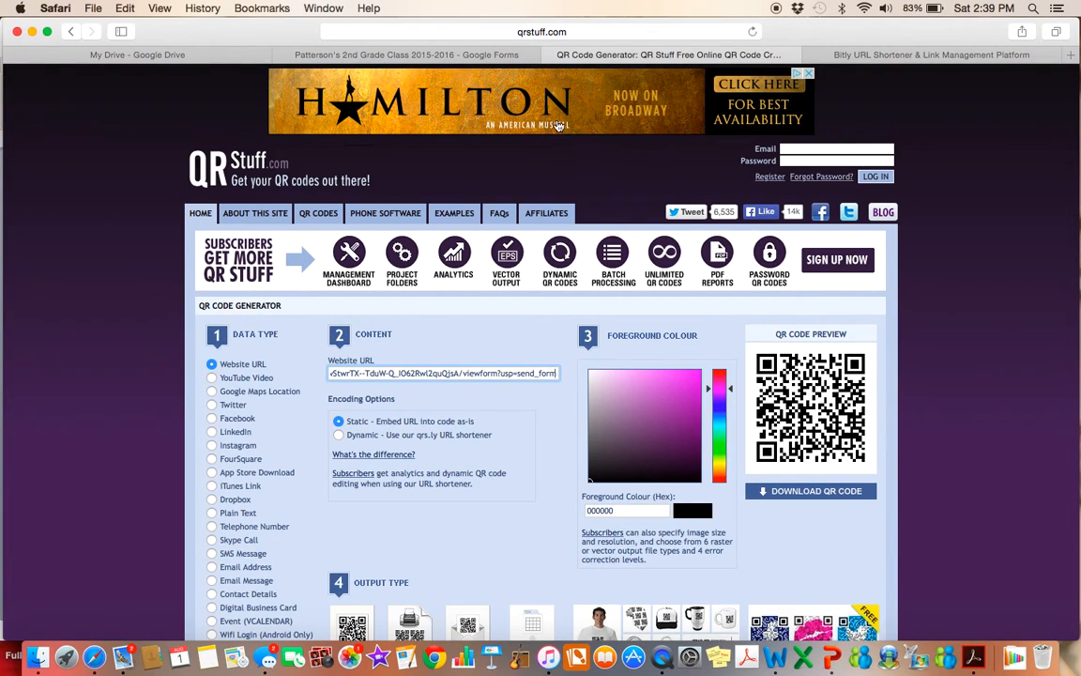
mouse_move(544, 267)
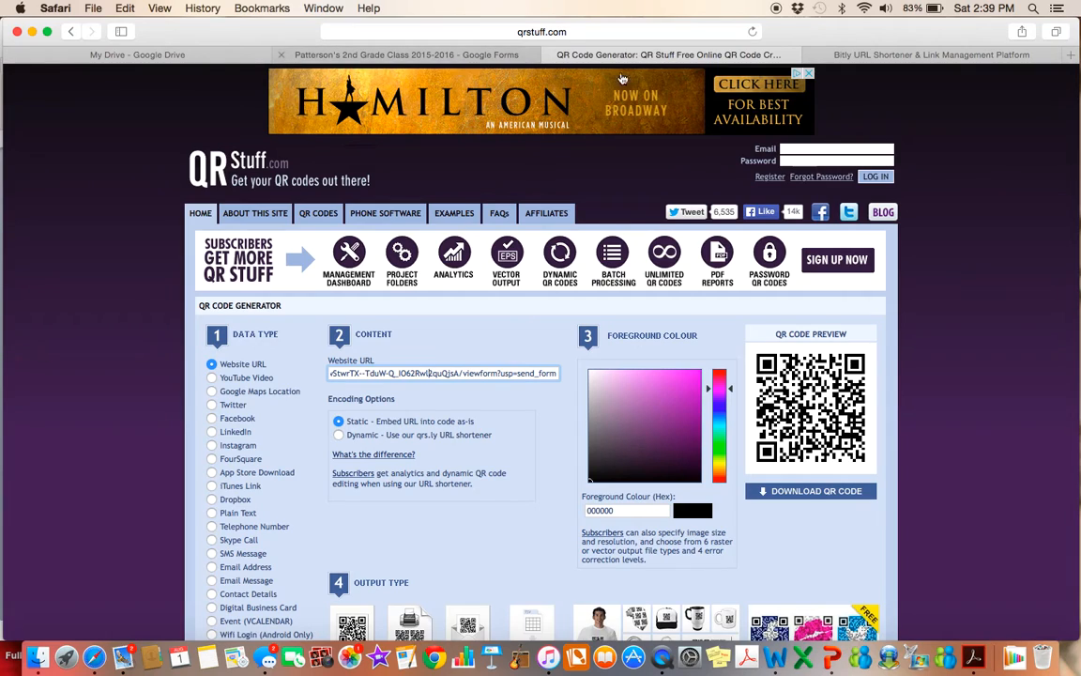
click(931, 54)
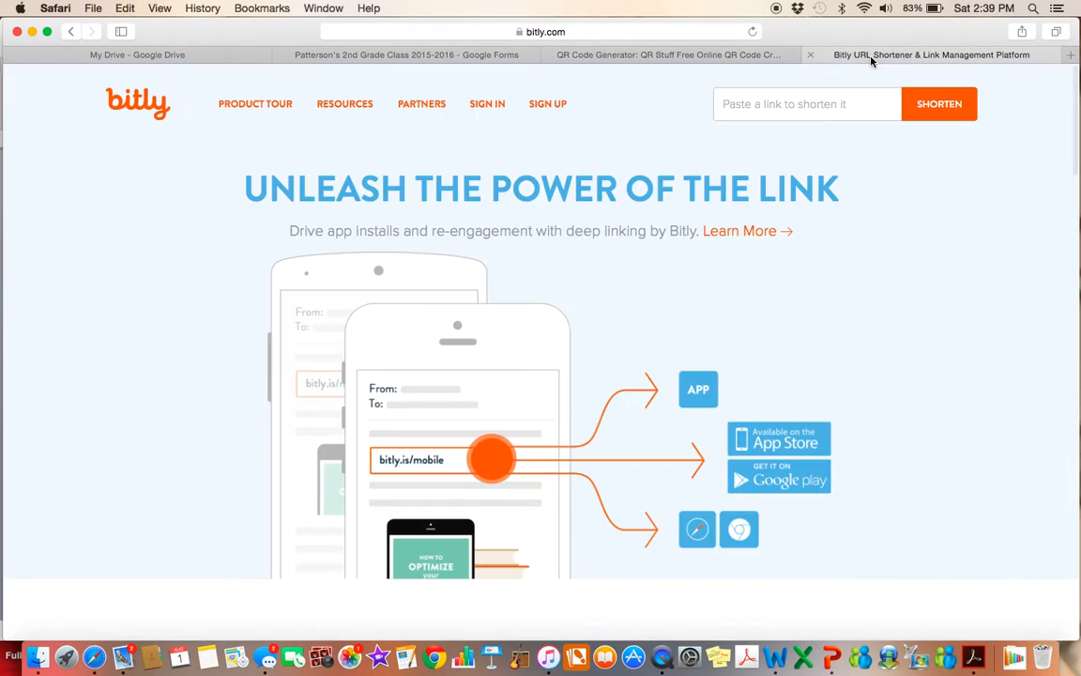
mouse_move(173, 137)
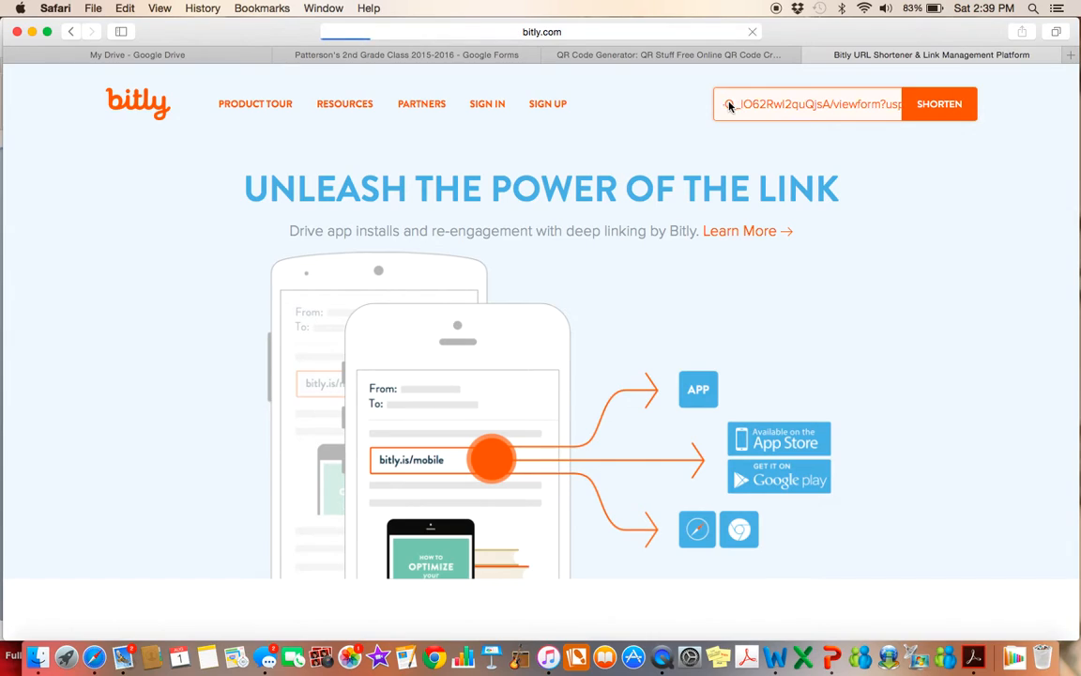
- Shorten the pasted form link into the bitlink bit.ly/1OHm21T
click(942, 103)
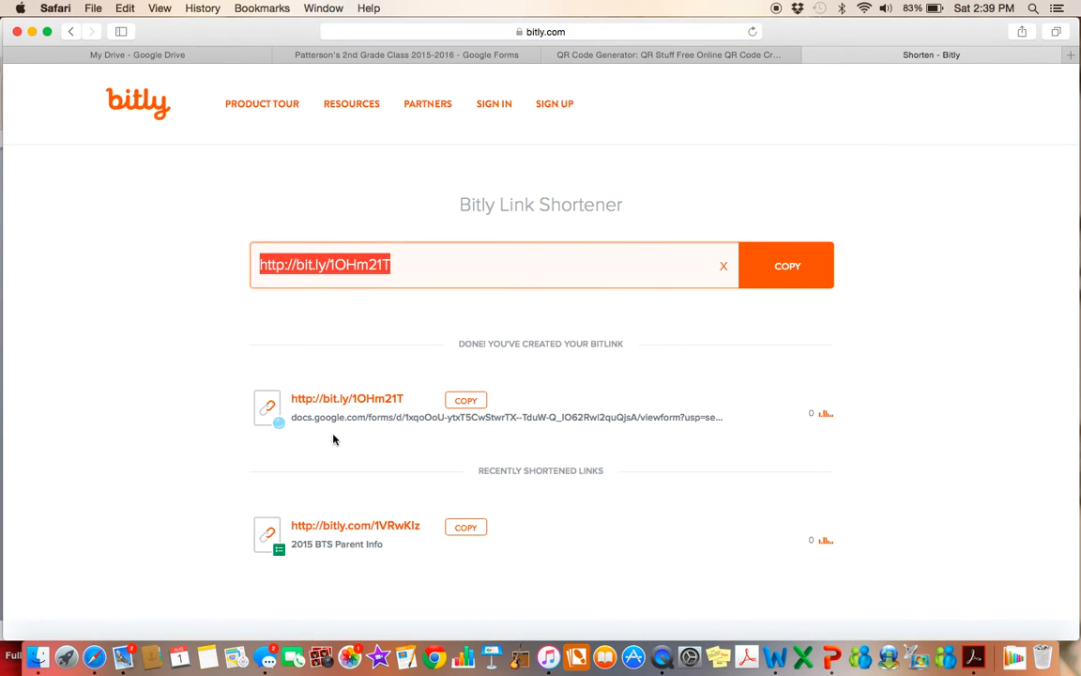
mouse_move(355, 418)
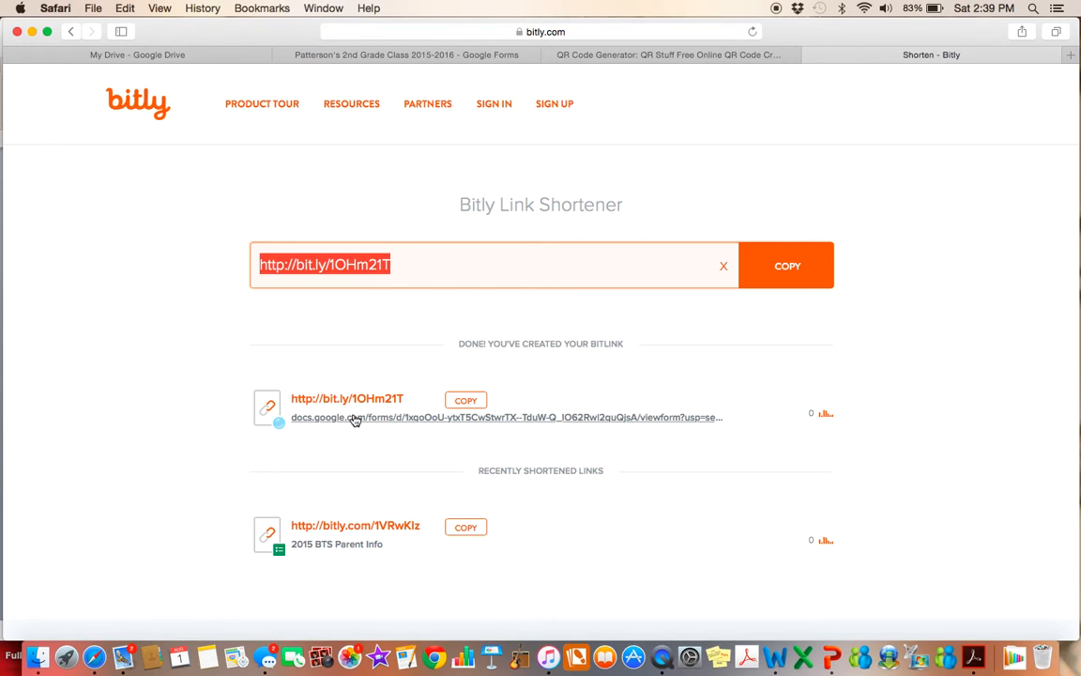
mouse_move(357, 410)
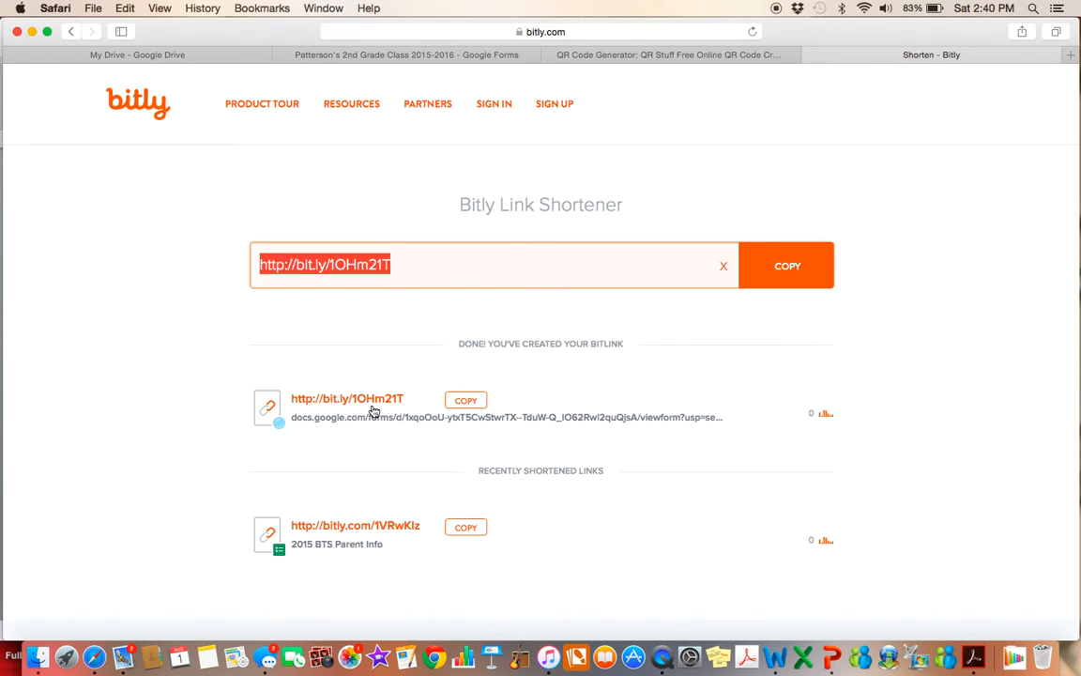
mouse_move(367, 411)
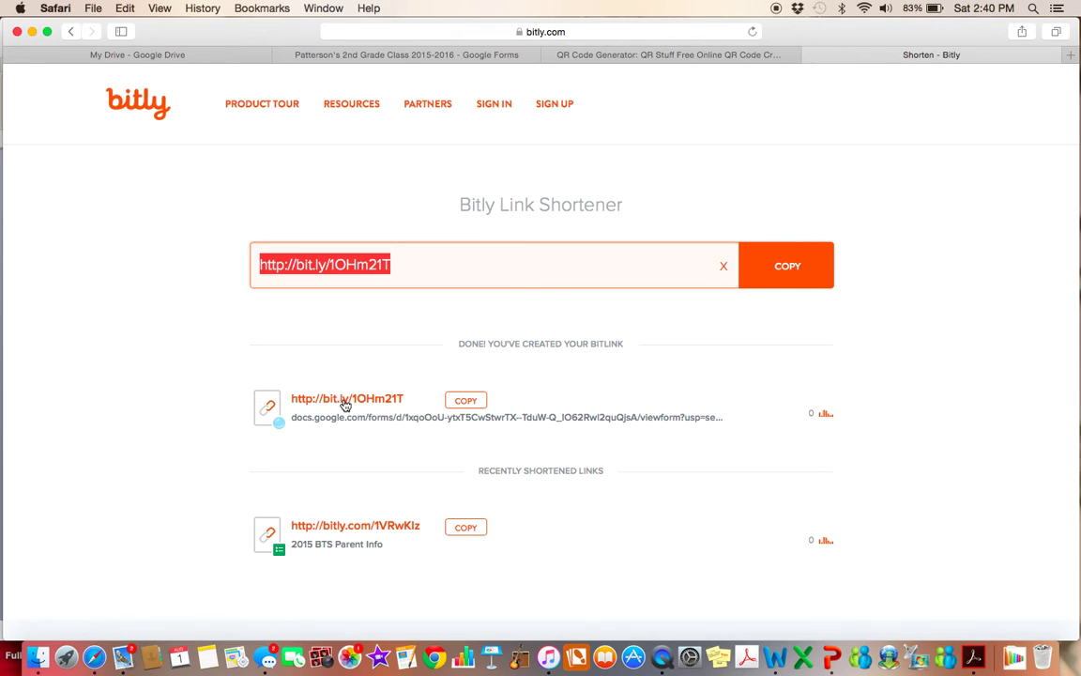
mouse_move(377, 406)
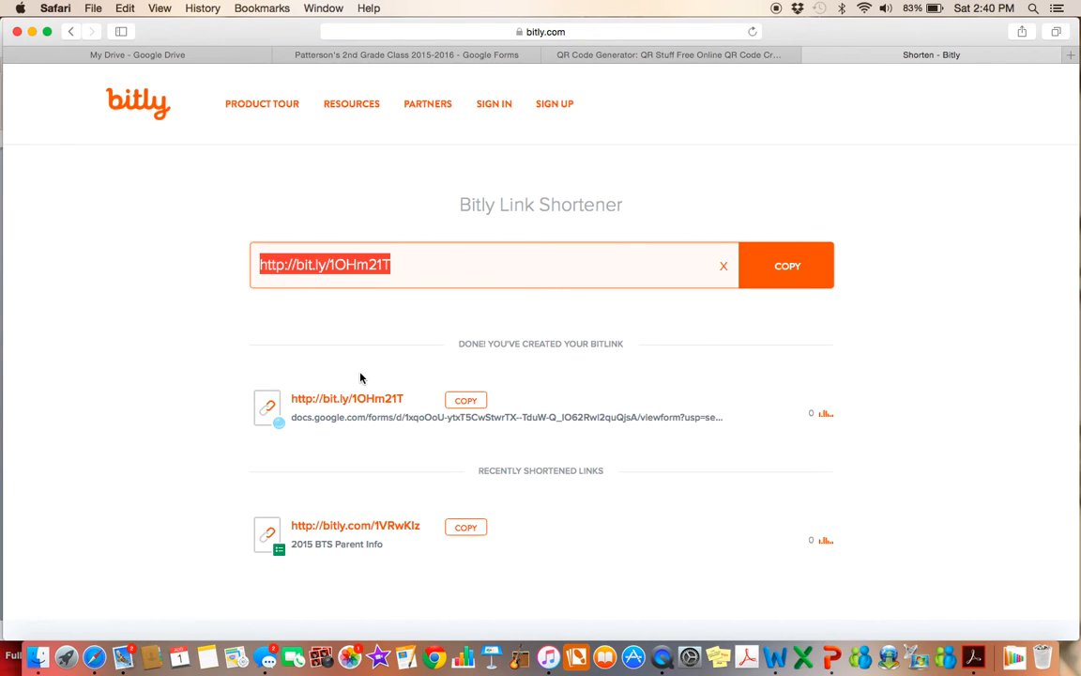
mouse_move(362, 404)
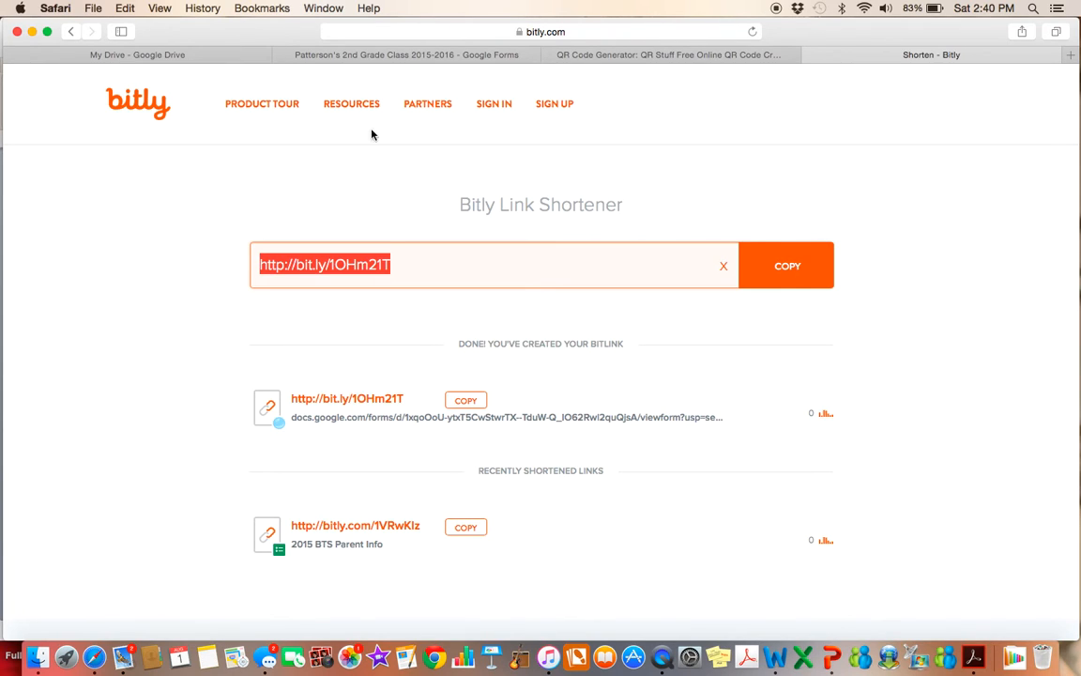
- Show the My Drive file list with the Patterson's 2nd Grade files, closing the duplicate form tab
click(430, 55)
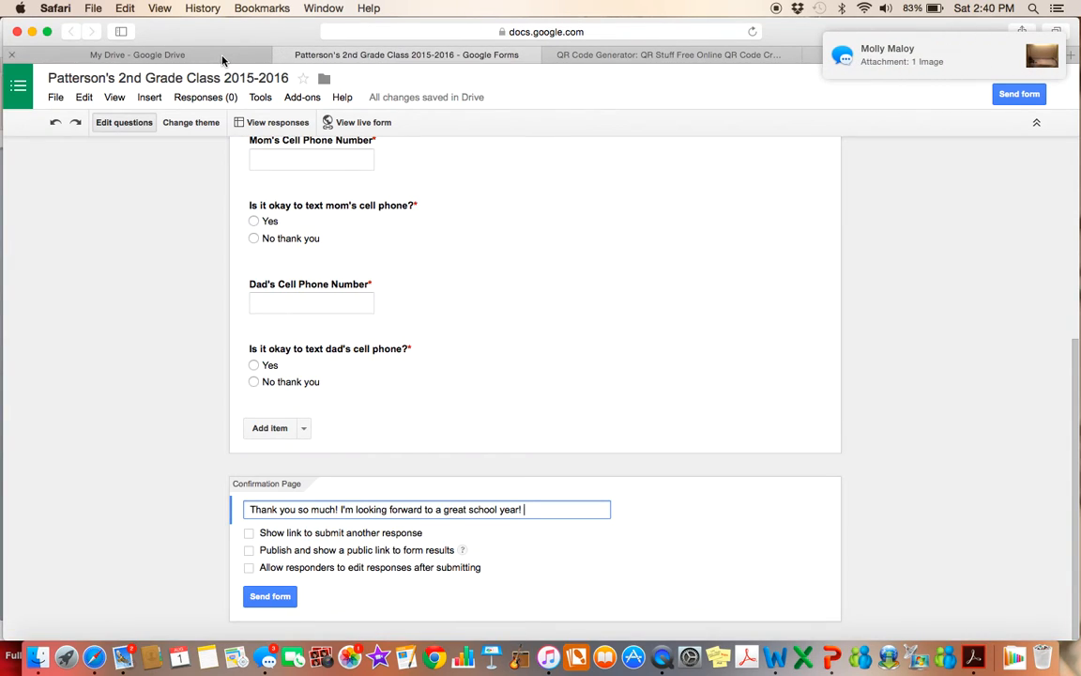
click(139, 55)
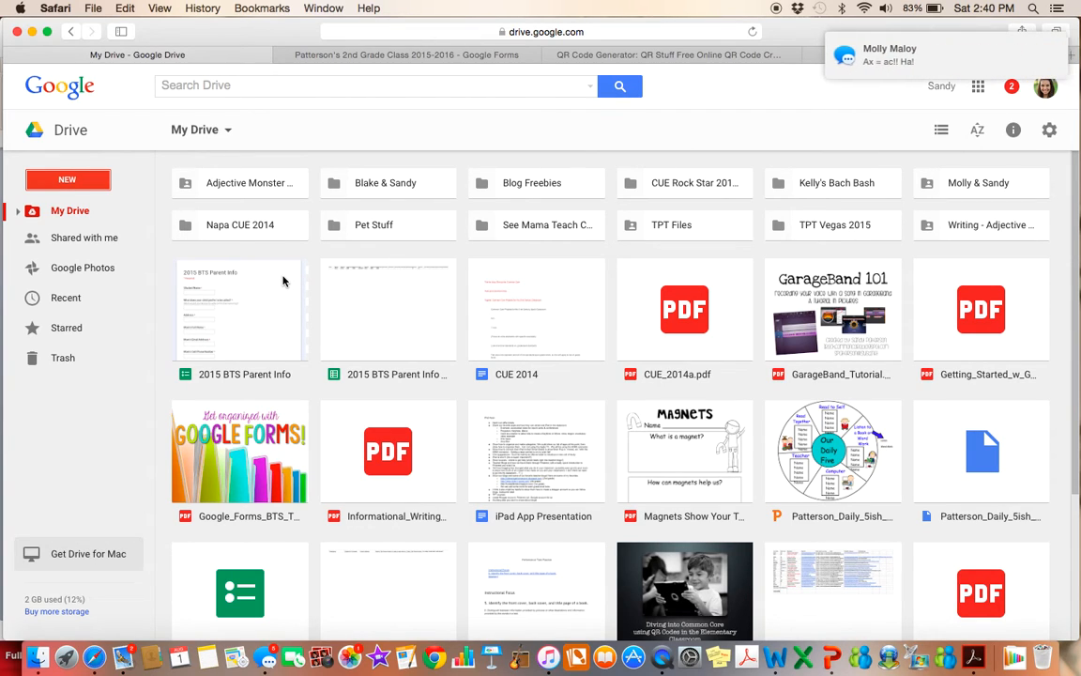
scroll(down, 3)
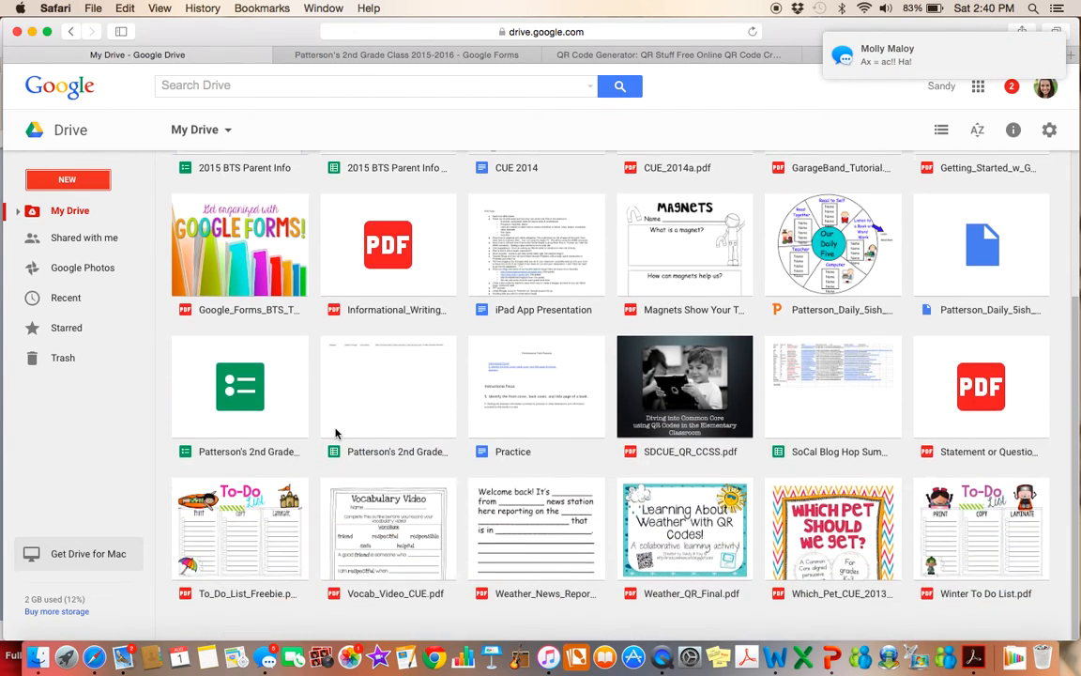
mouse_move(537, 529)
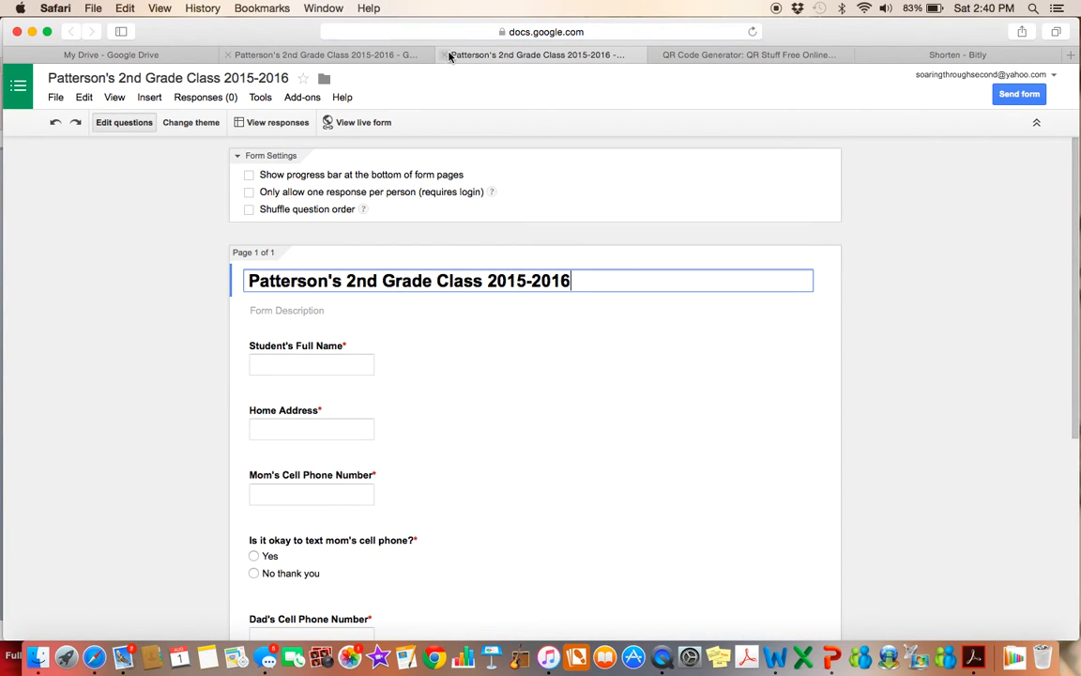
mouse_move(441, 53)
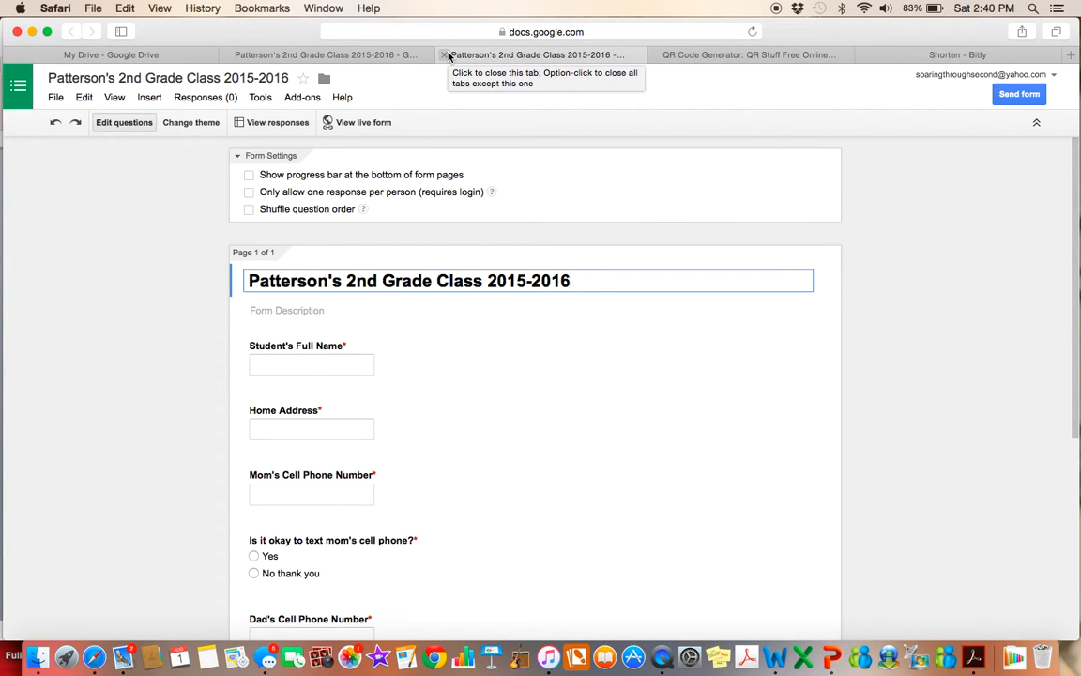
scroll(down, 3)
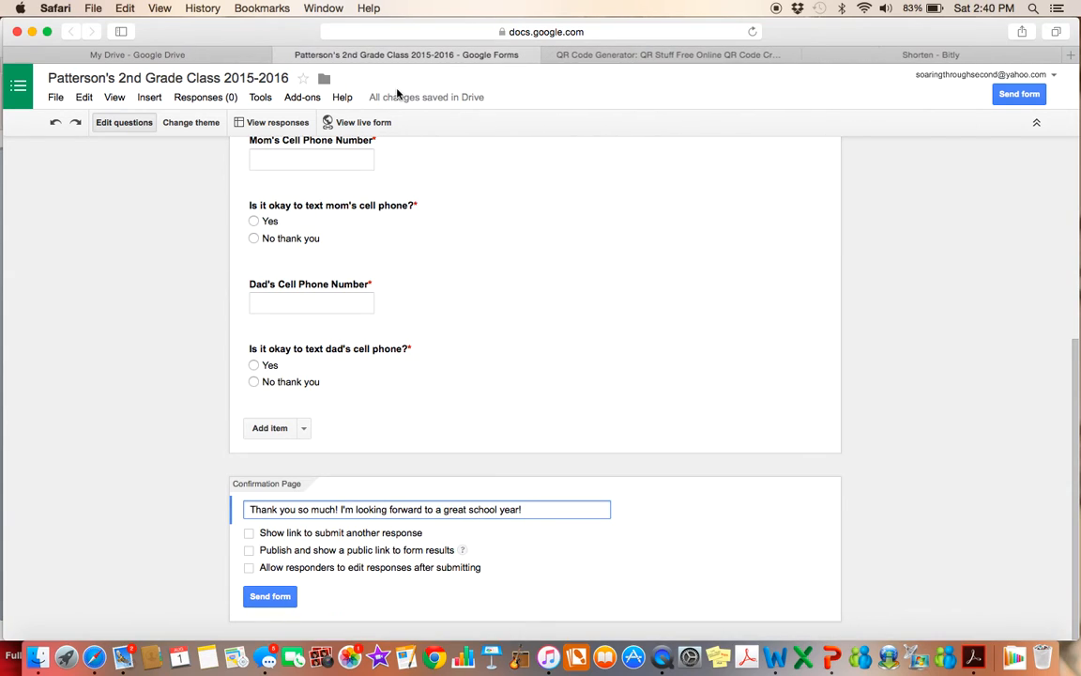
click(141, 52)
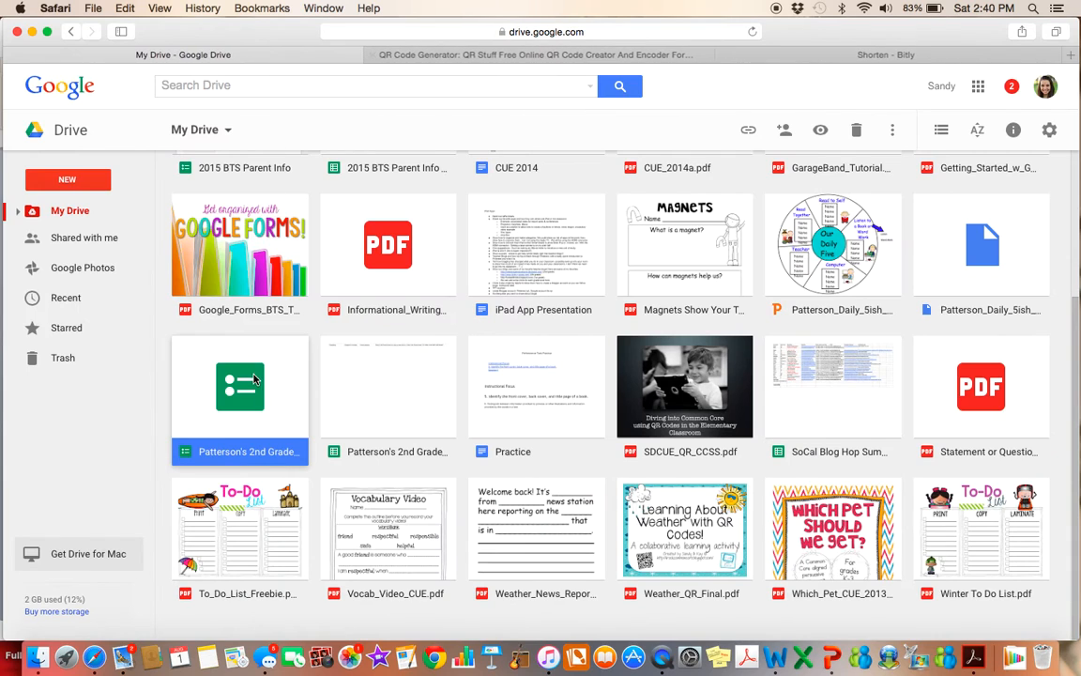
mouse_move(386, 414)
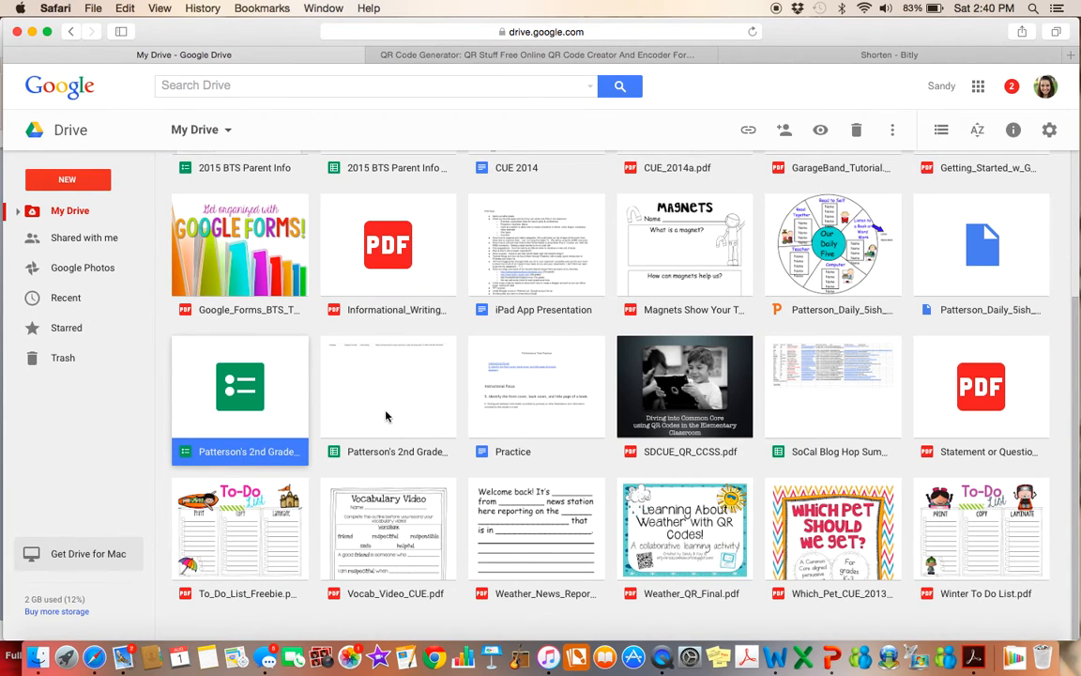
mouse_move(383, 387)
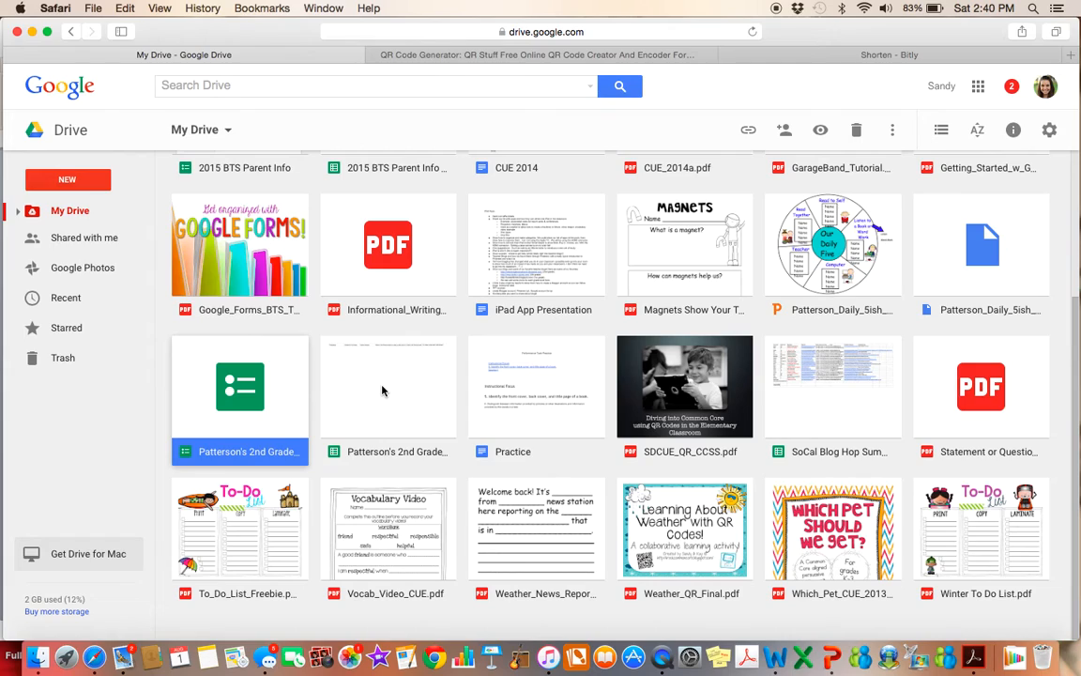
mouse_move(365, 383)
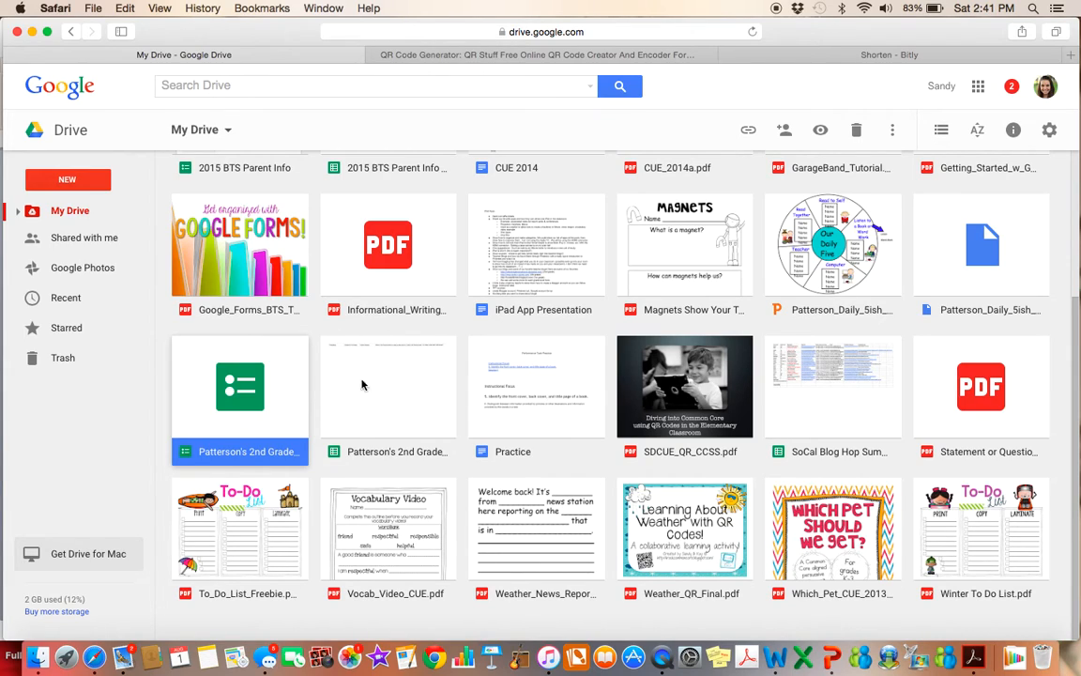
- Open the Patterson's 2nd Grade Class 2015-2016 (Responses) spreadsheet in Sheets
double_click(241, 383)
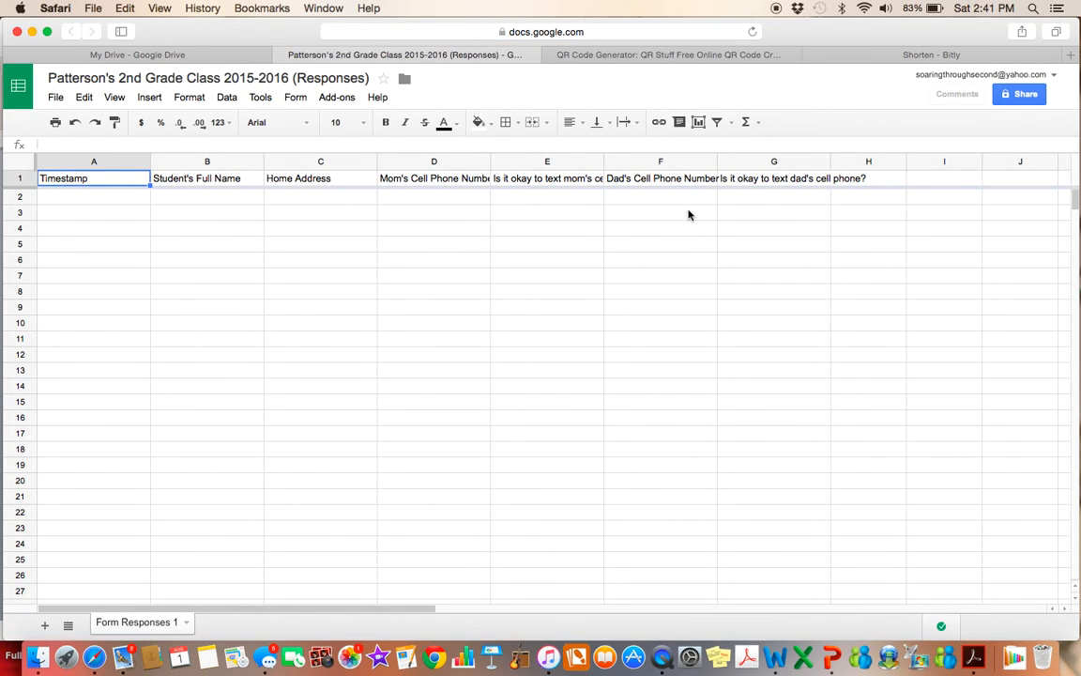
click(92, 178)
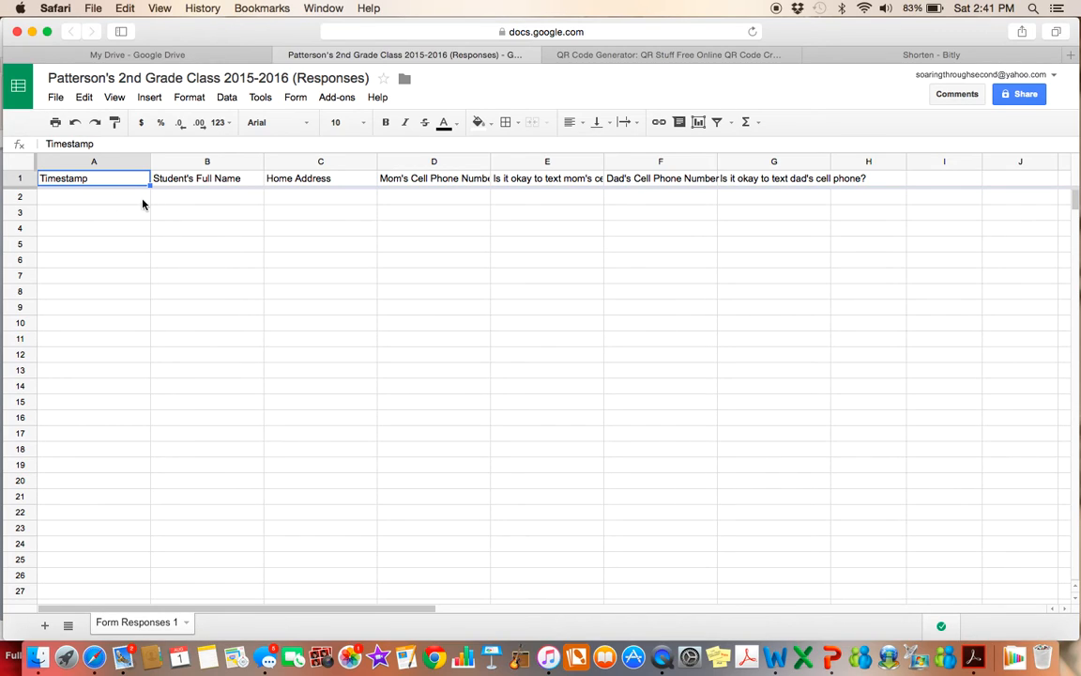
mouse_move(190, 235)
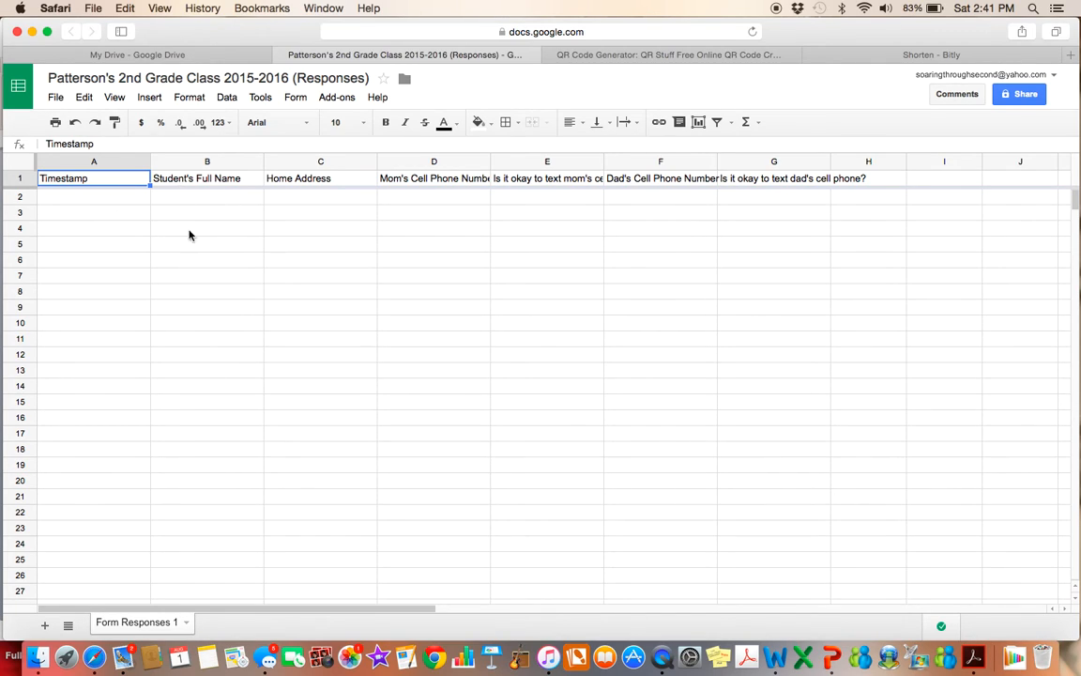
mouse_move(439, 202)
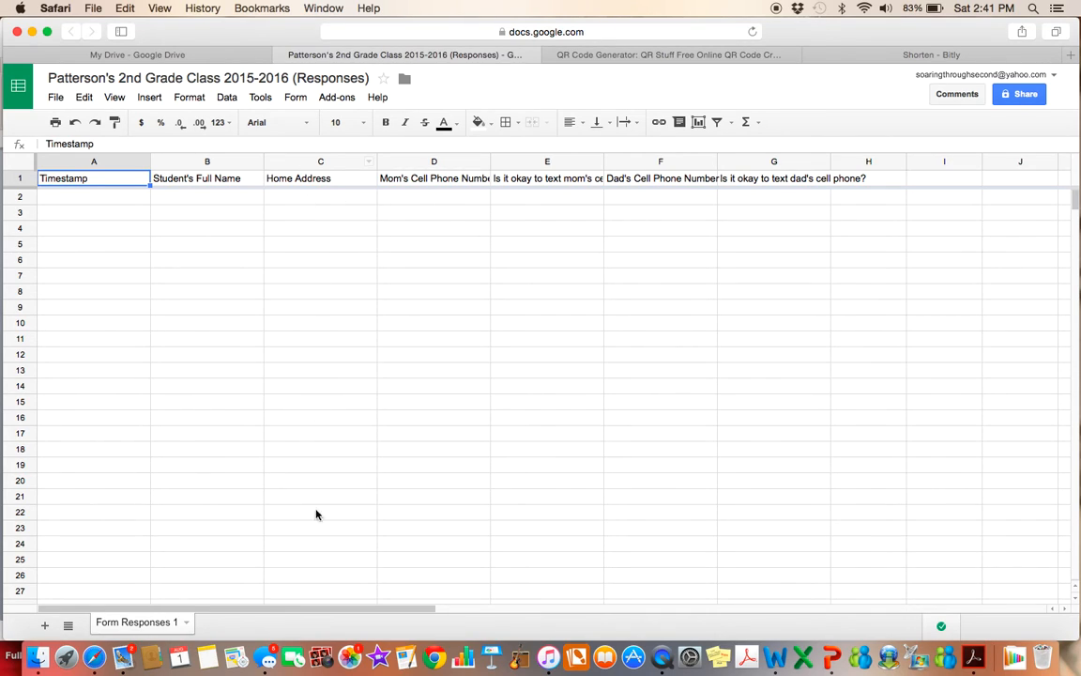
mouse_move(96, 334)
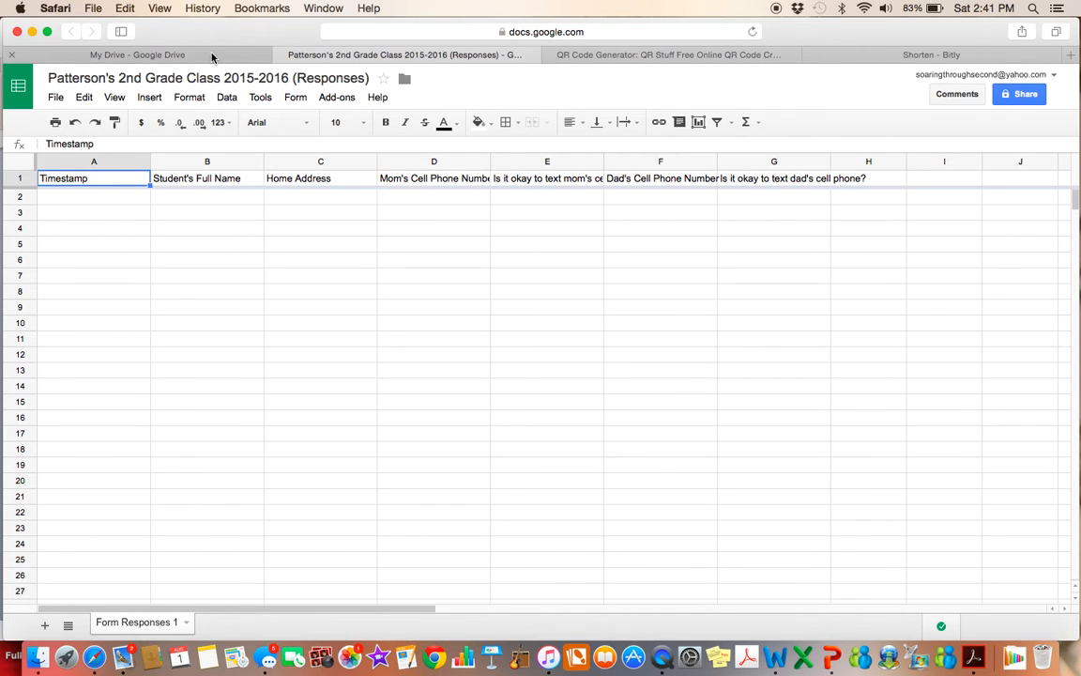
- Open 2015 BTS Parent Info (Responses) and view the Student Name column's options
click(150, 52)
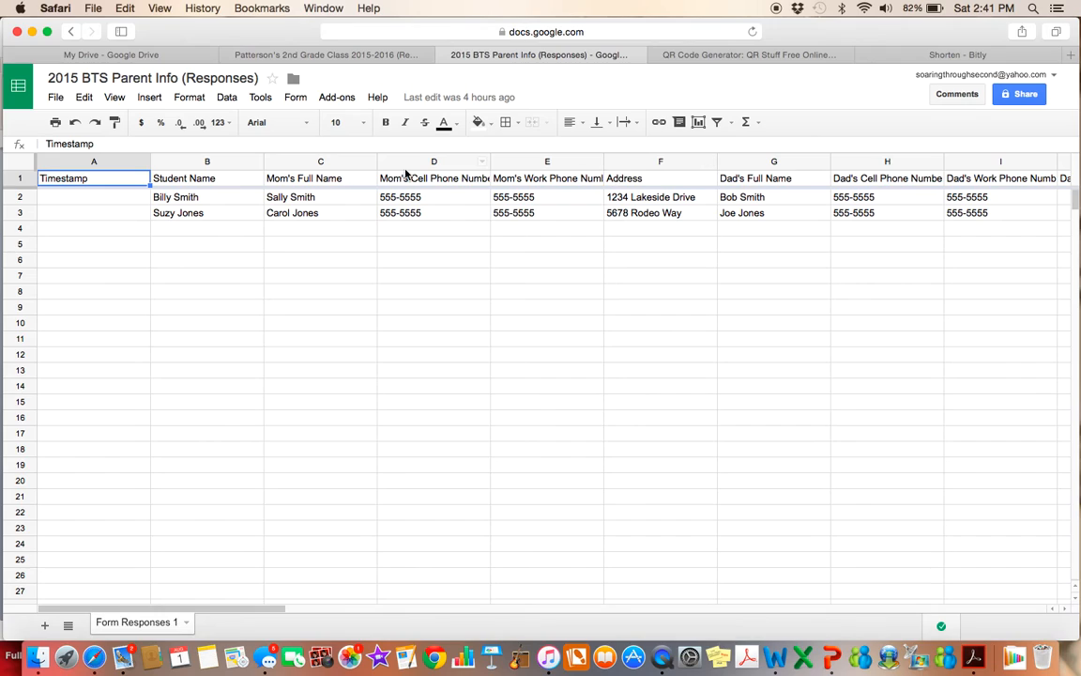
mouse_move(237, 165)
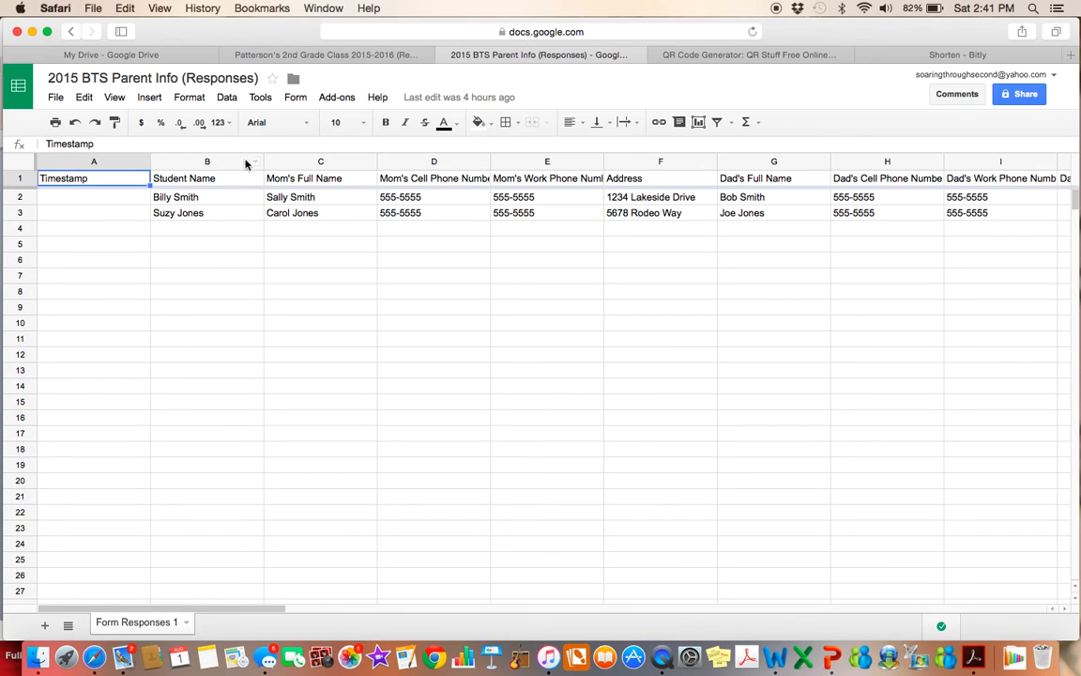
right_click(206, 162)
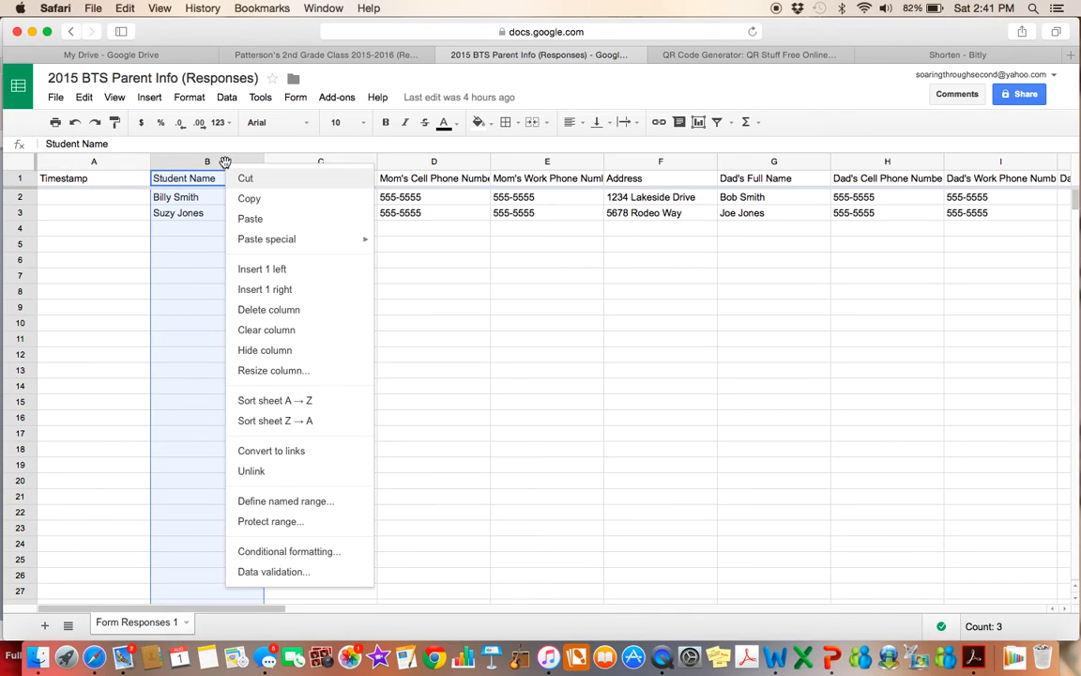
mouse_move(274, 400)
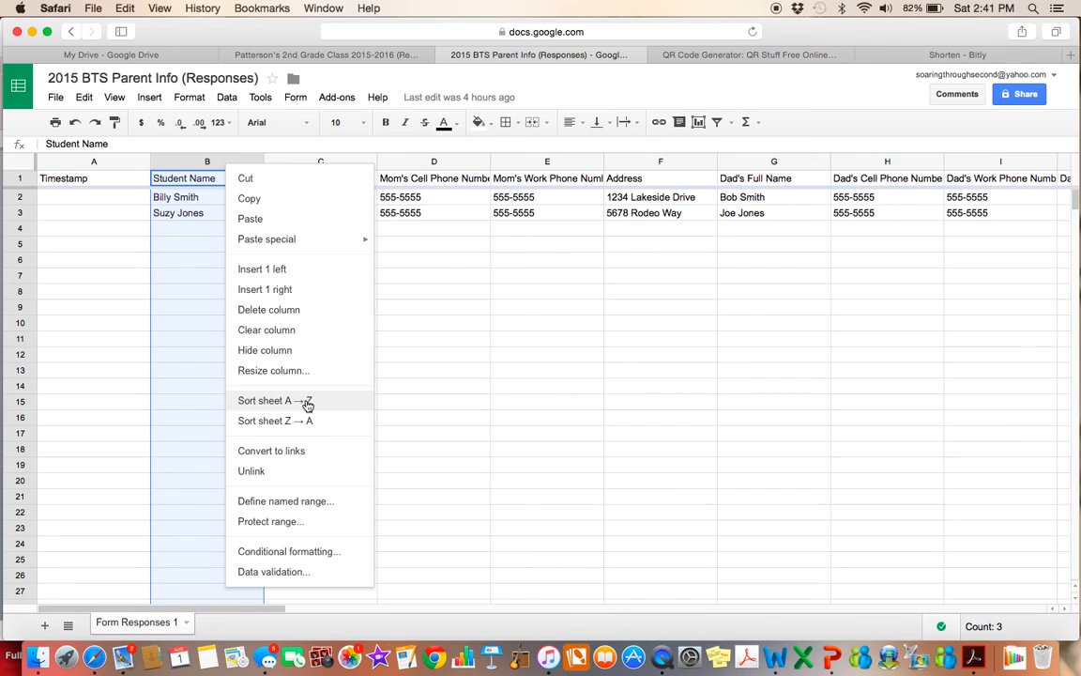
mouse_move(299, 403)
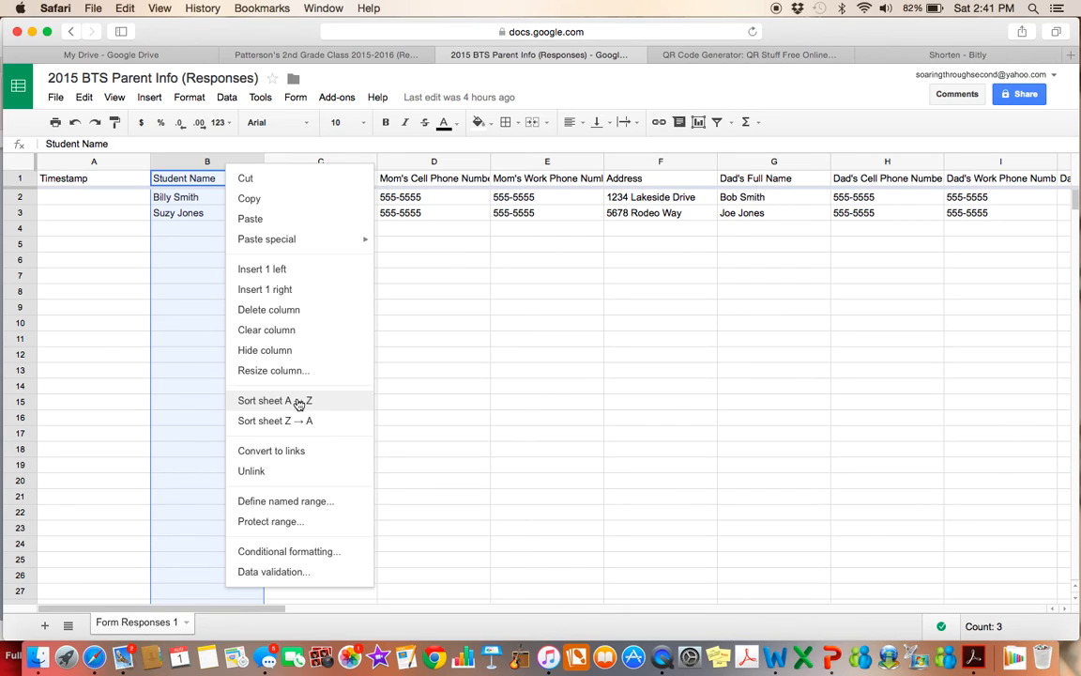
mouse_move(435, 379)
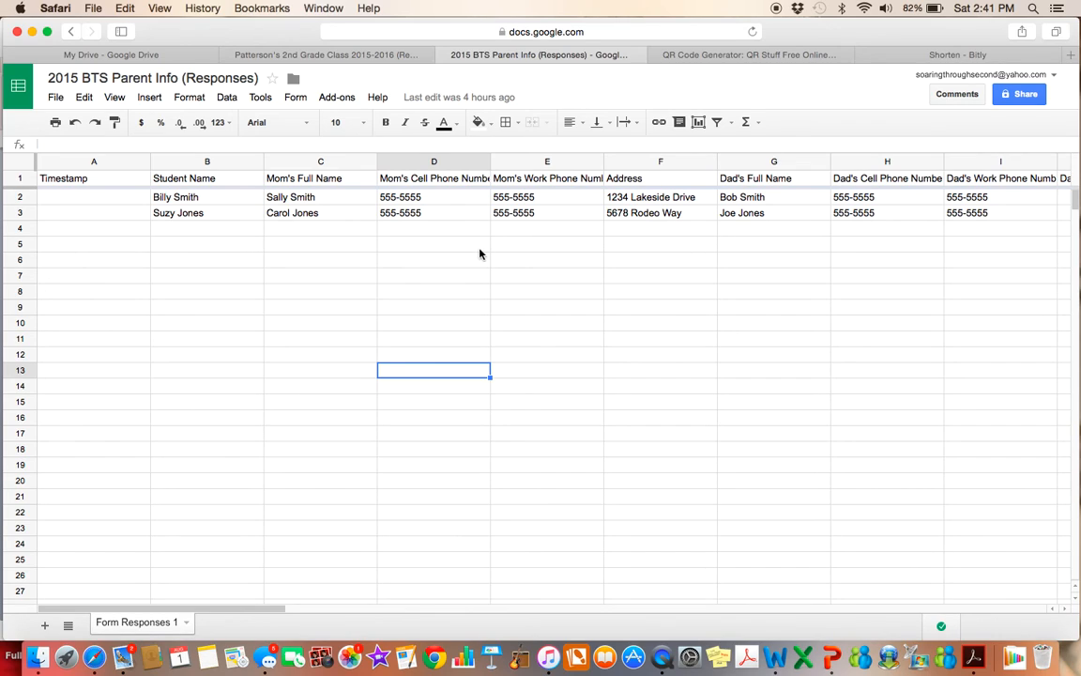
mouse_move(544, 268)
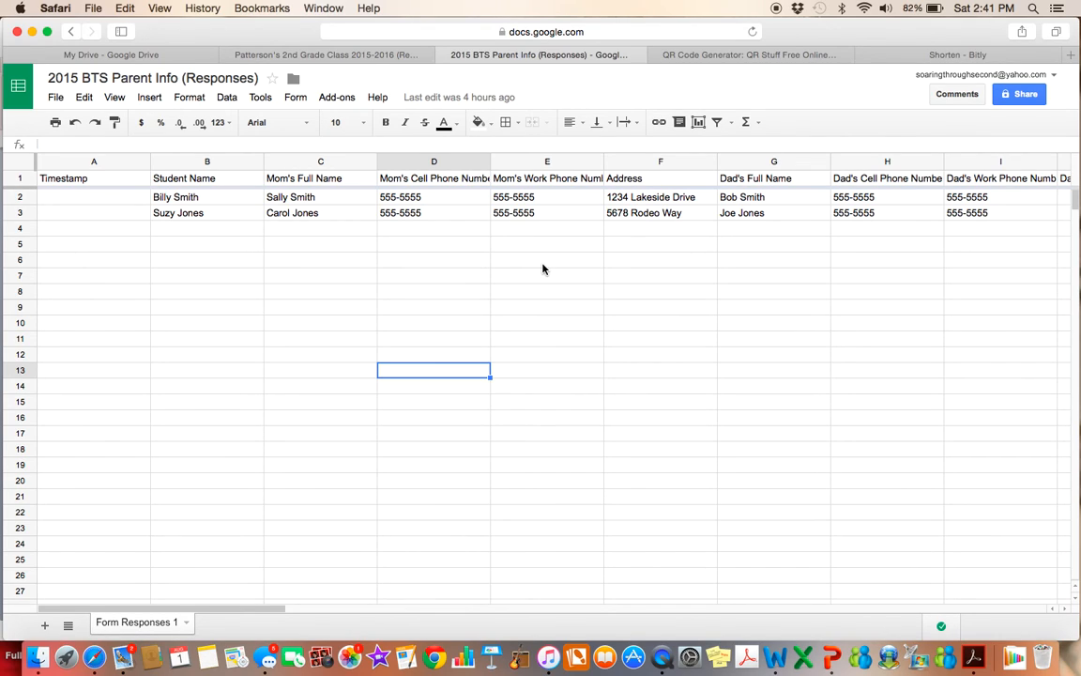
mouse_move(477, 242)
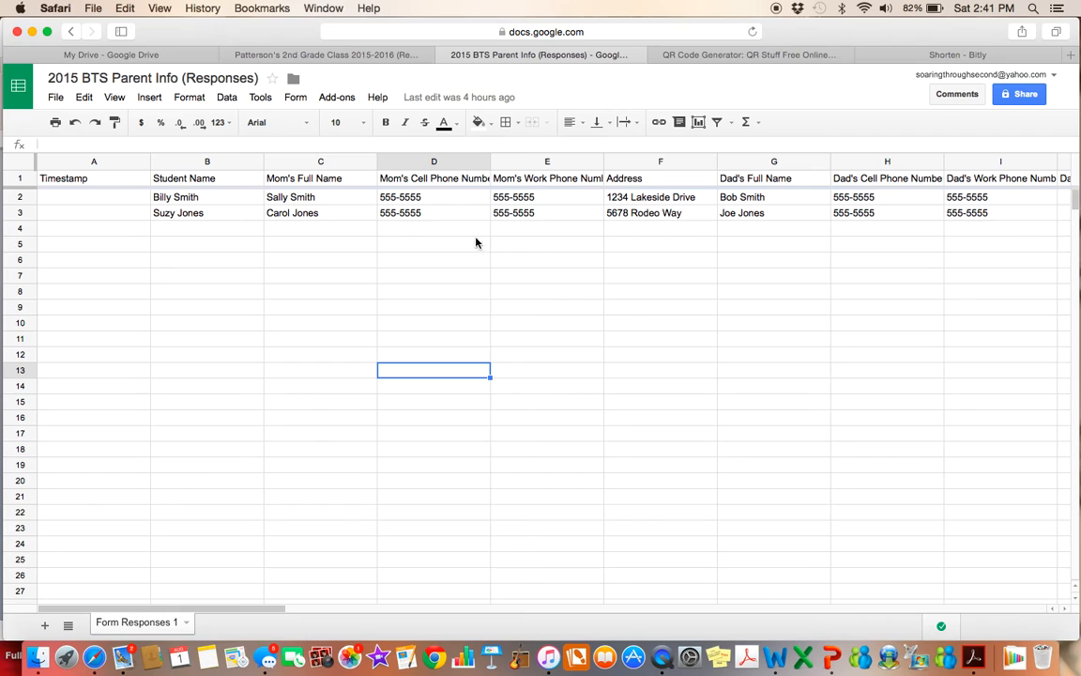
mouse_move(413, 222)
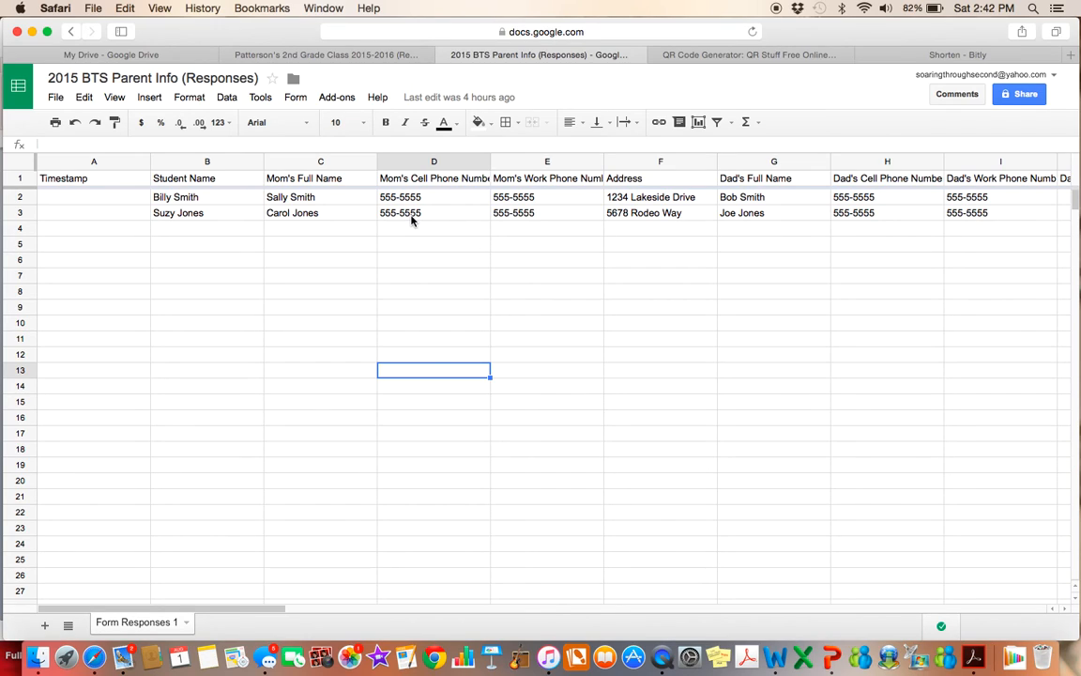
mouse_move(370, 229)
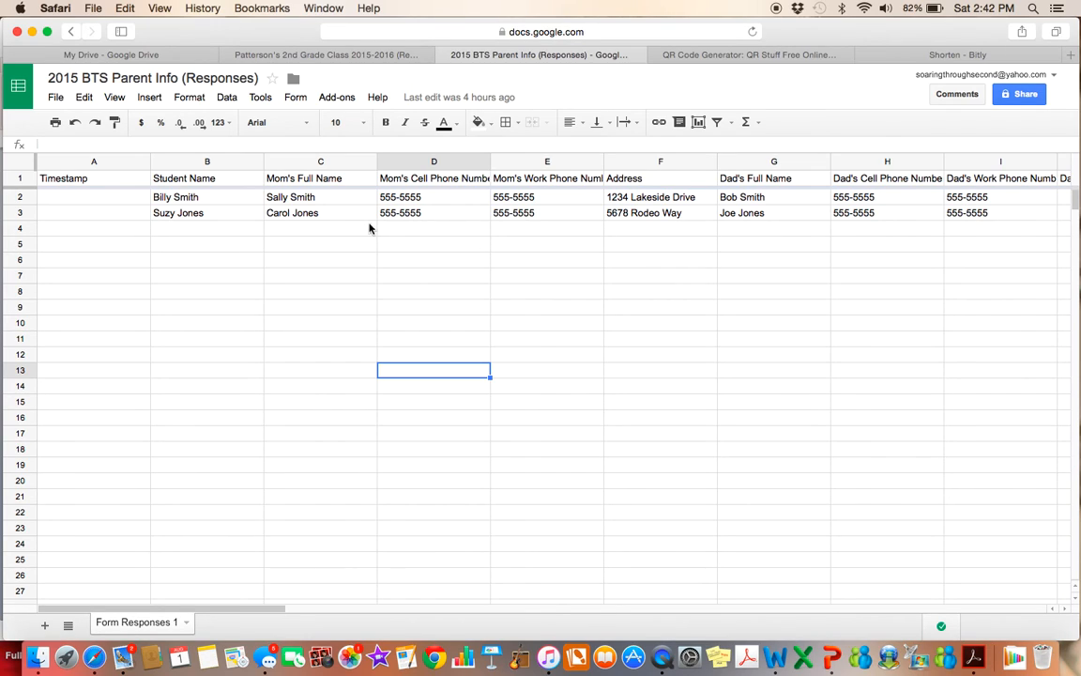
mouse_move(346, 225)
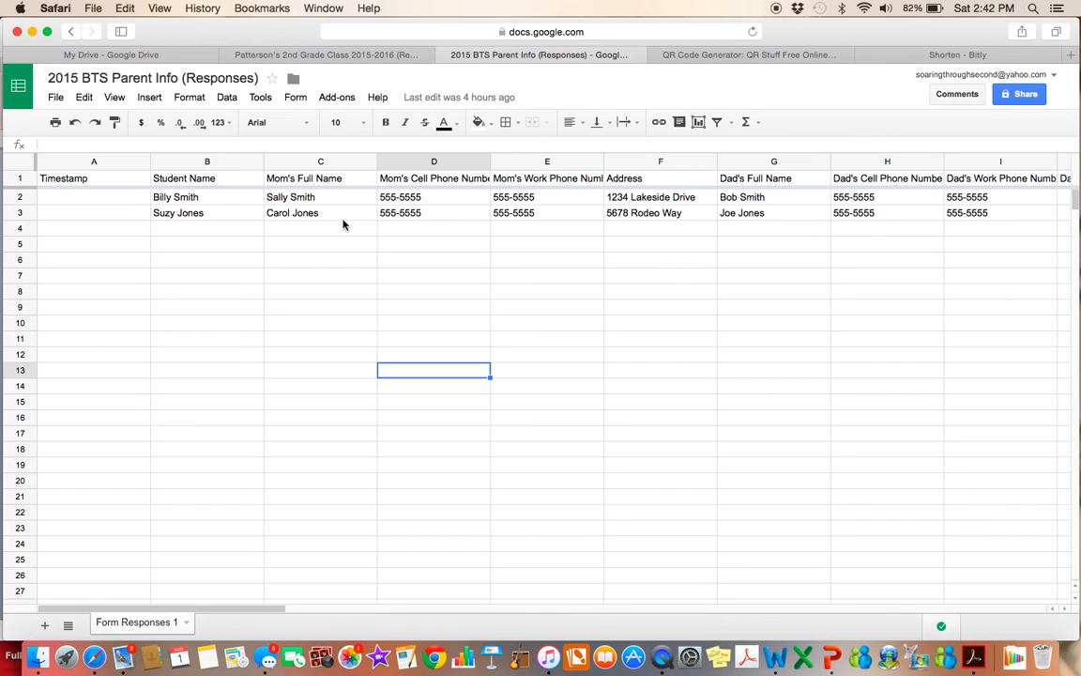
mouse_move(415, 199)
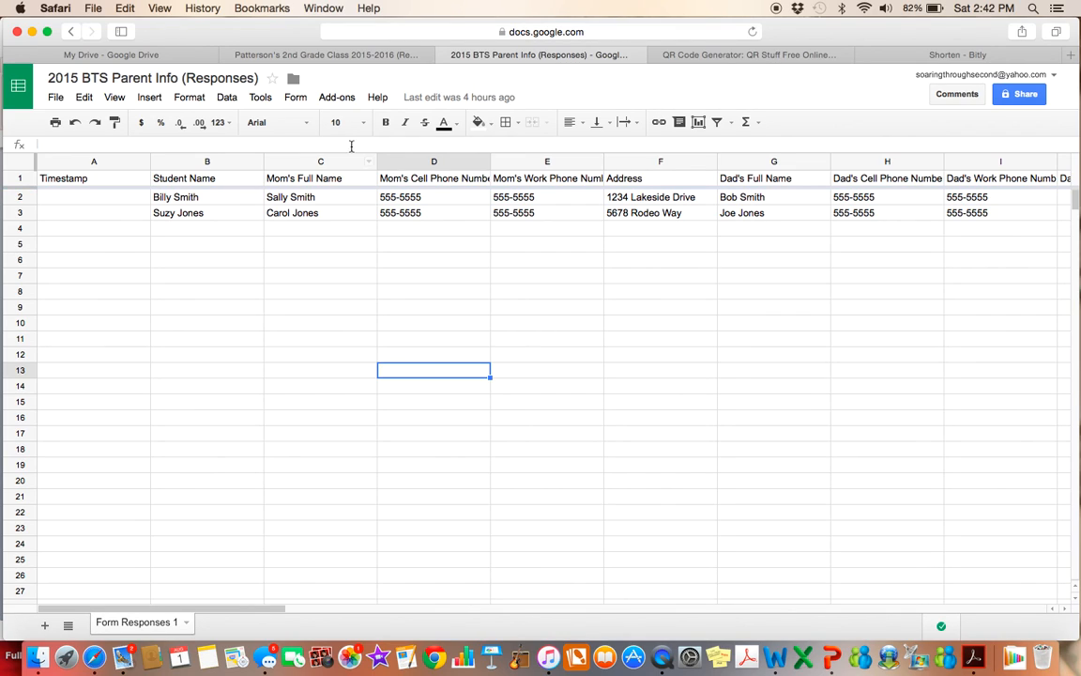
mouse_move(822, 105)
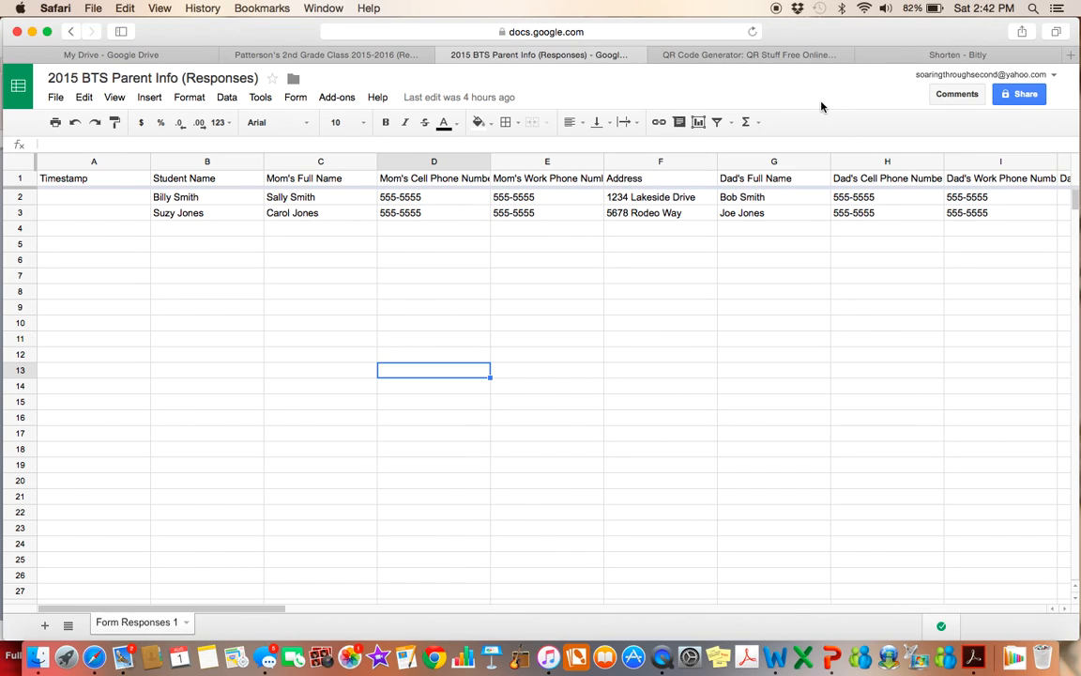
mouse_move(860, 113)
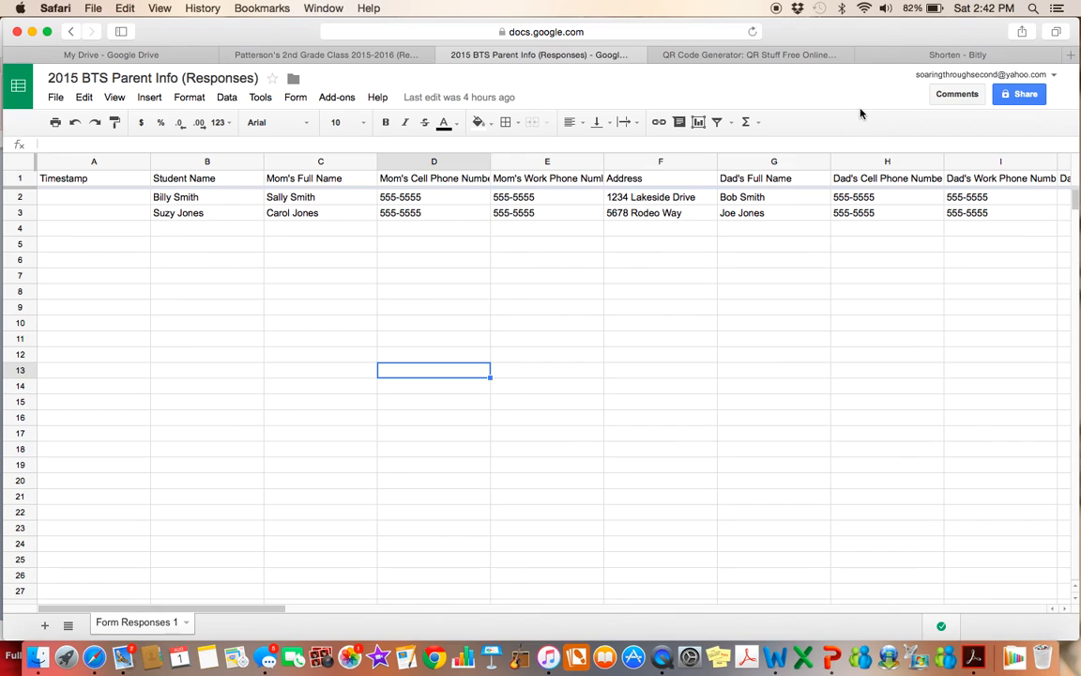